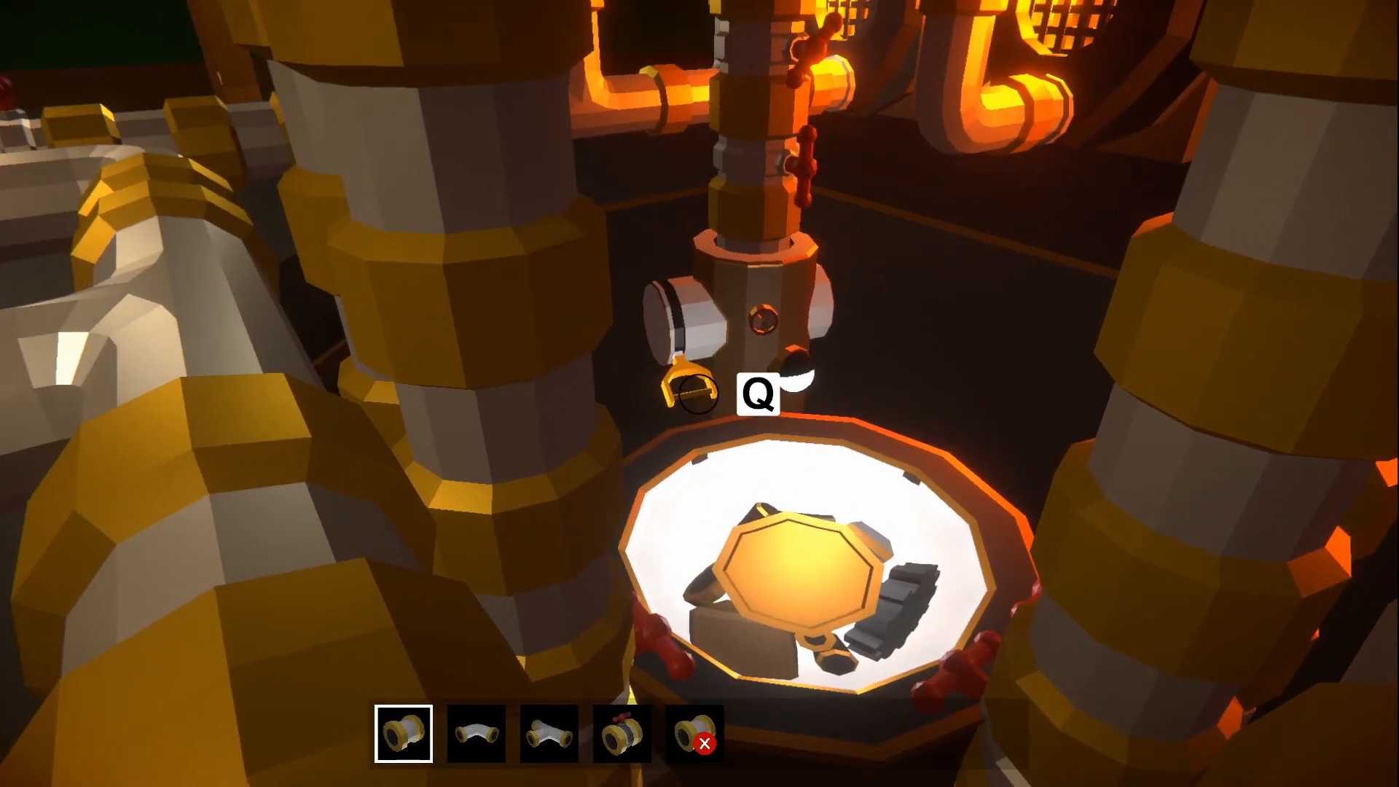
mouse_move(699, 393)
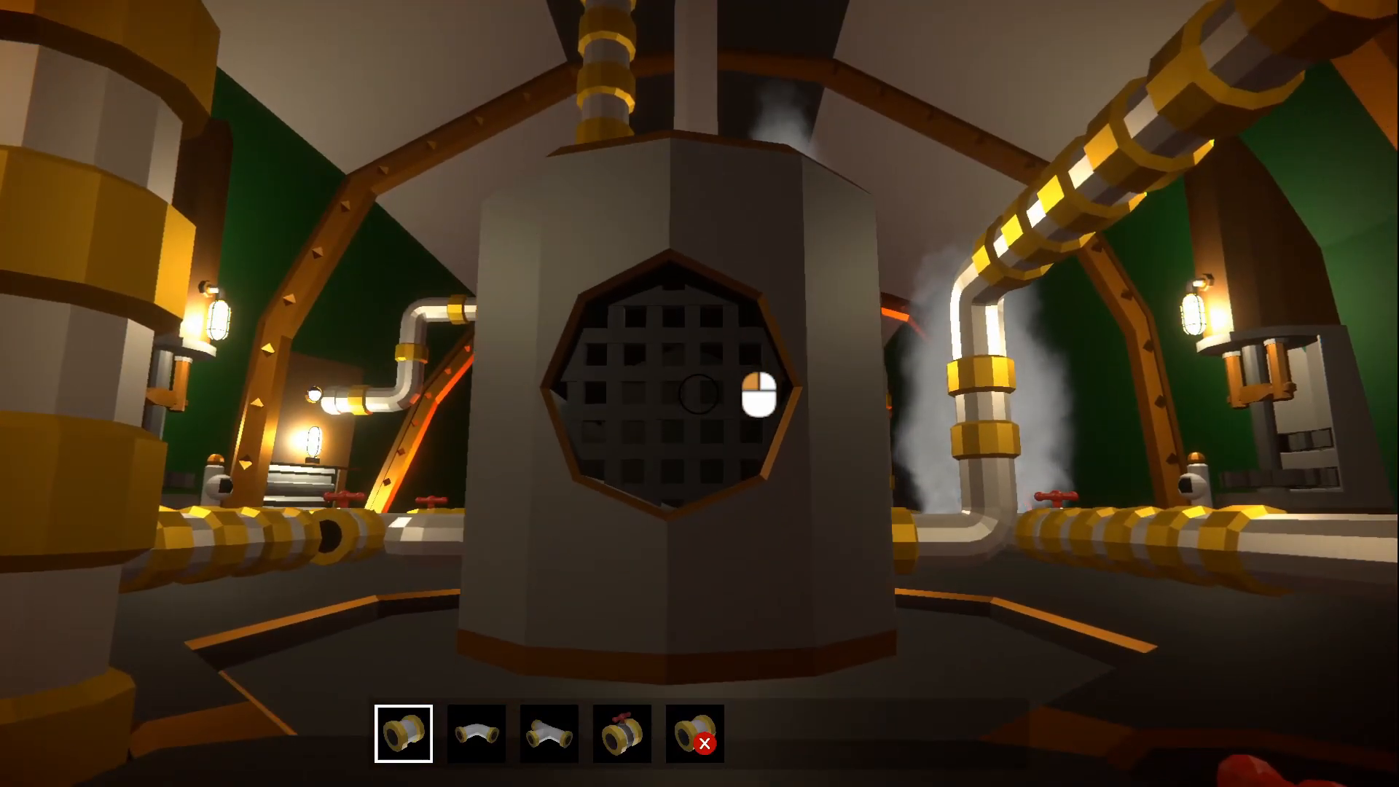
mouse_move(699, 394)
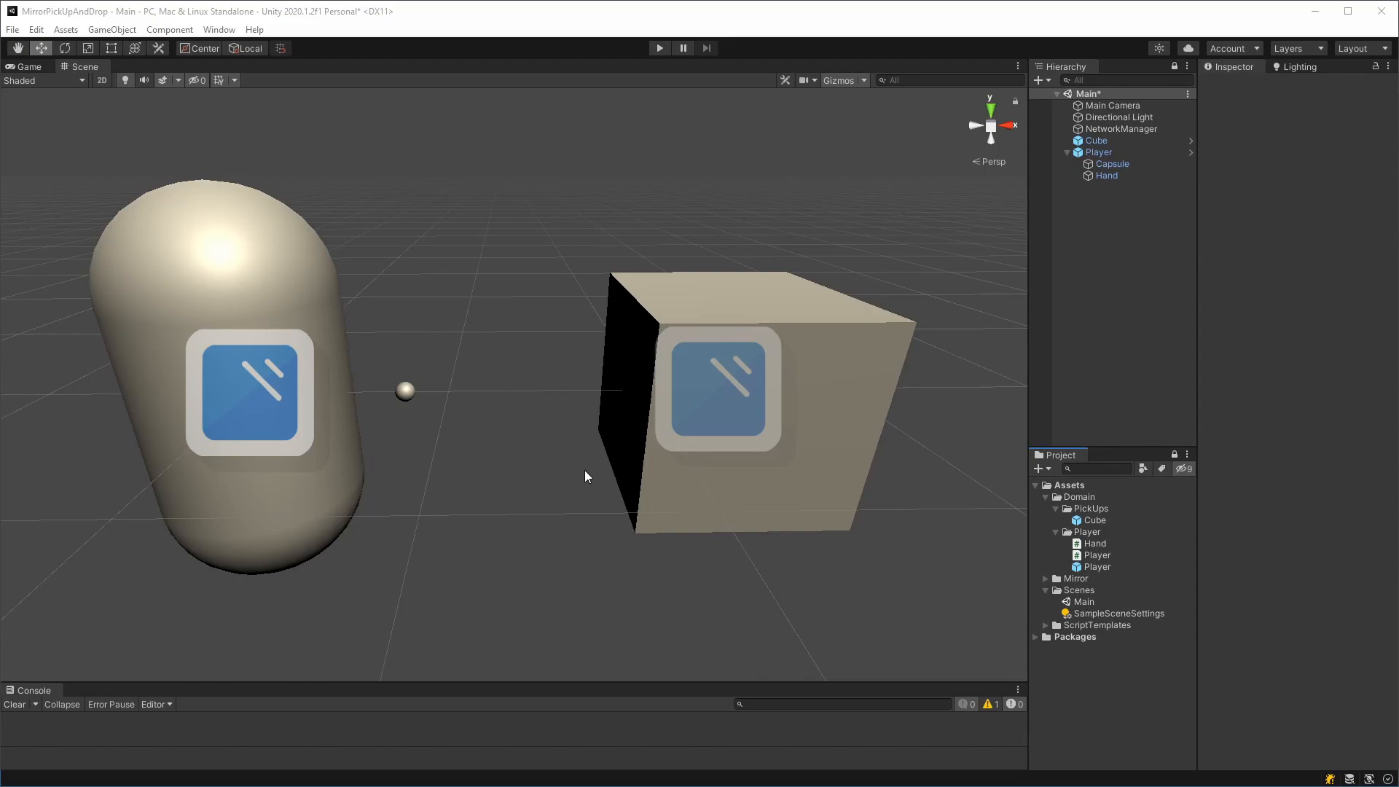
mouse_move(513, 429)
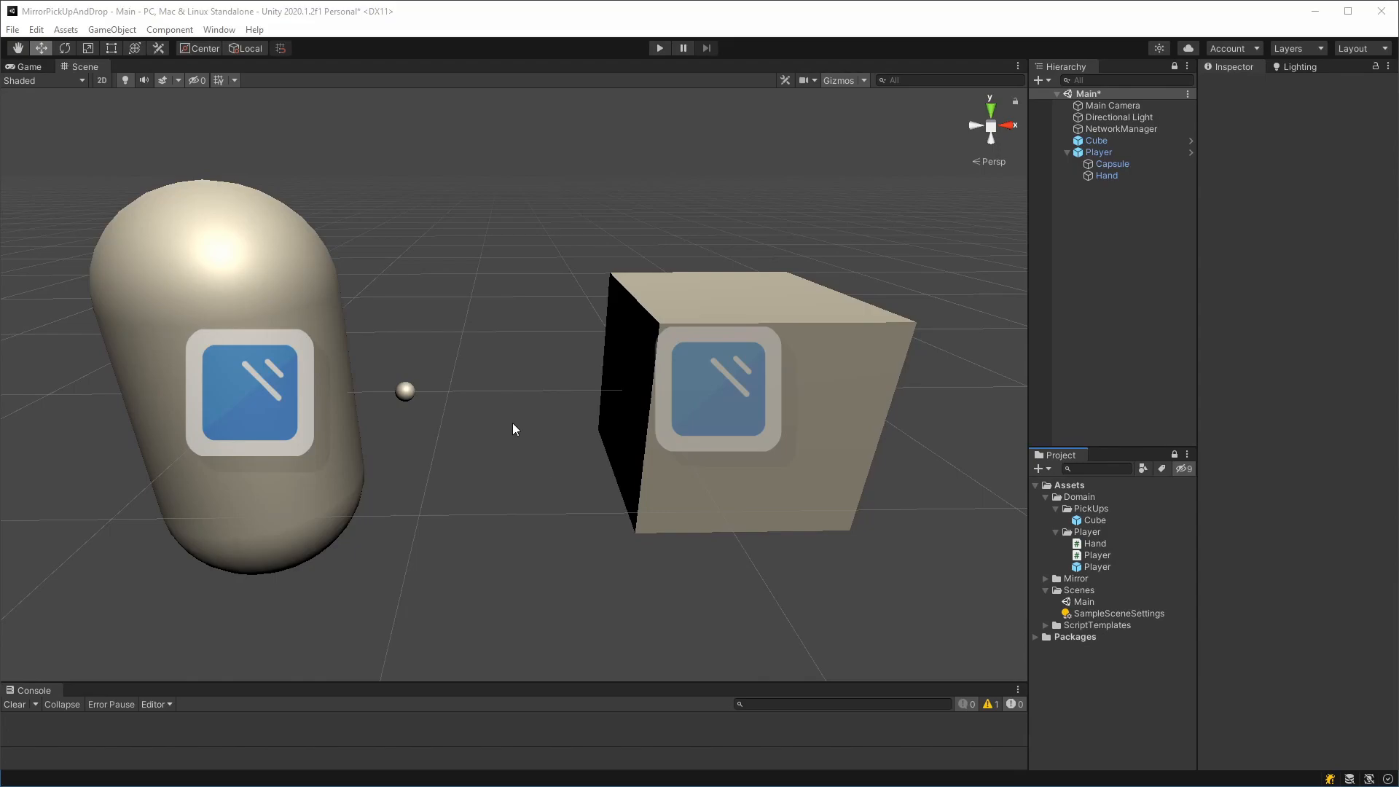
mouse_move(403, 378)
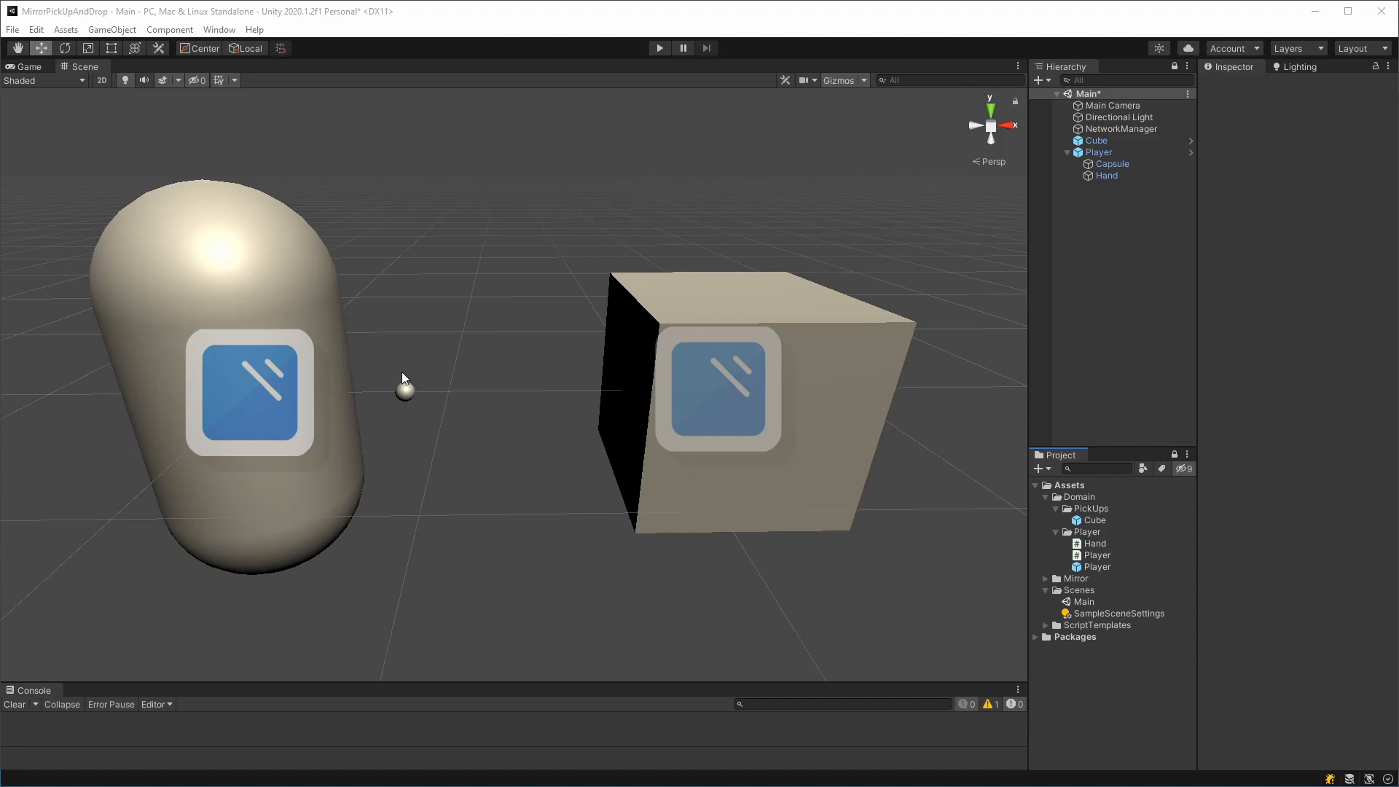
mouse_move(402, 394)
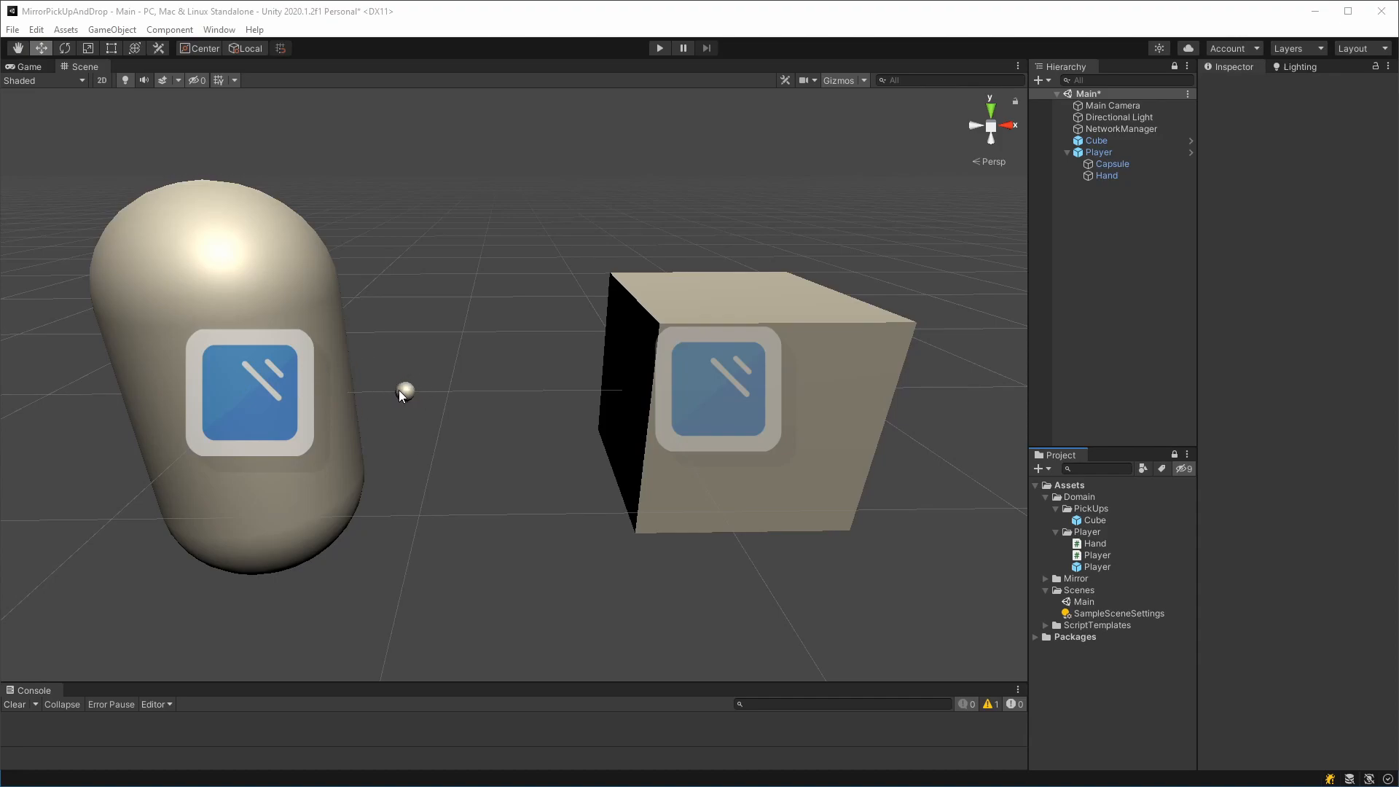
mouse_move(479, 386)
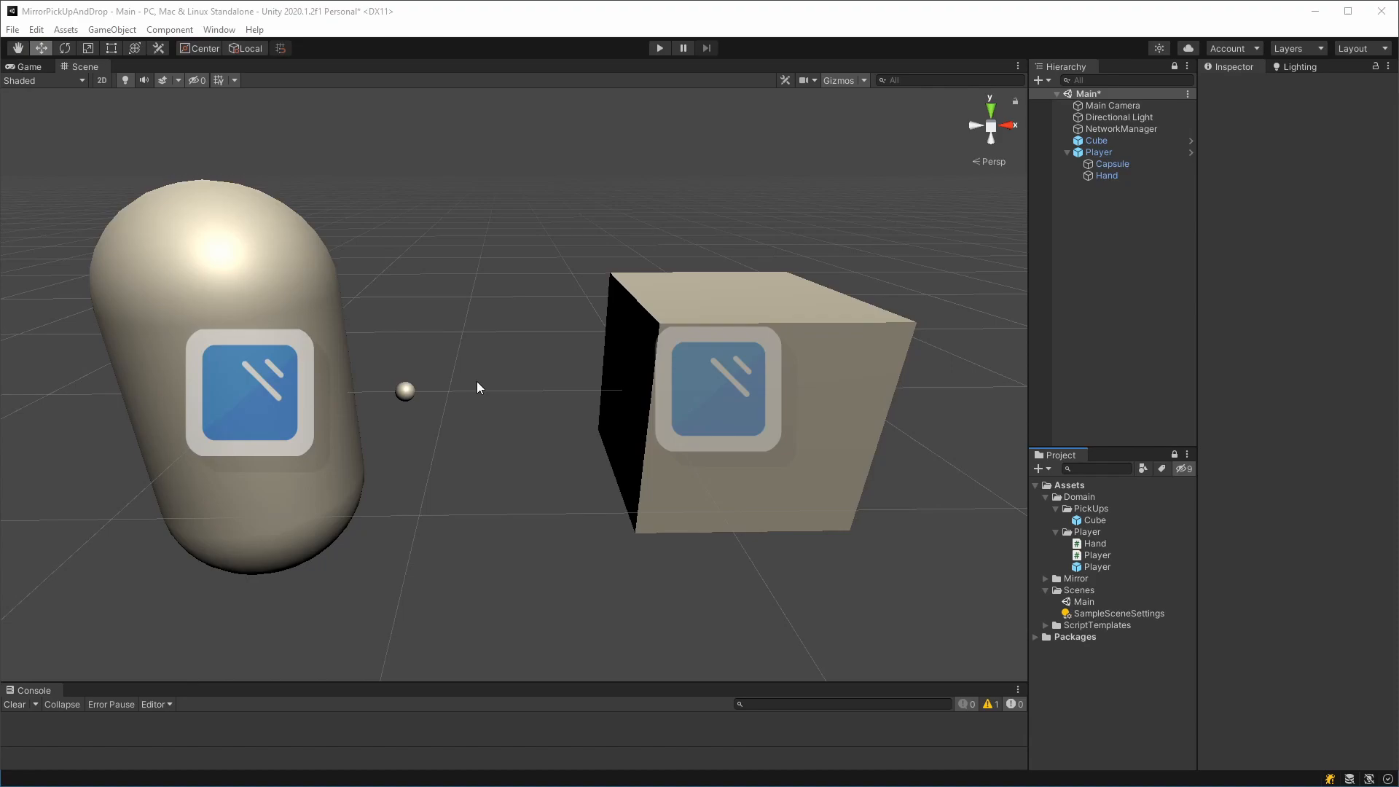
mouse_move(849, 403)
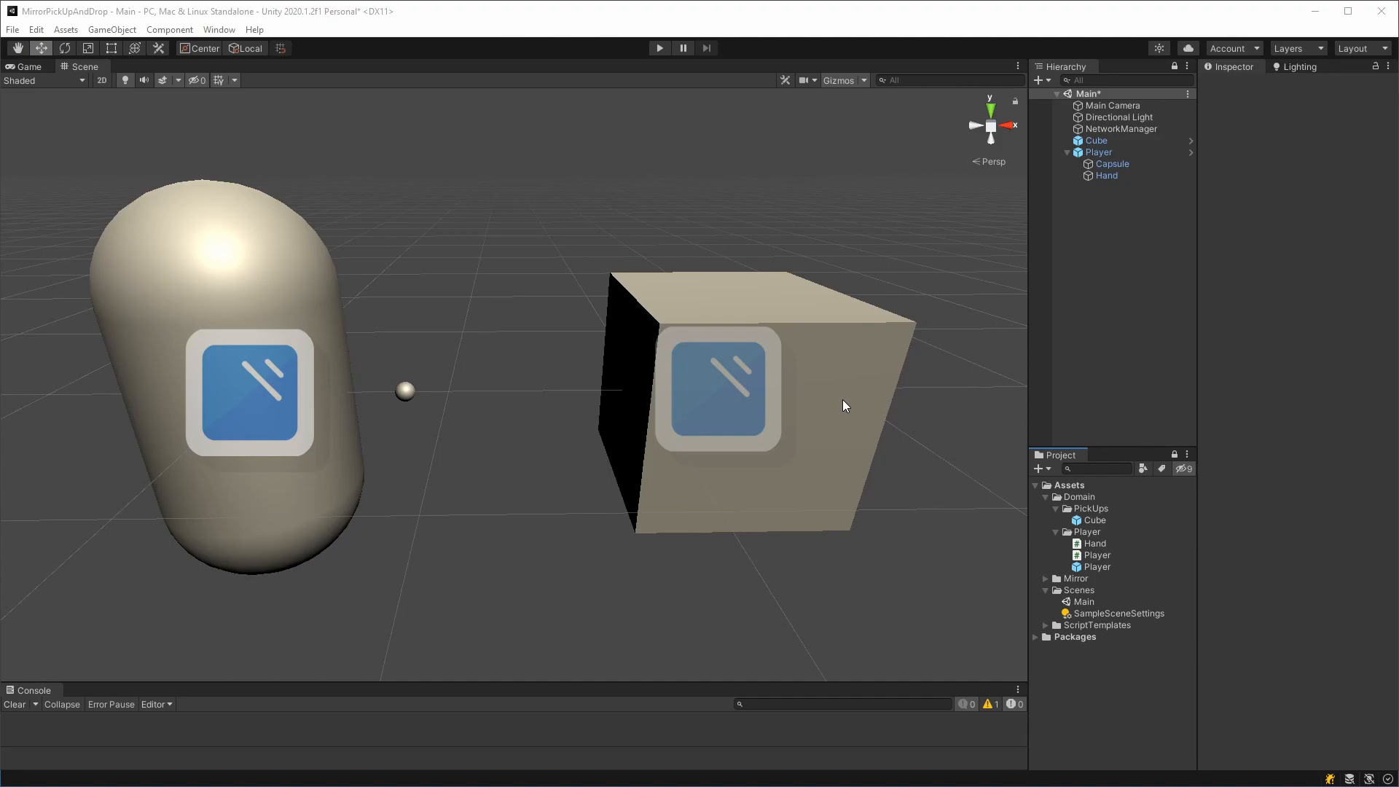
mouse_move(1108, 222)
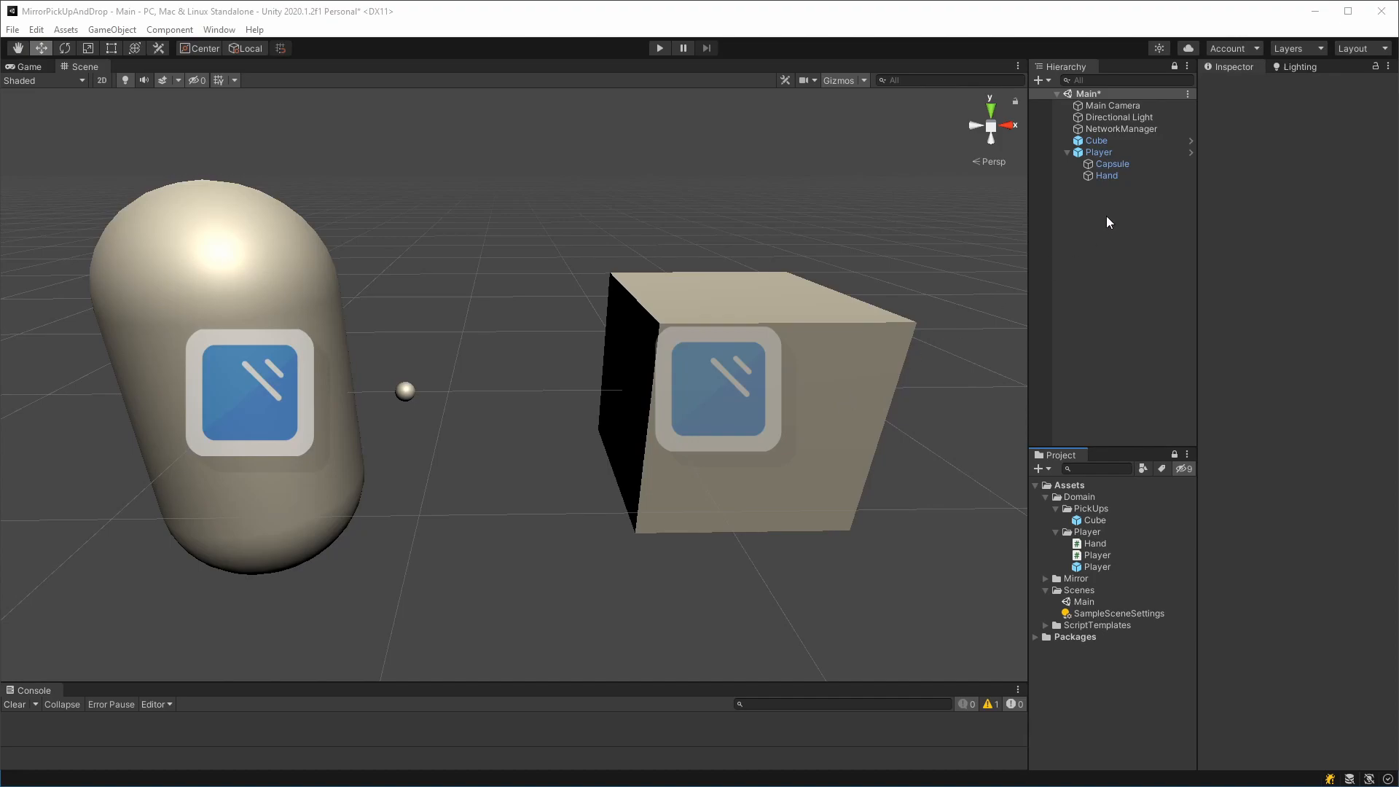
Step: Drag the Cube under the Hand object in the Hierarchy
click(1095, 140)
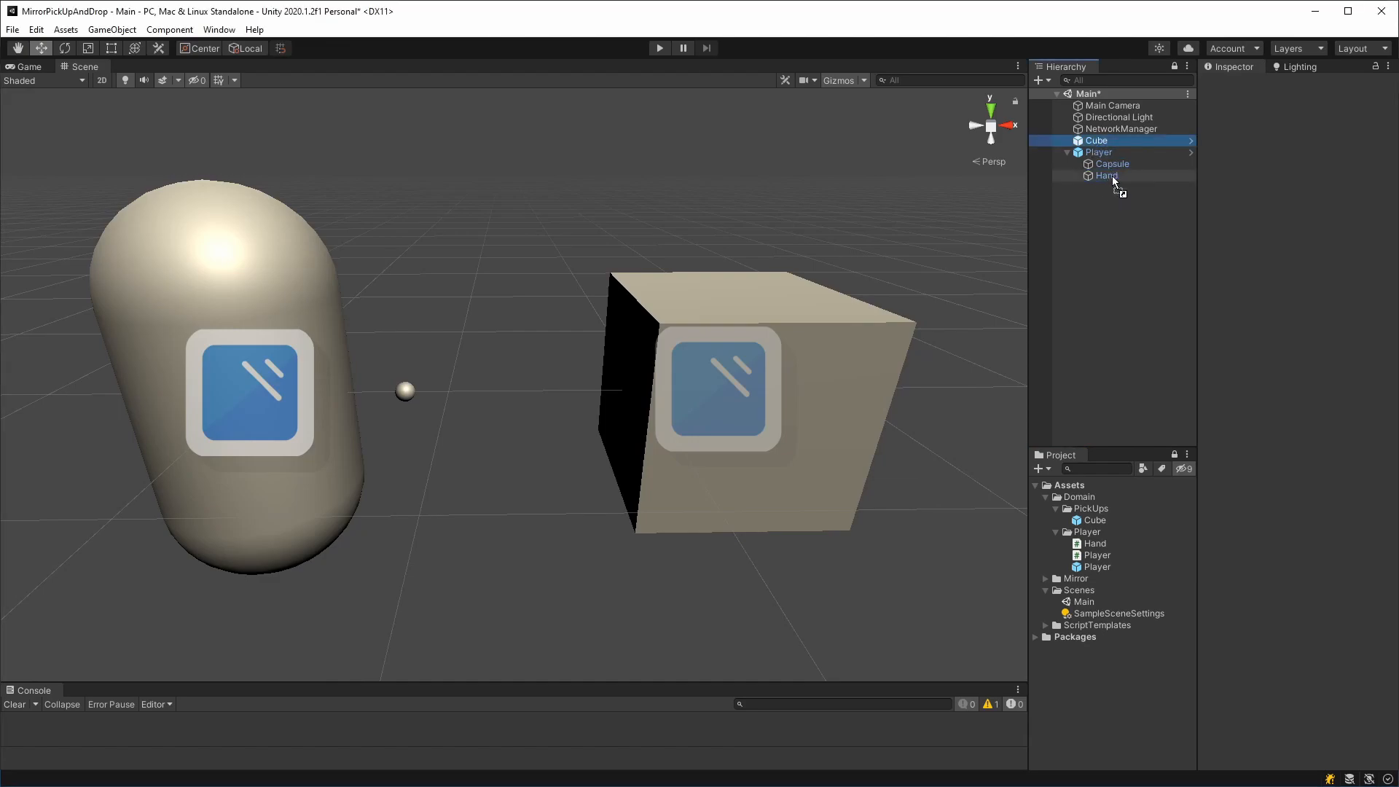
click(1112, 176)
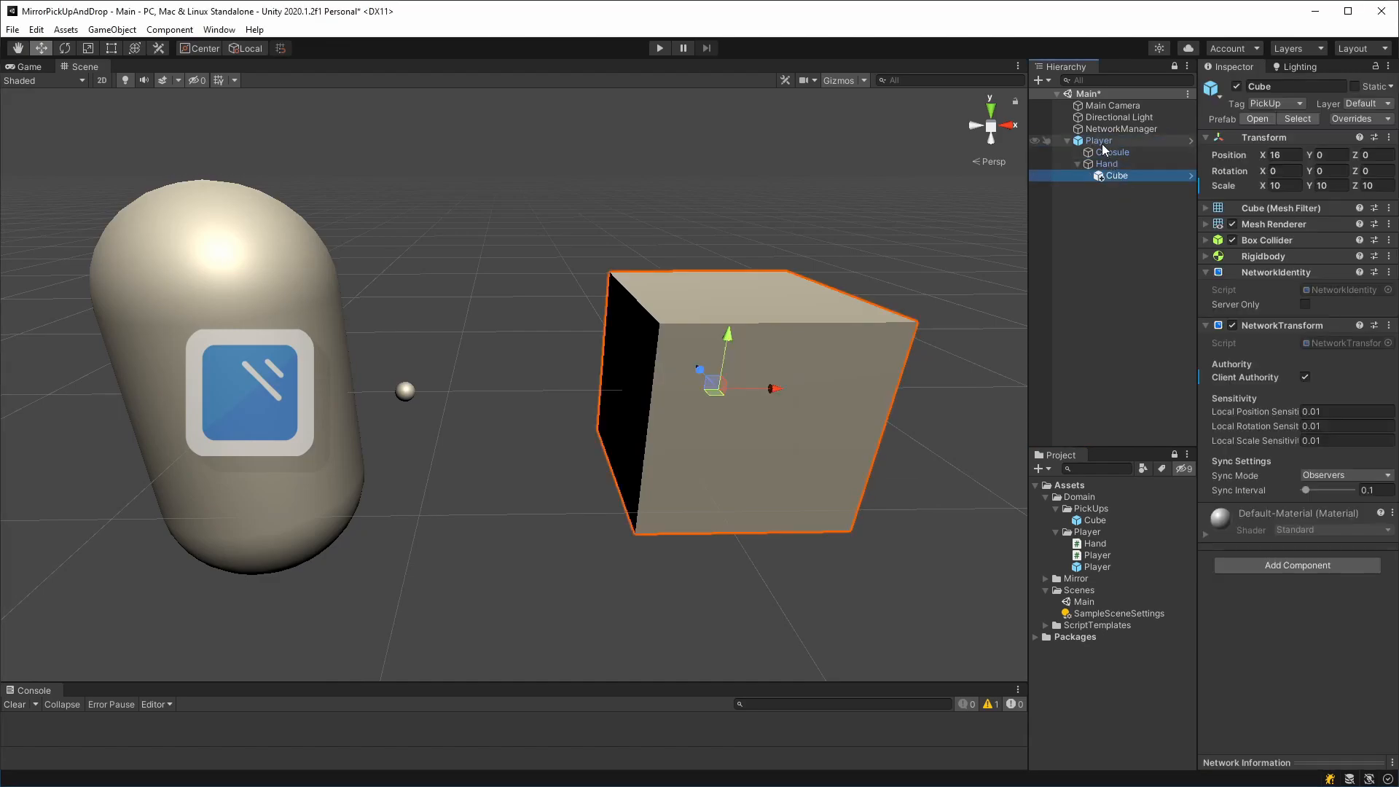
click(1097, 139)
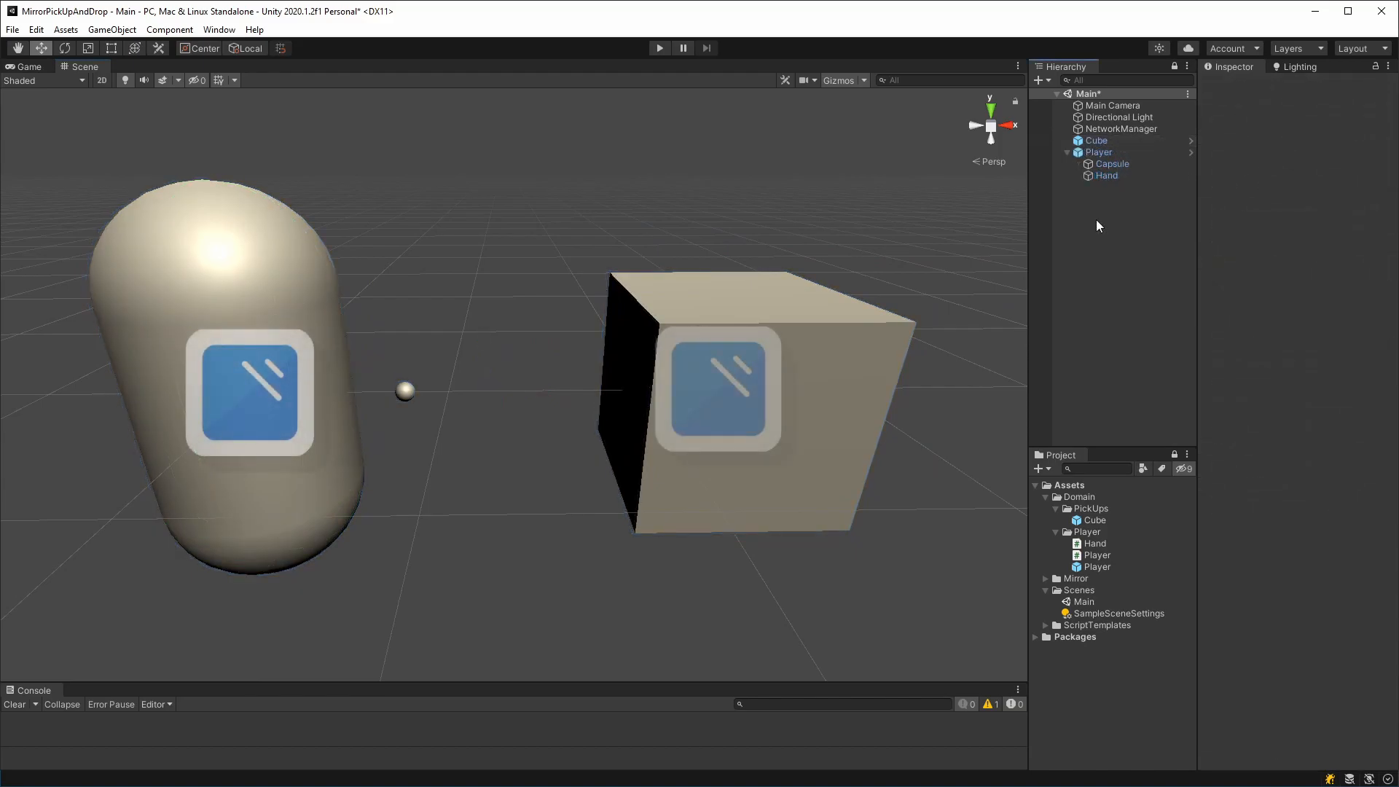
Step: Select Hand, locate Hand.cs in the Project window and open it
click(1105, 175)
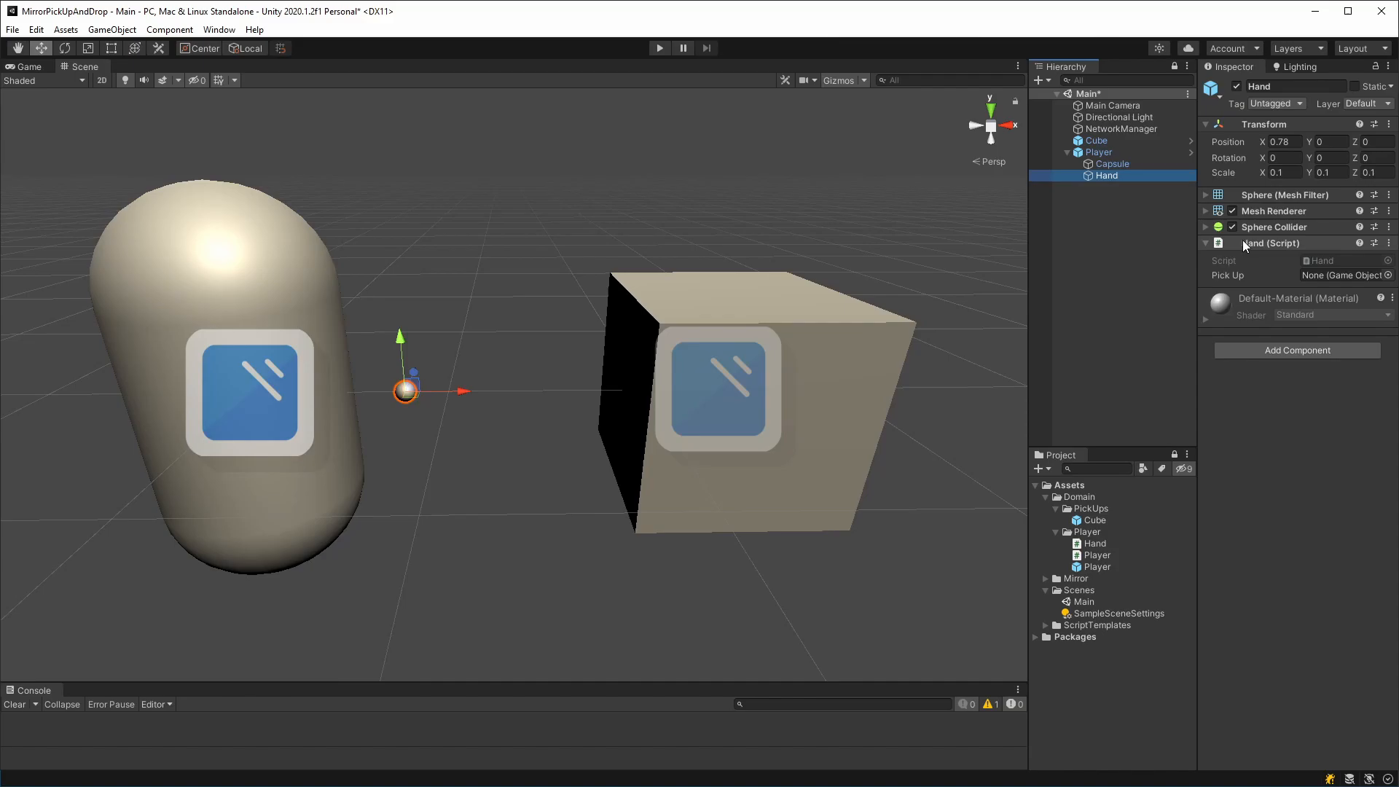
click(1093, 543)
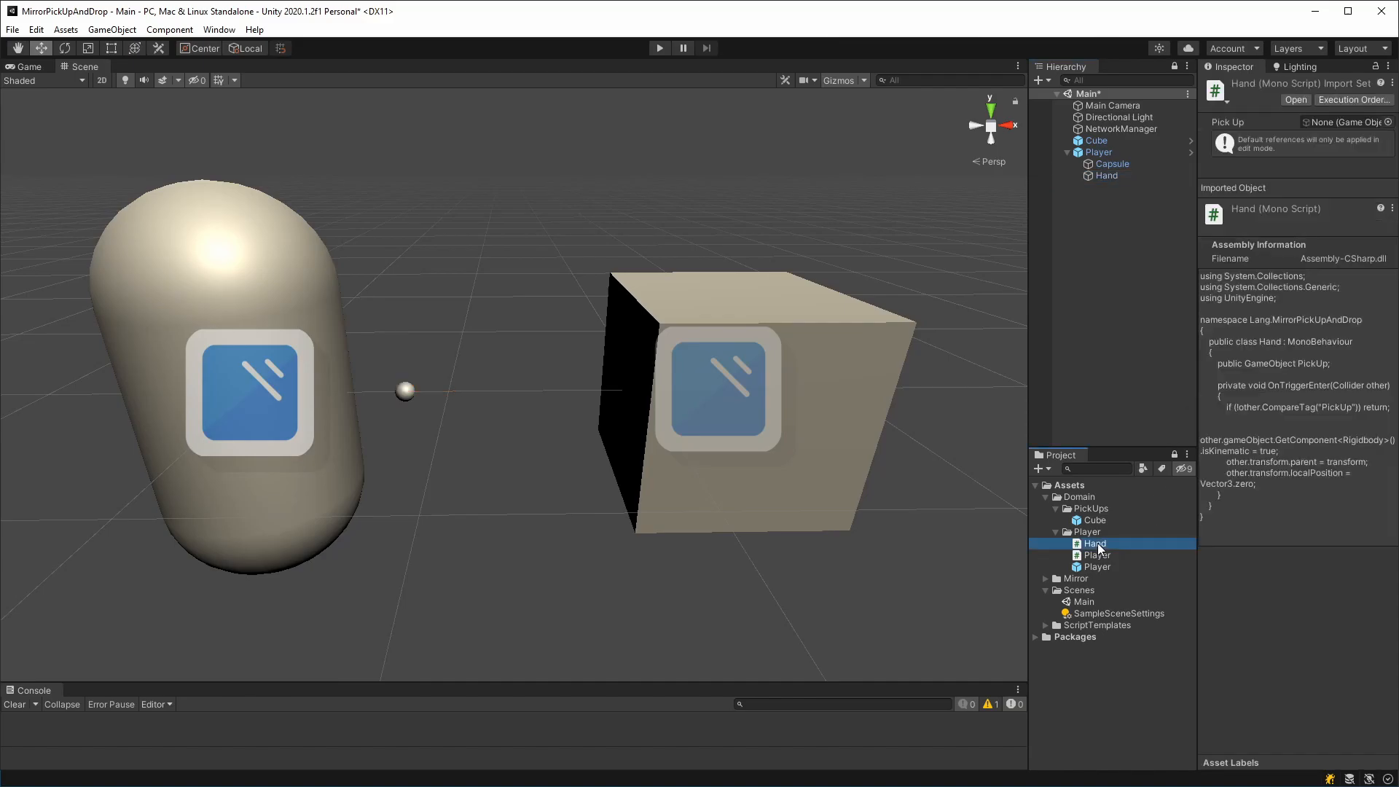
double_click(1096, 542)
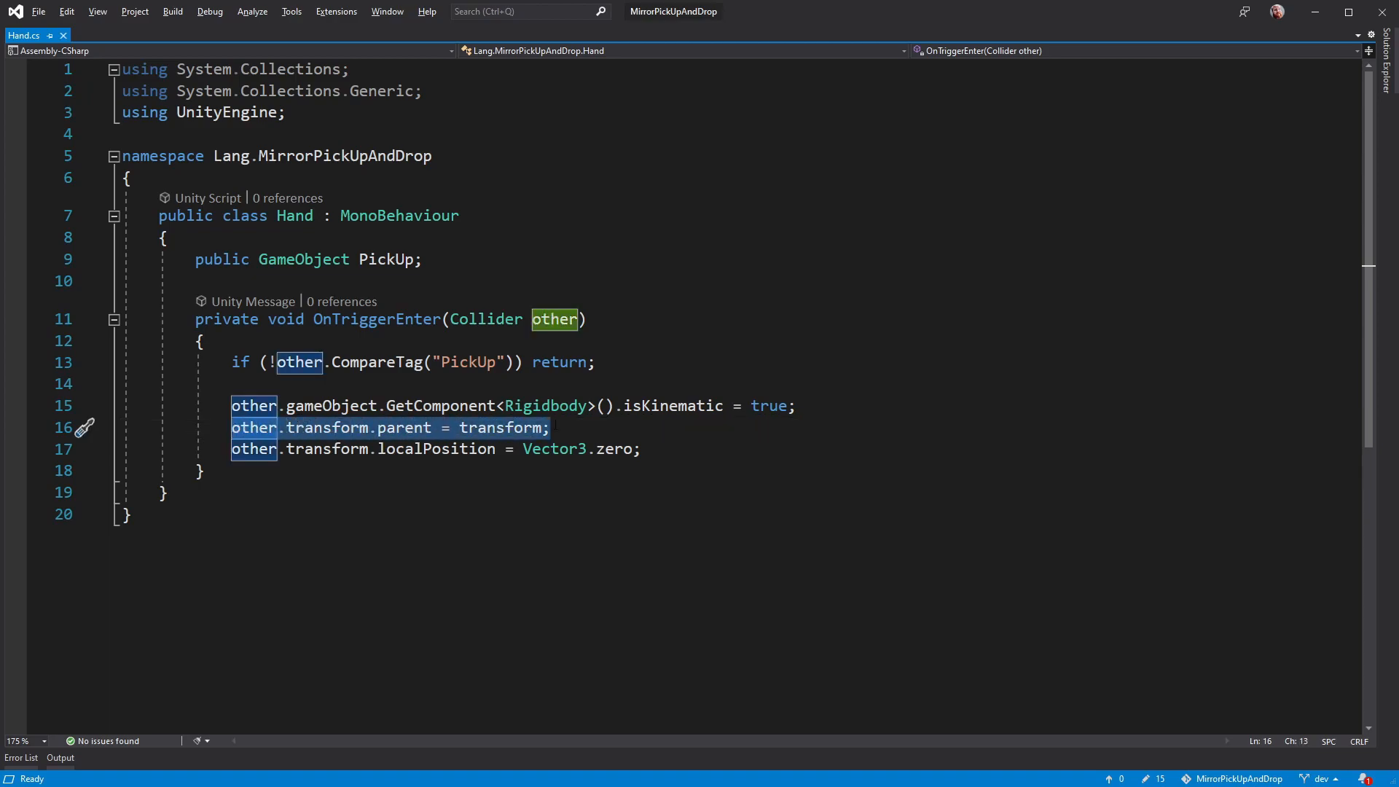
click(553, 428)
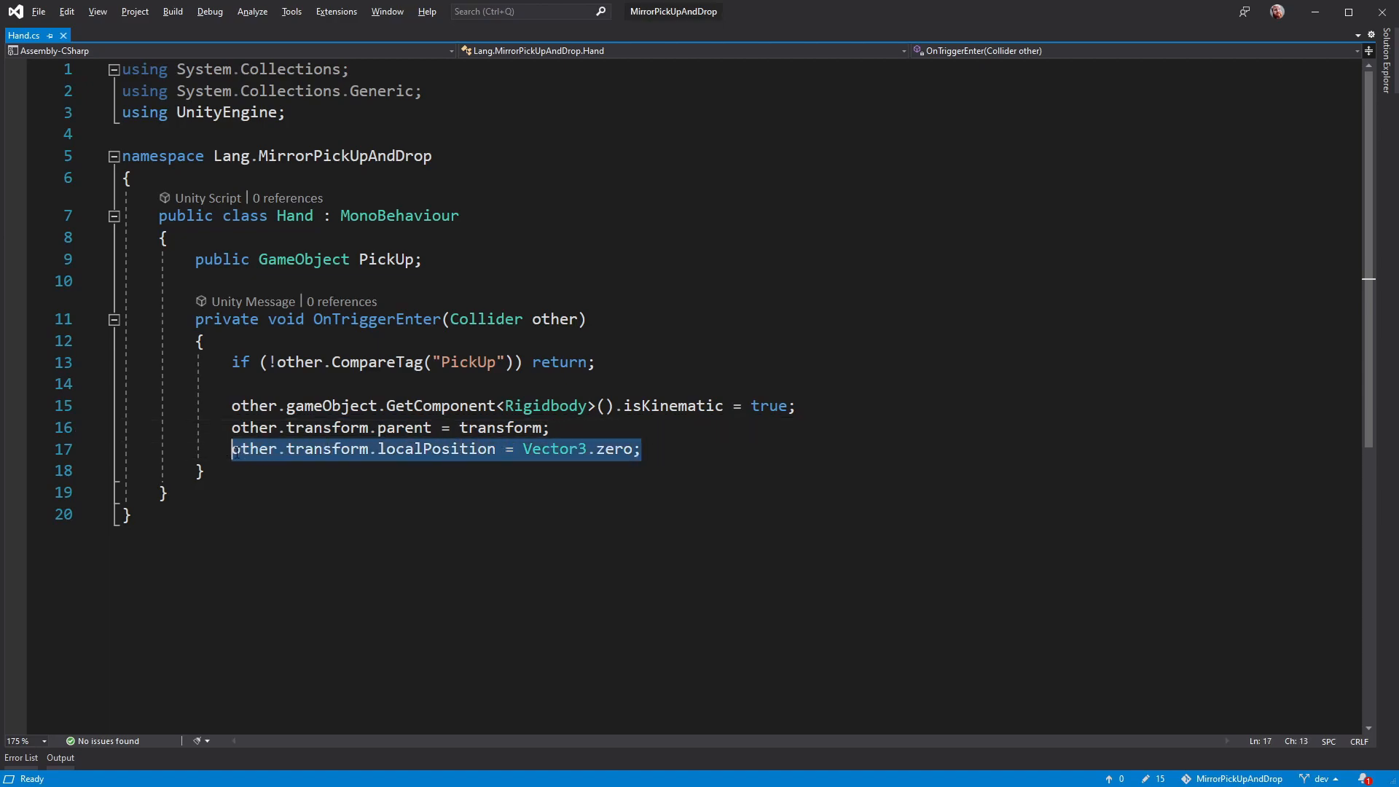
click(641, 448)
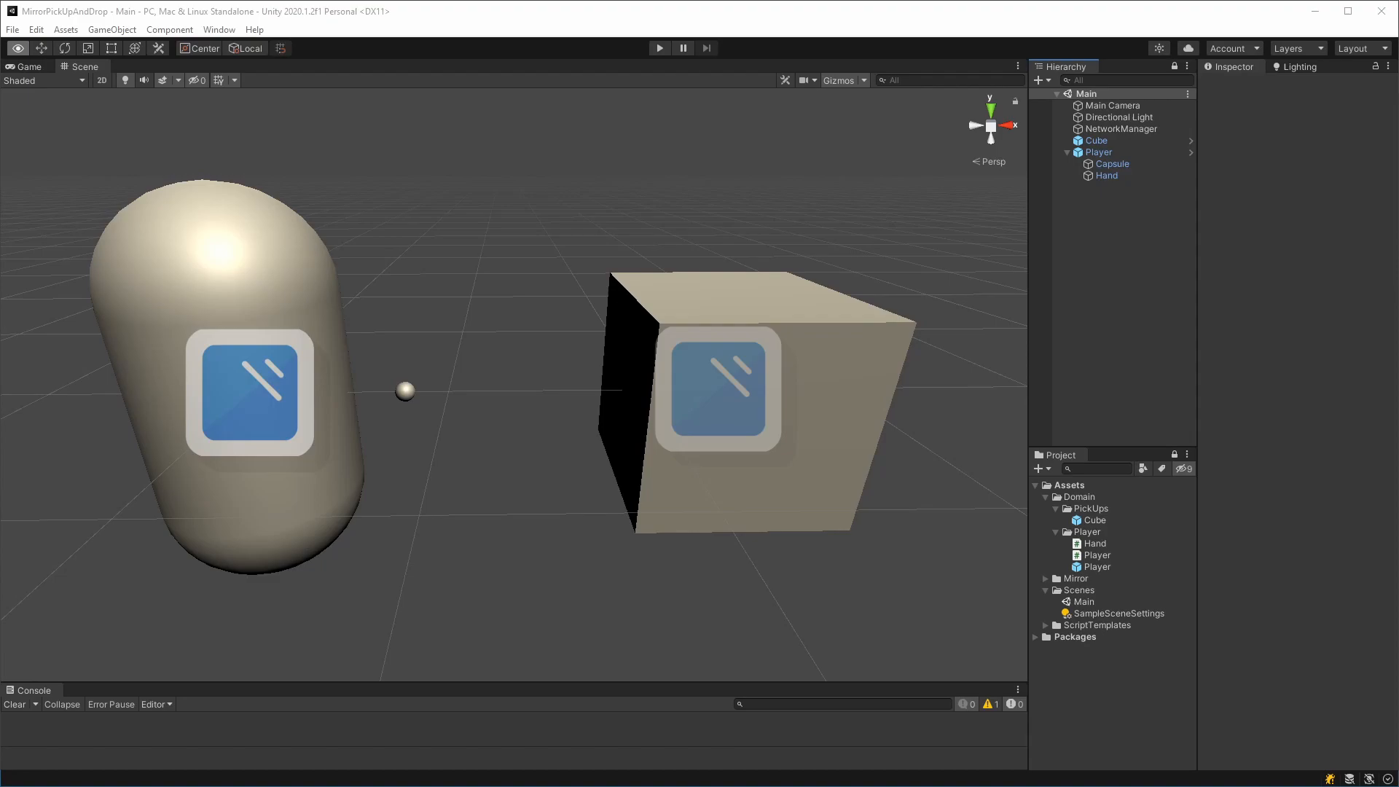
mouse_move(289, 428)
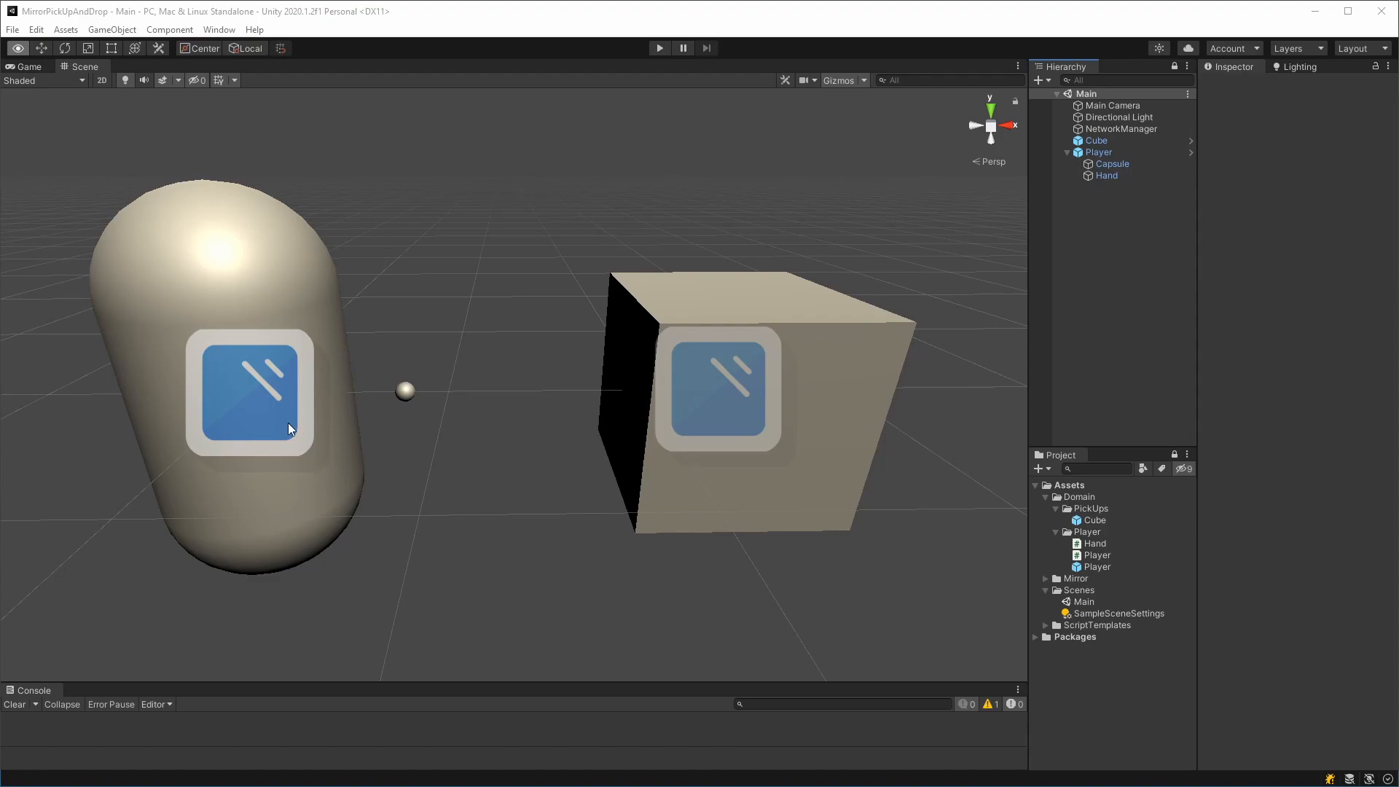
mouse_move(1097, 573)
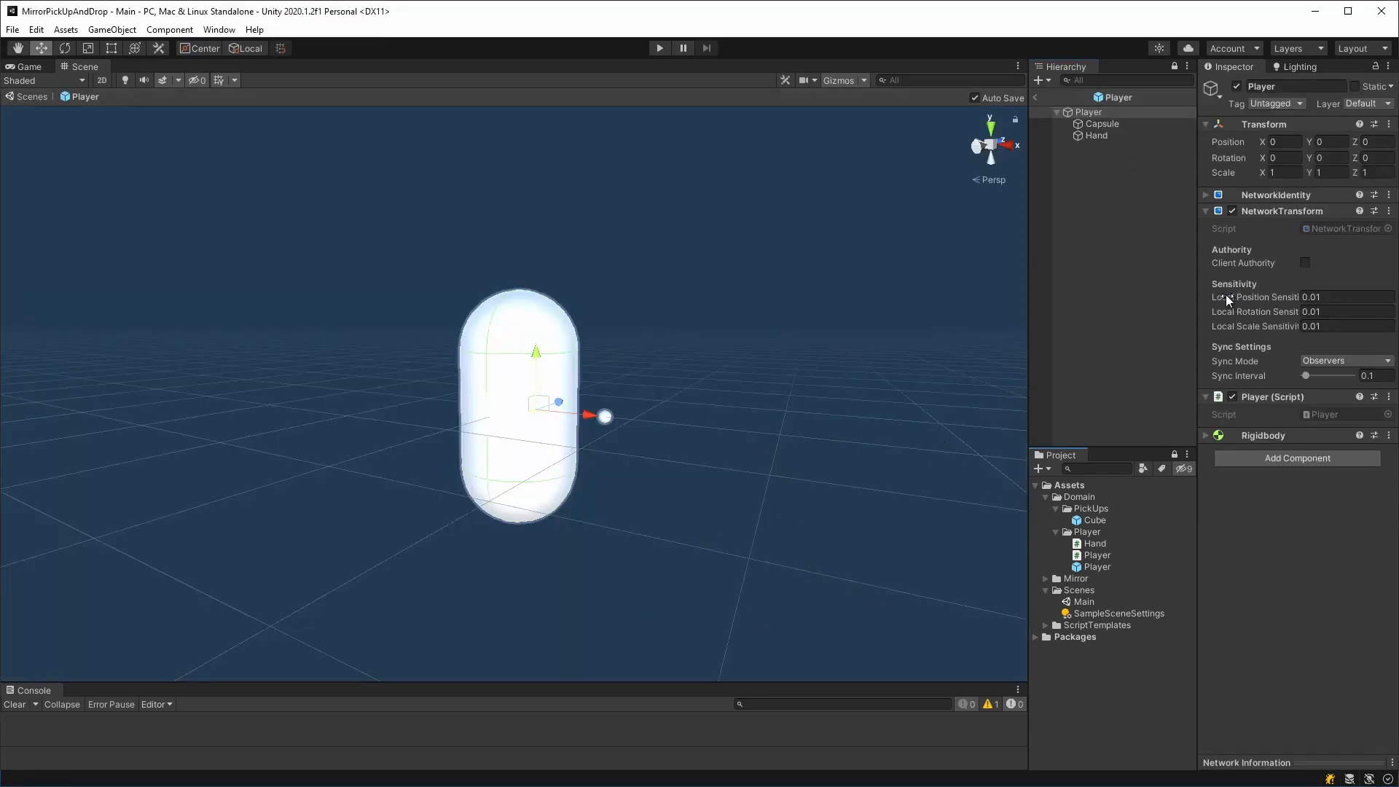
mouse_move(1292, 214)
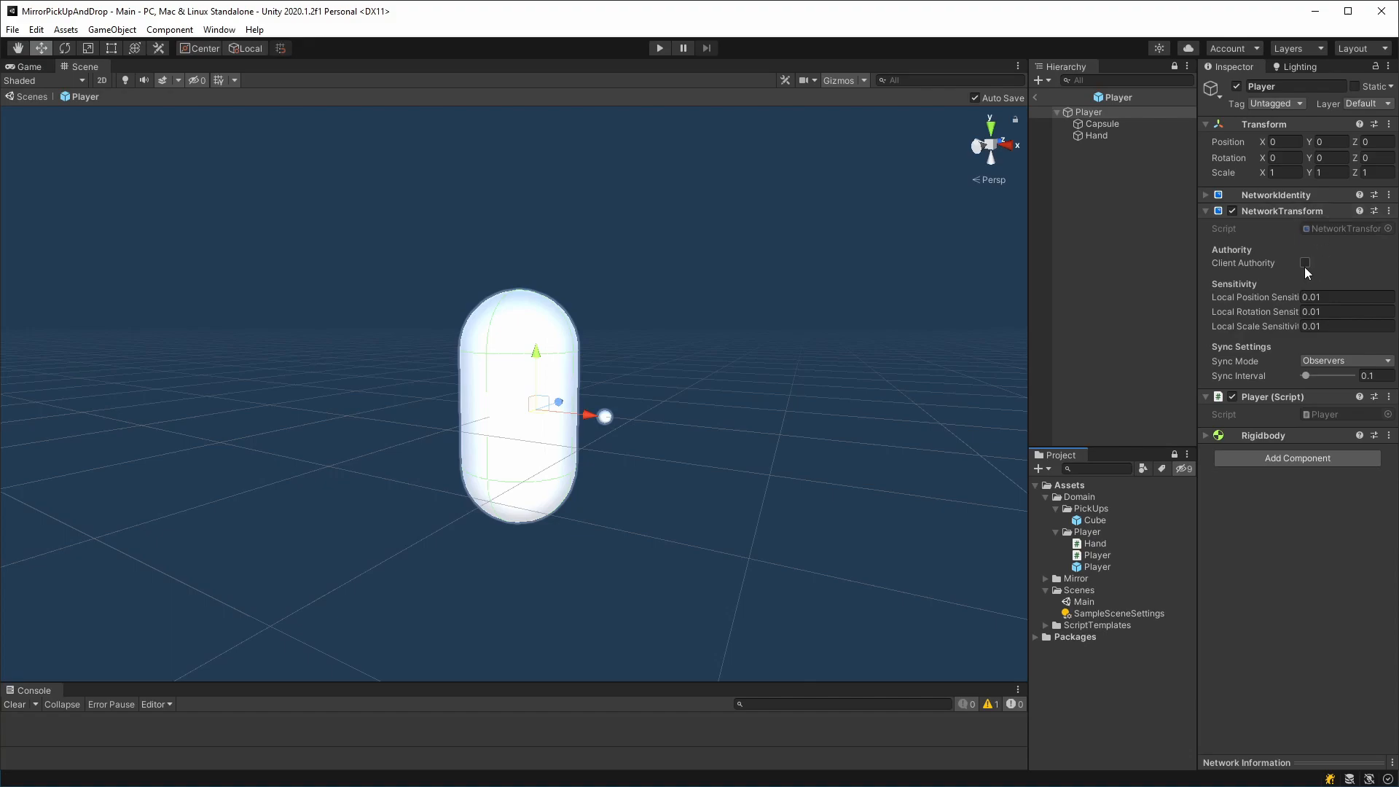
Step: Tick Client Authority on the NetworkTransform of the Player and Cube prefabs
click(1304, 262)
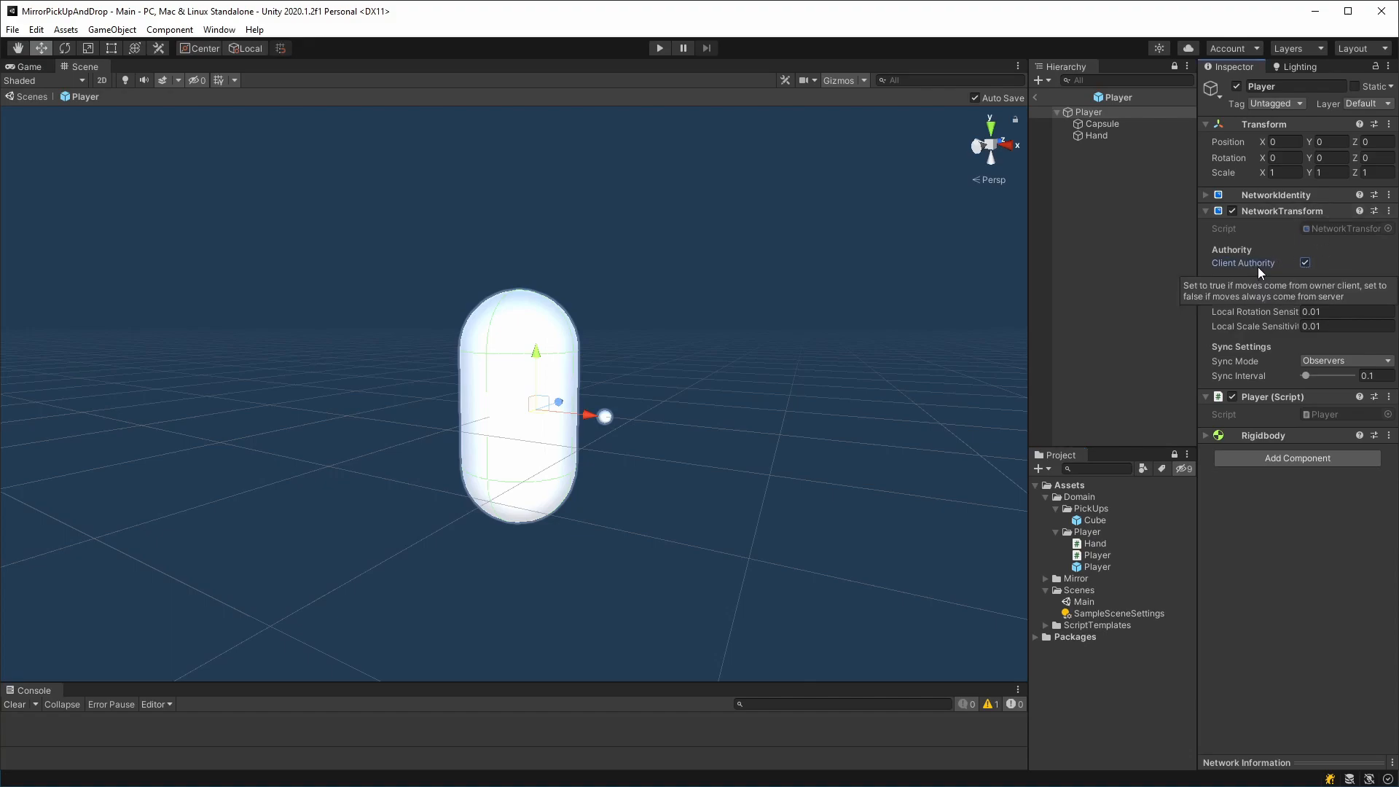
mouse_move(1354, 267)
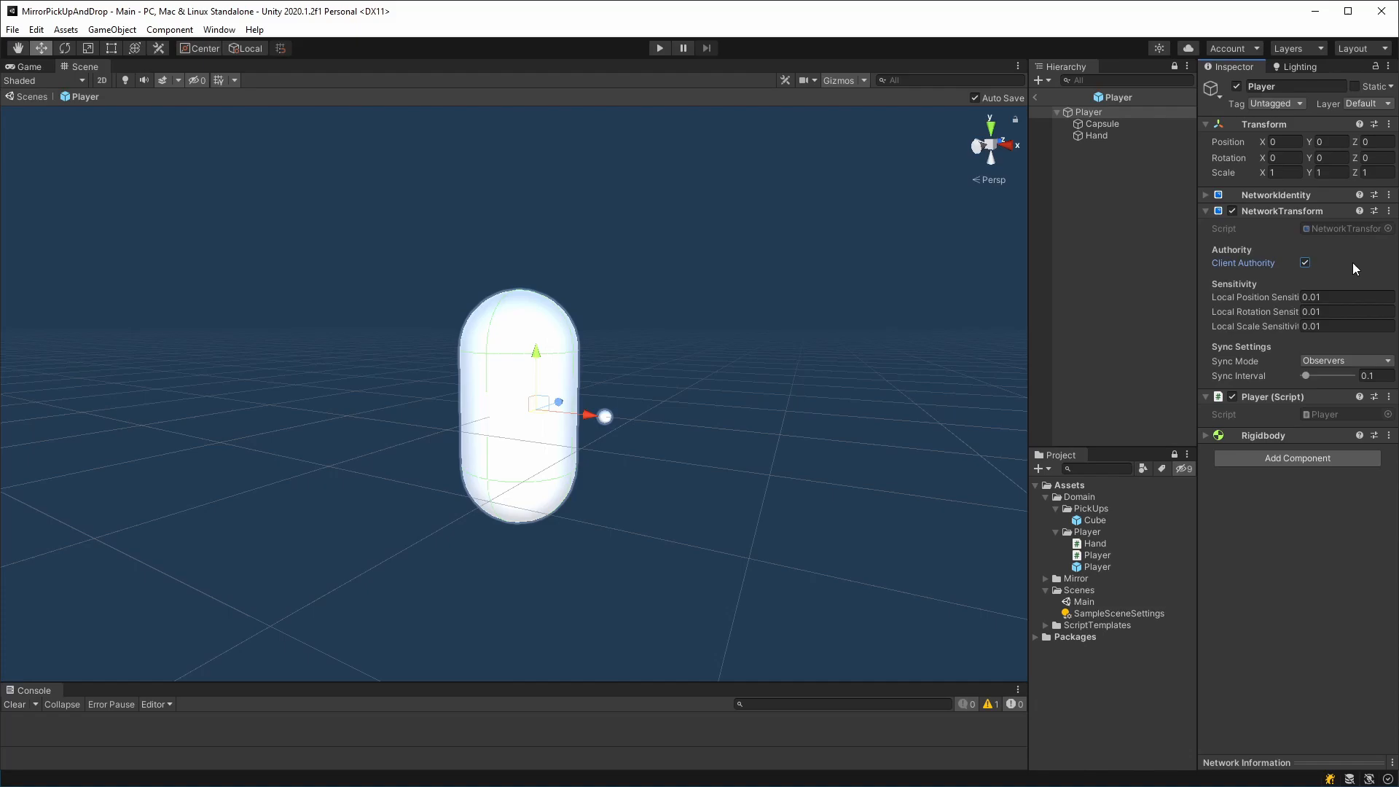
click(1092, 520)
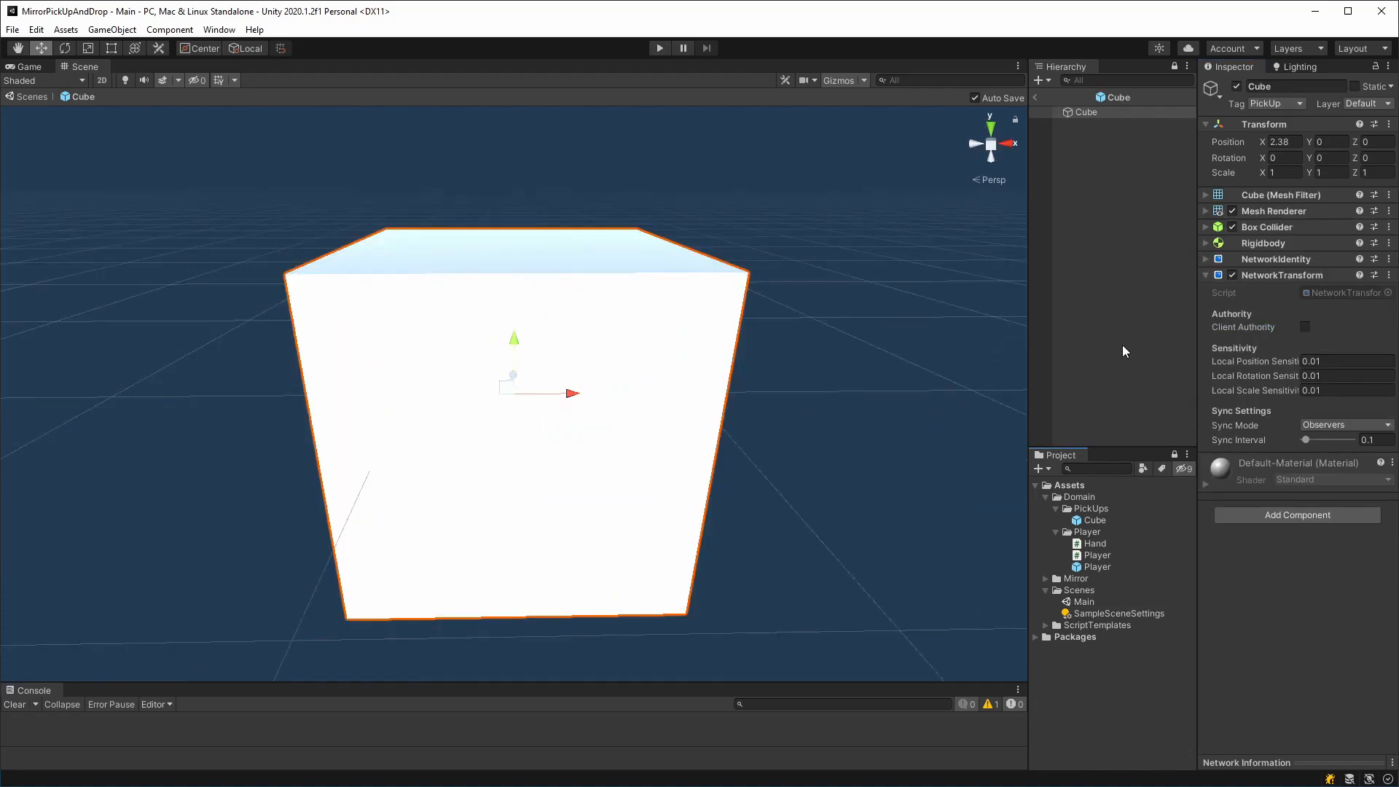
mouse_move(1281, 275)
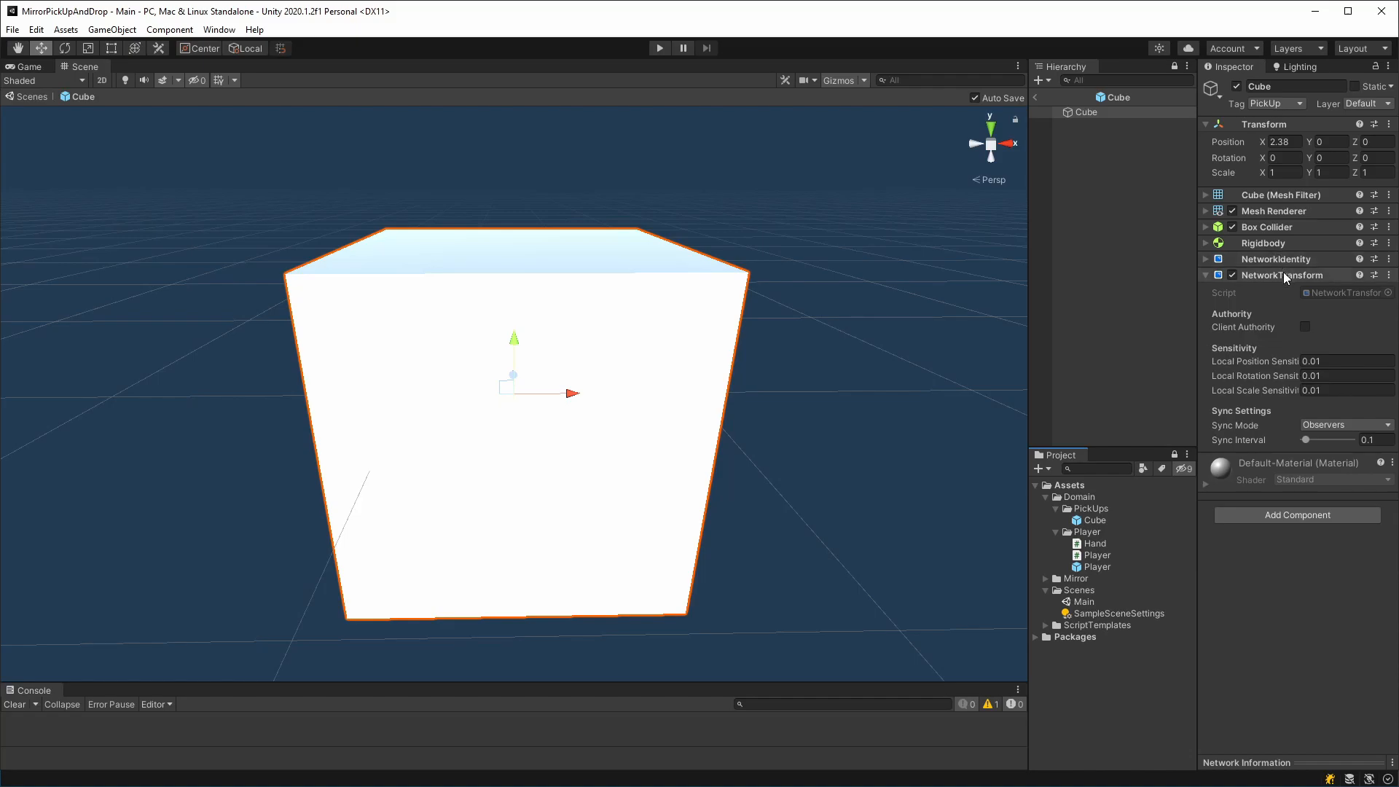
mouse_move(1304, 326)
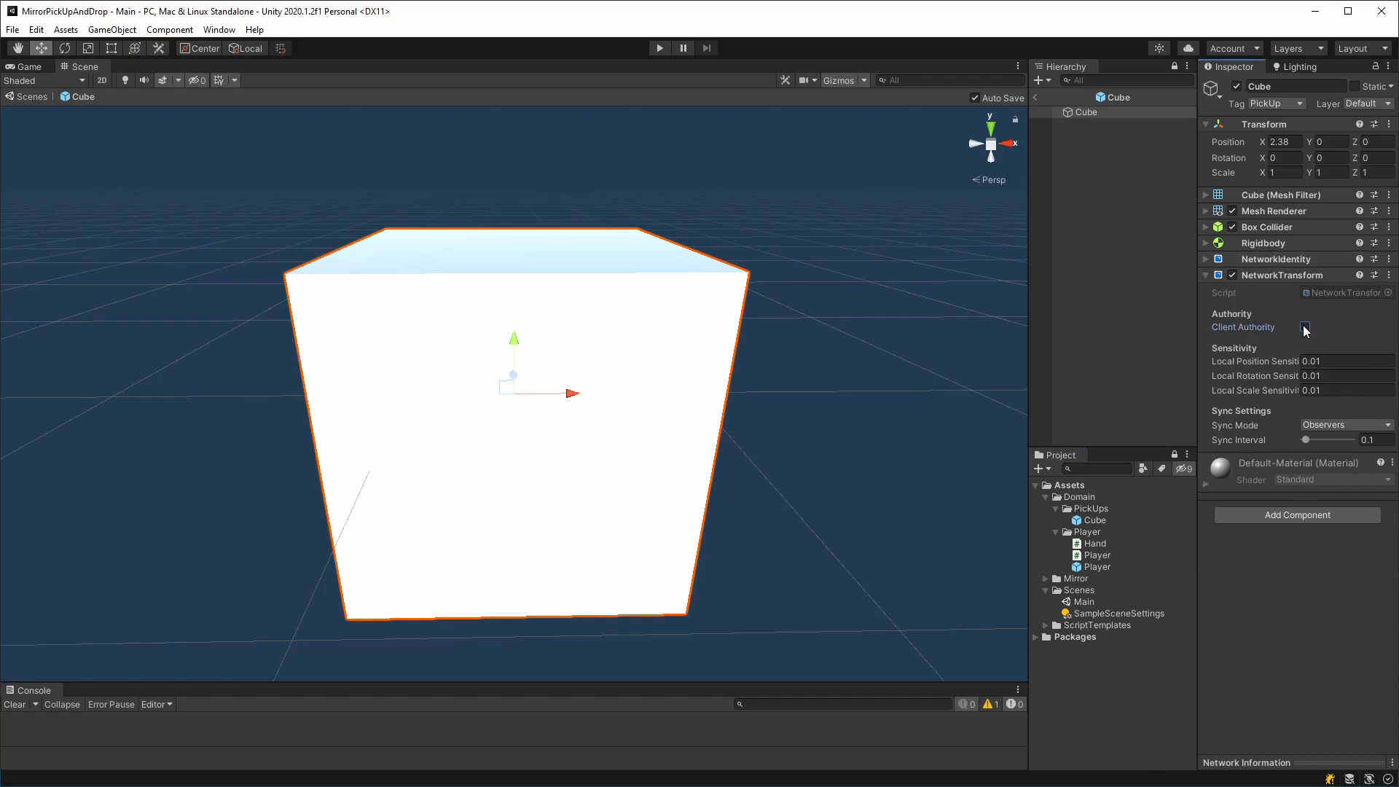
click(1305, 327)
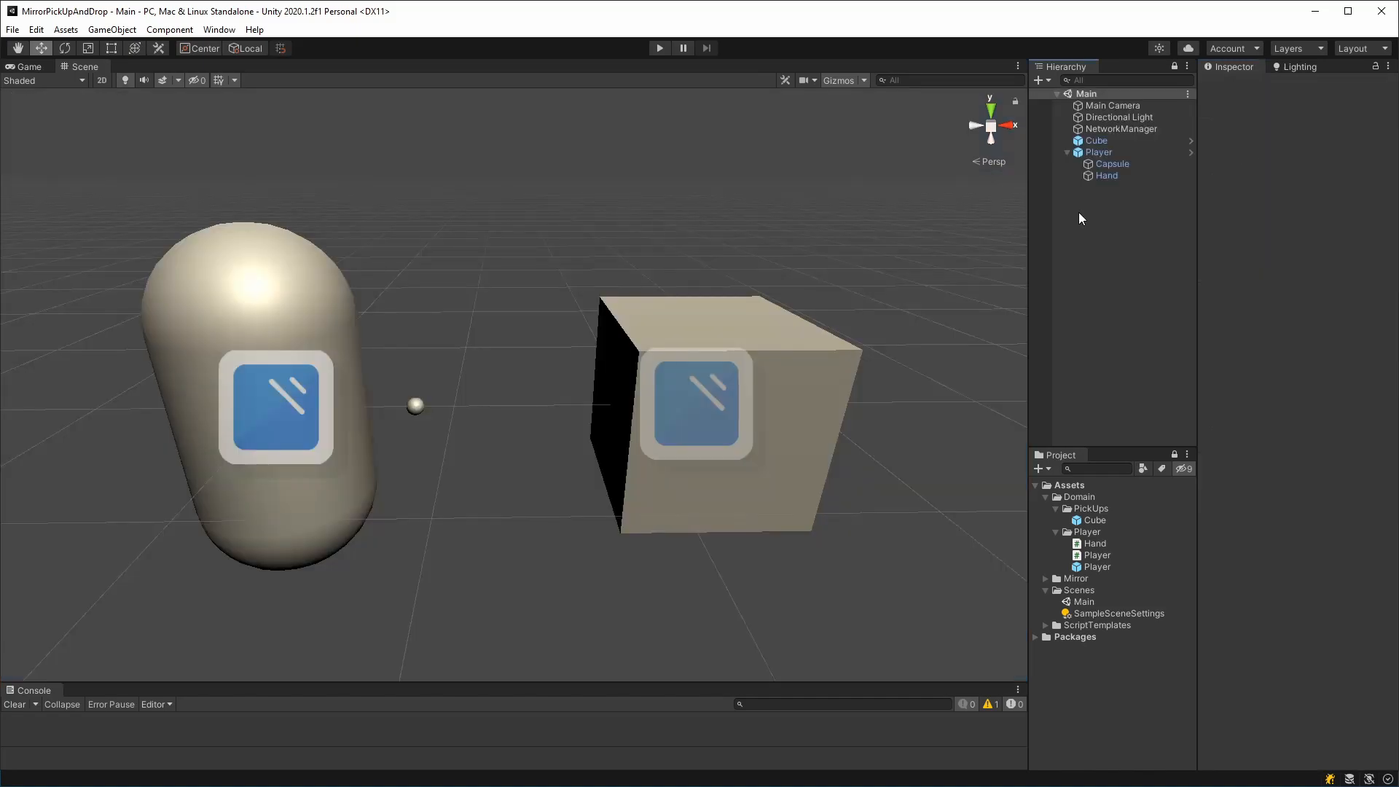
click(1095, 140)
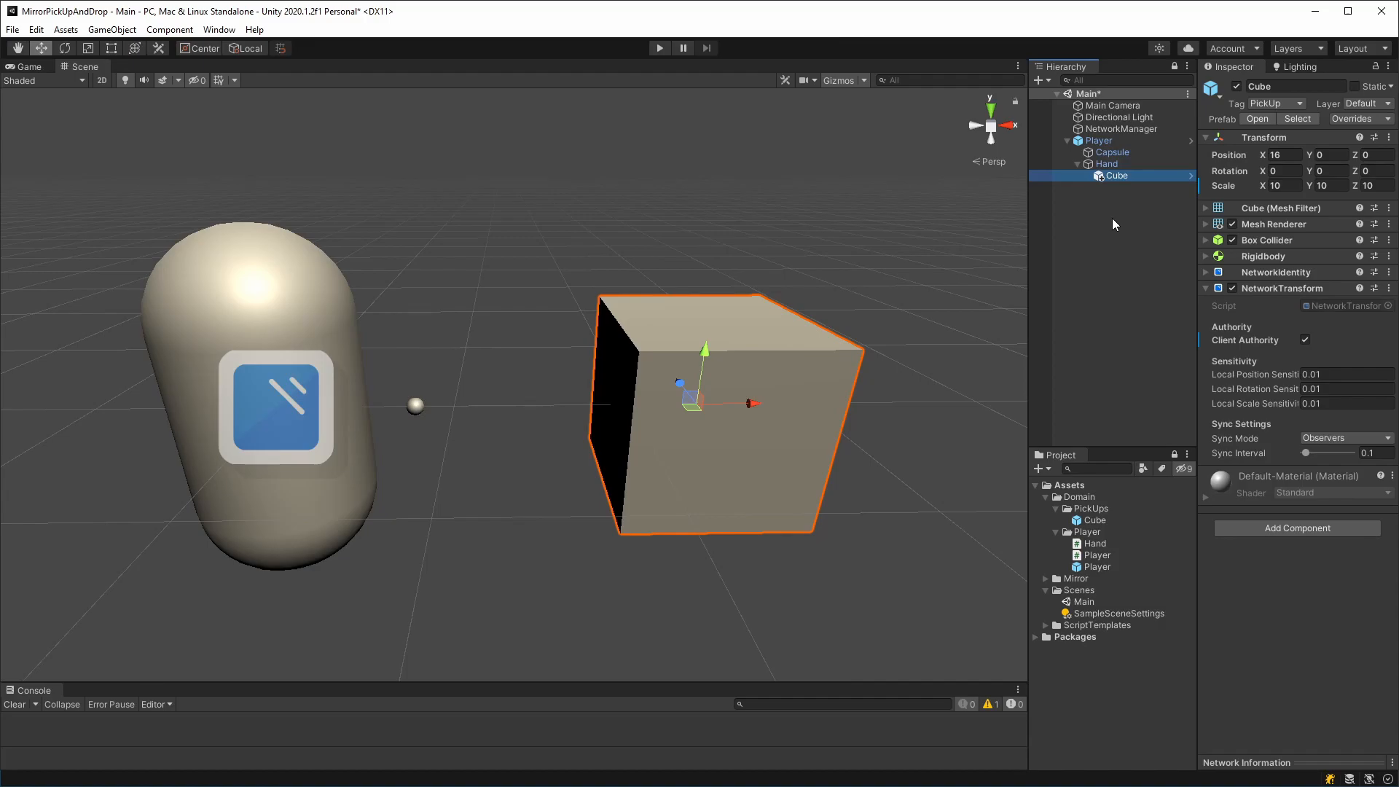
mouse_move(1159, 215)
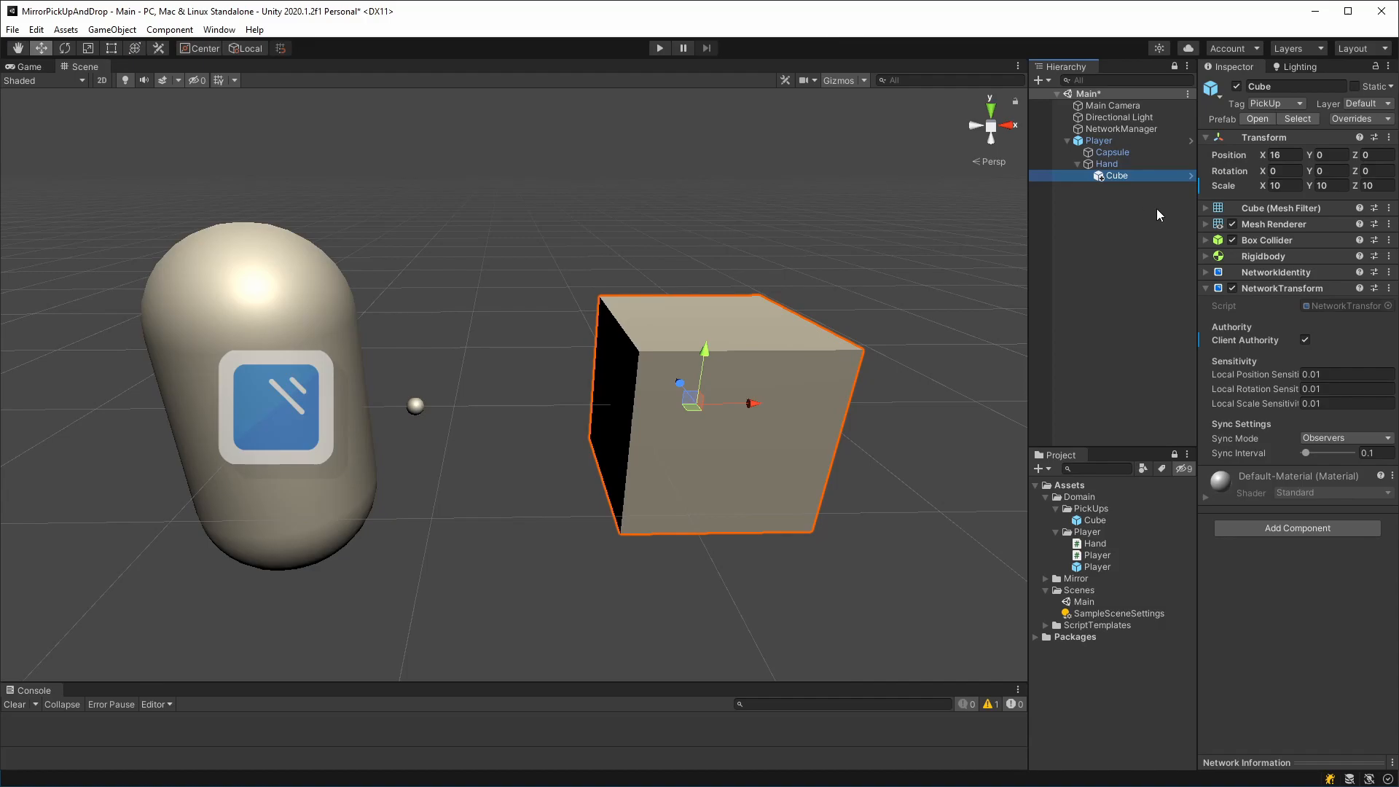
mouse_move(1242, 259)
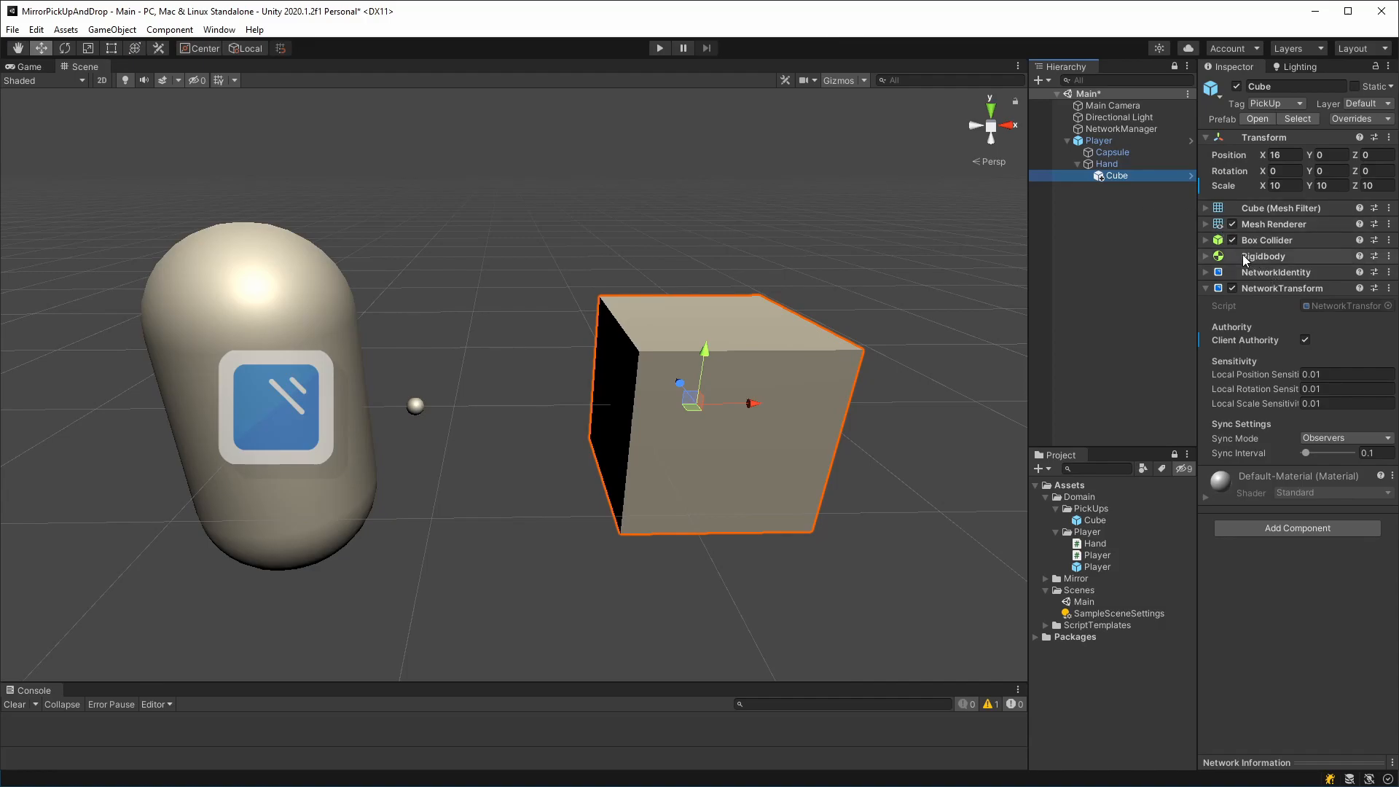
click(1096, 140)
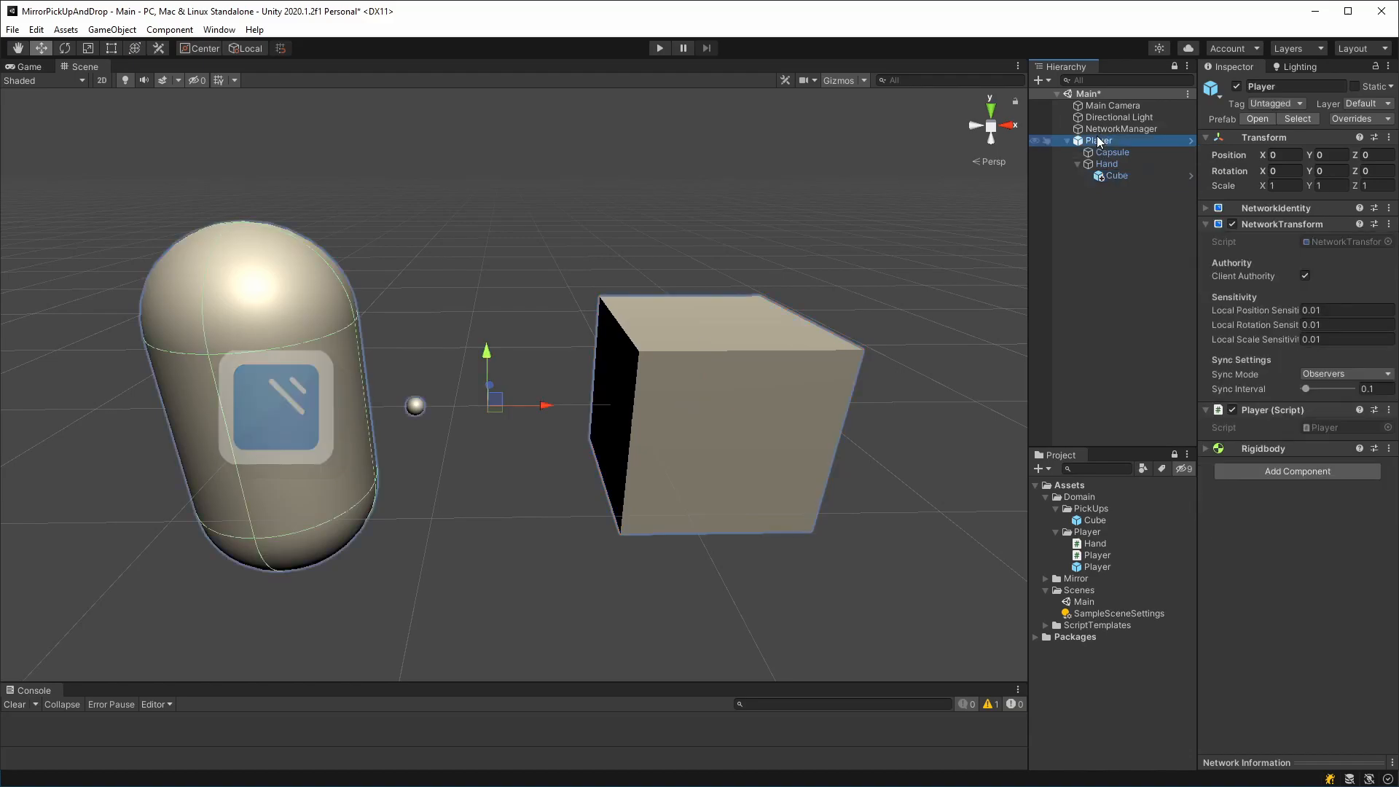
click(1113, 176)
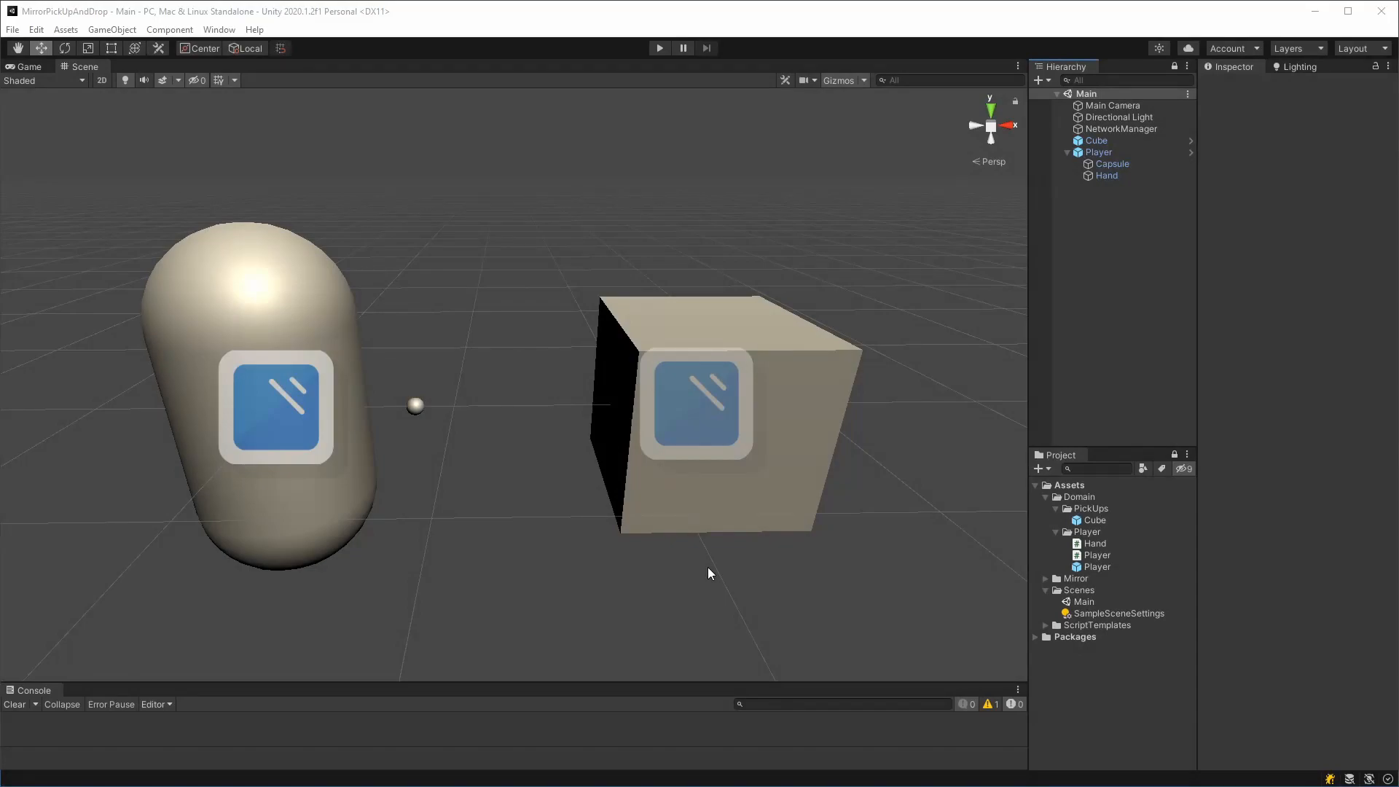
Step: Inspect the Player and Cube objects, then create an empty NetworkWrapper object
click(1110, 163)
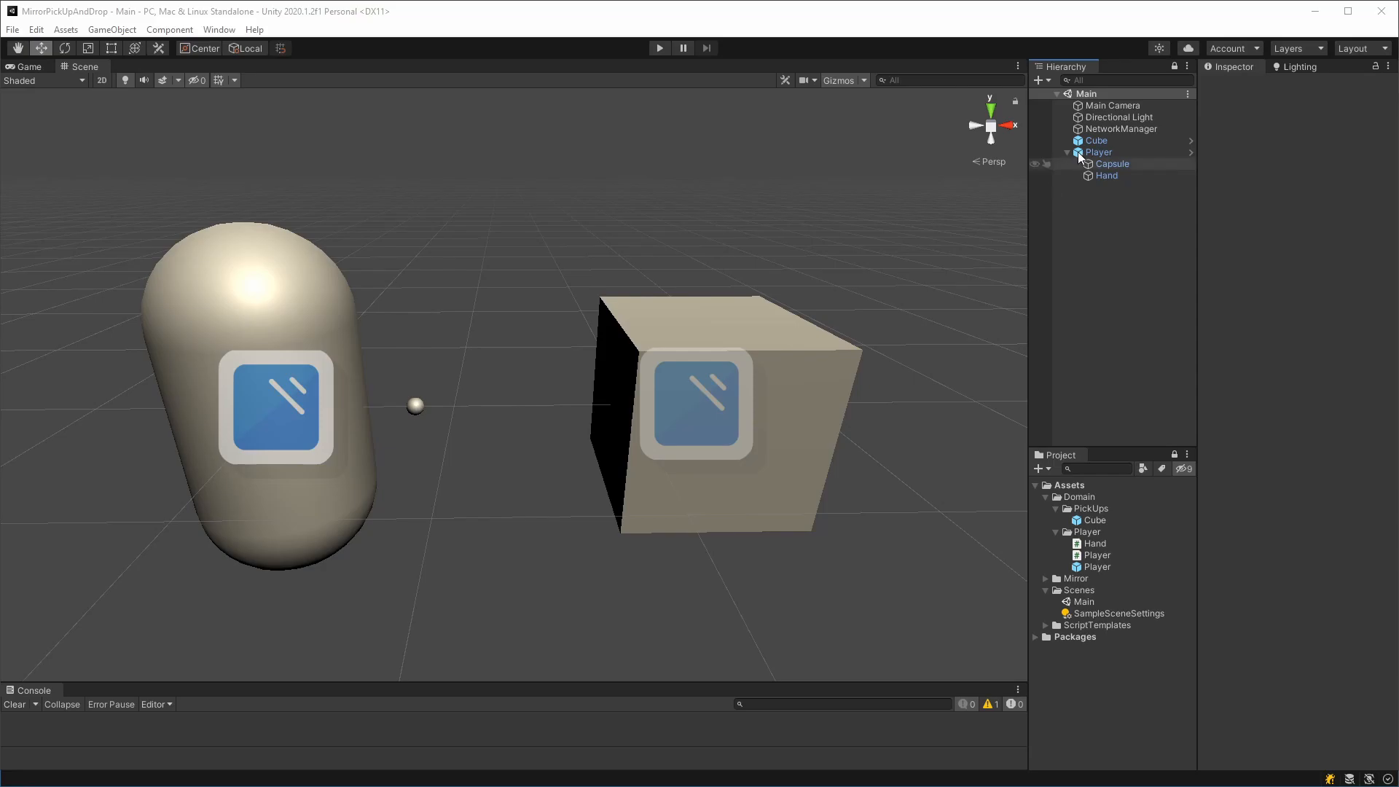
click(1097, 140)
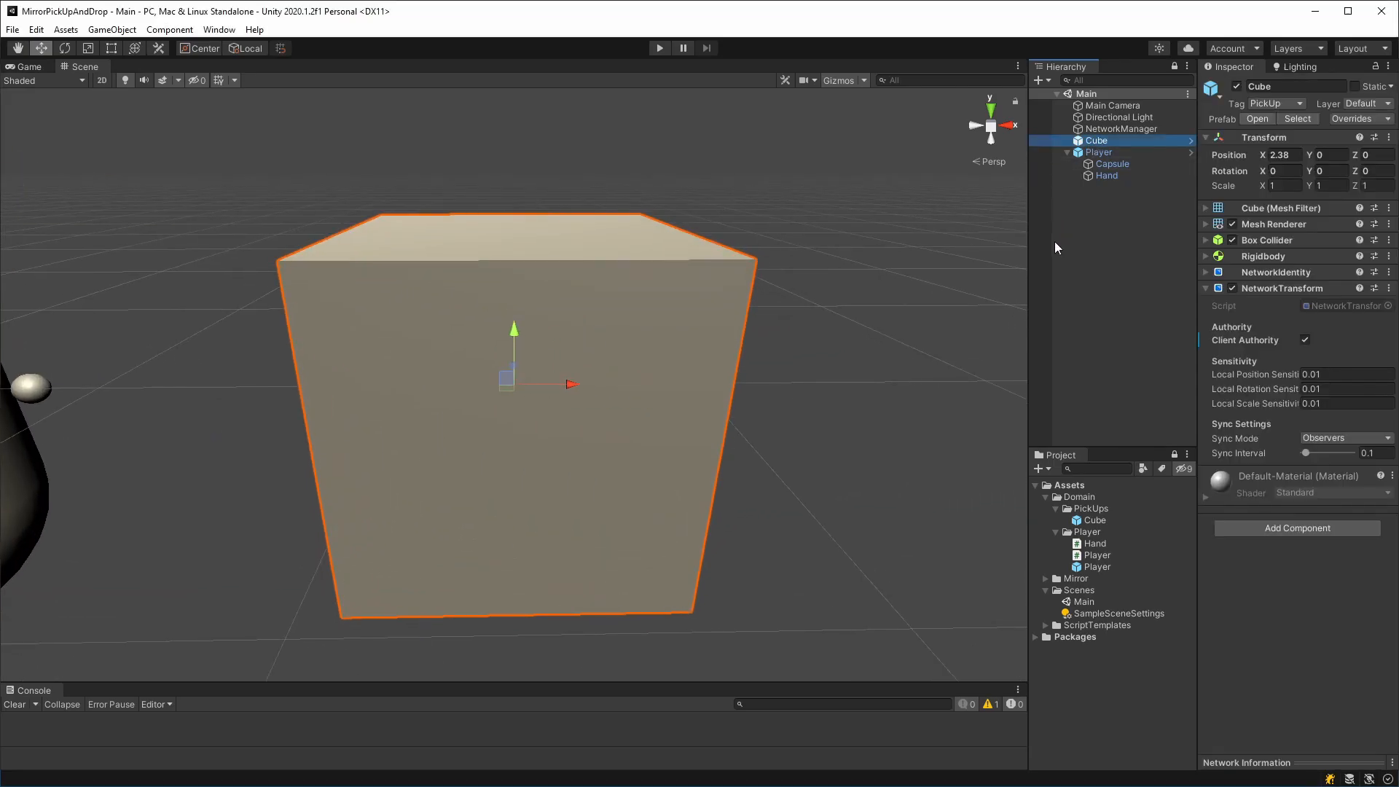
mouse_move(1122, 236)
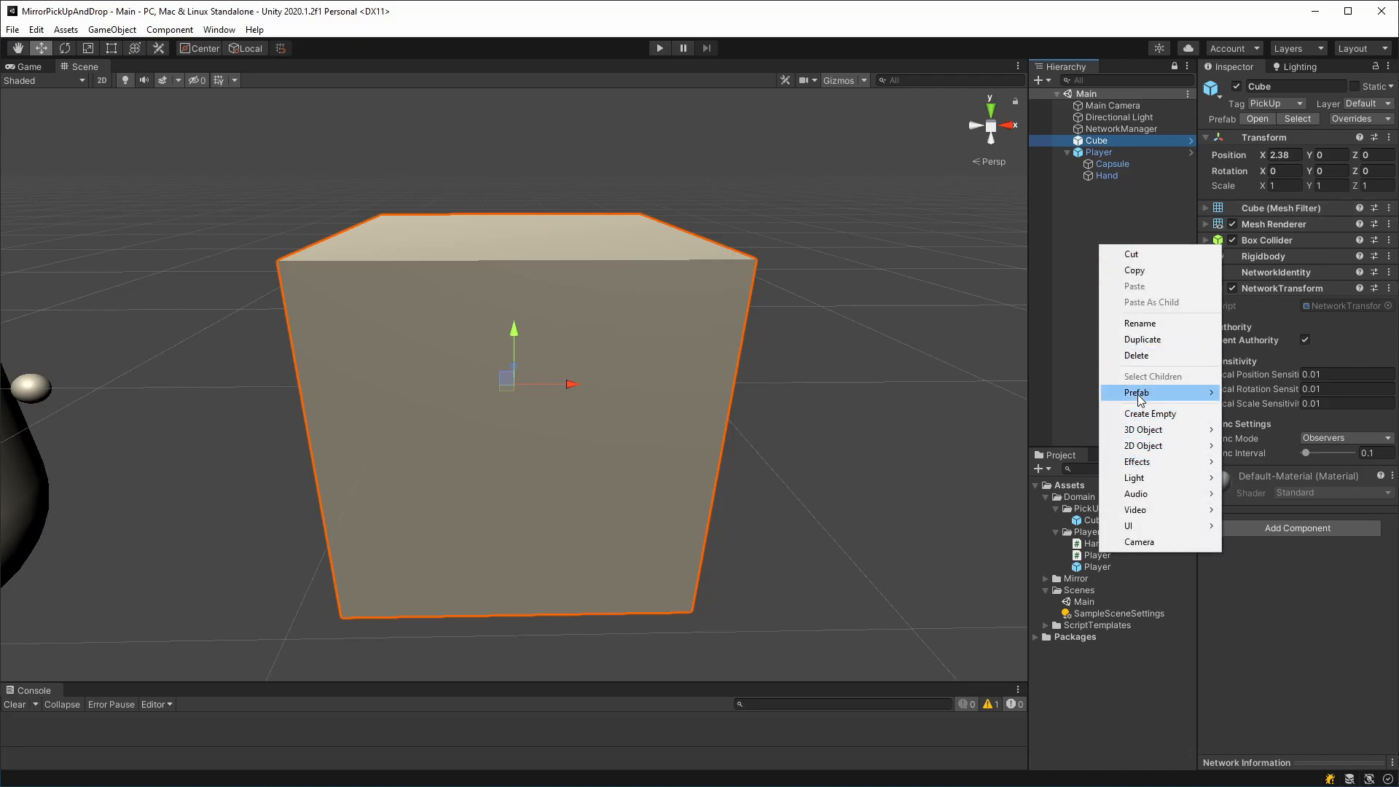
click(1149, 413)
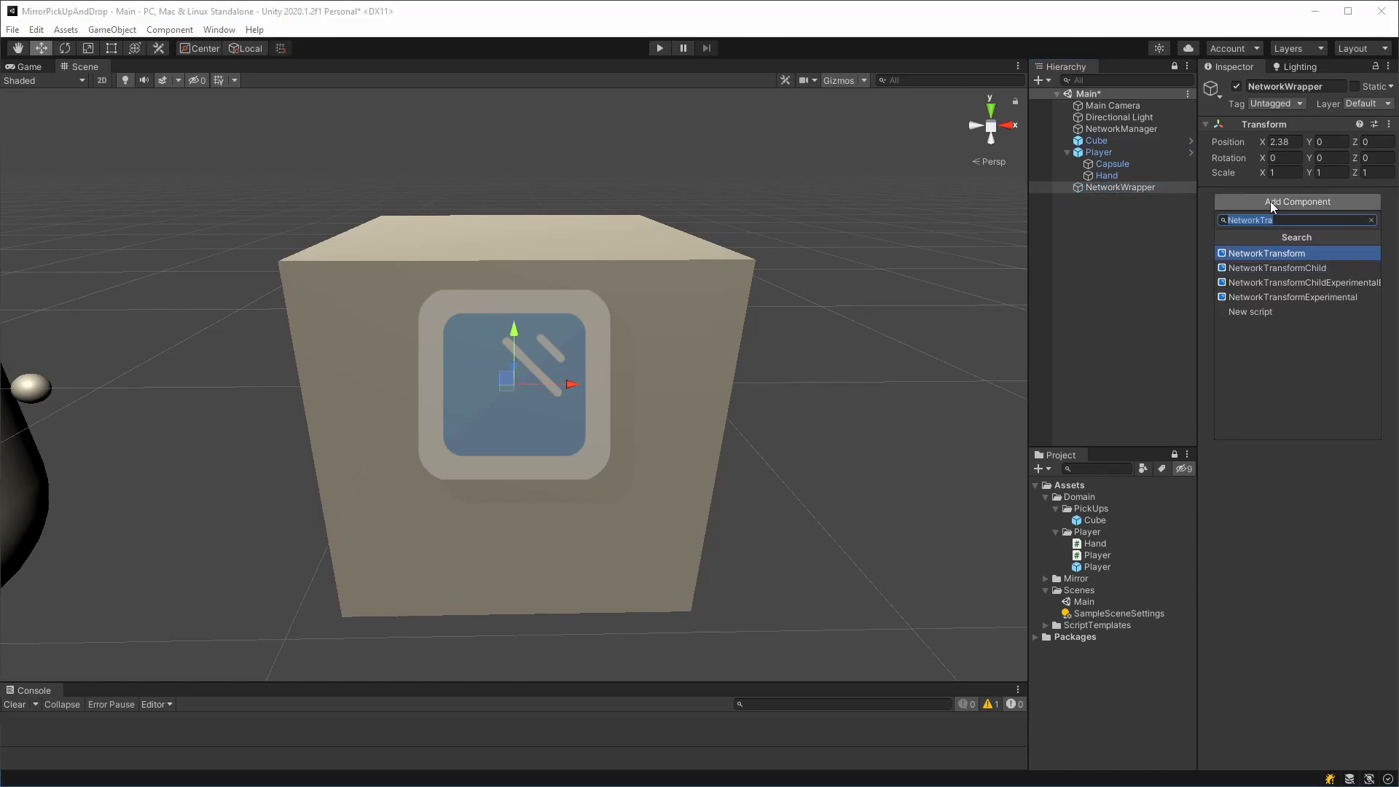
Step: Give NetworkWrapper a client-authority NetworkTransform and a Rigidbody
click(1263, 253)
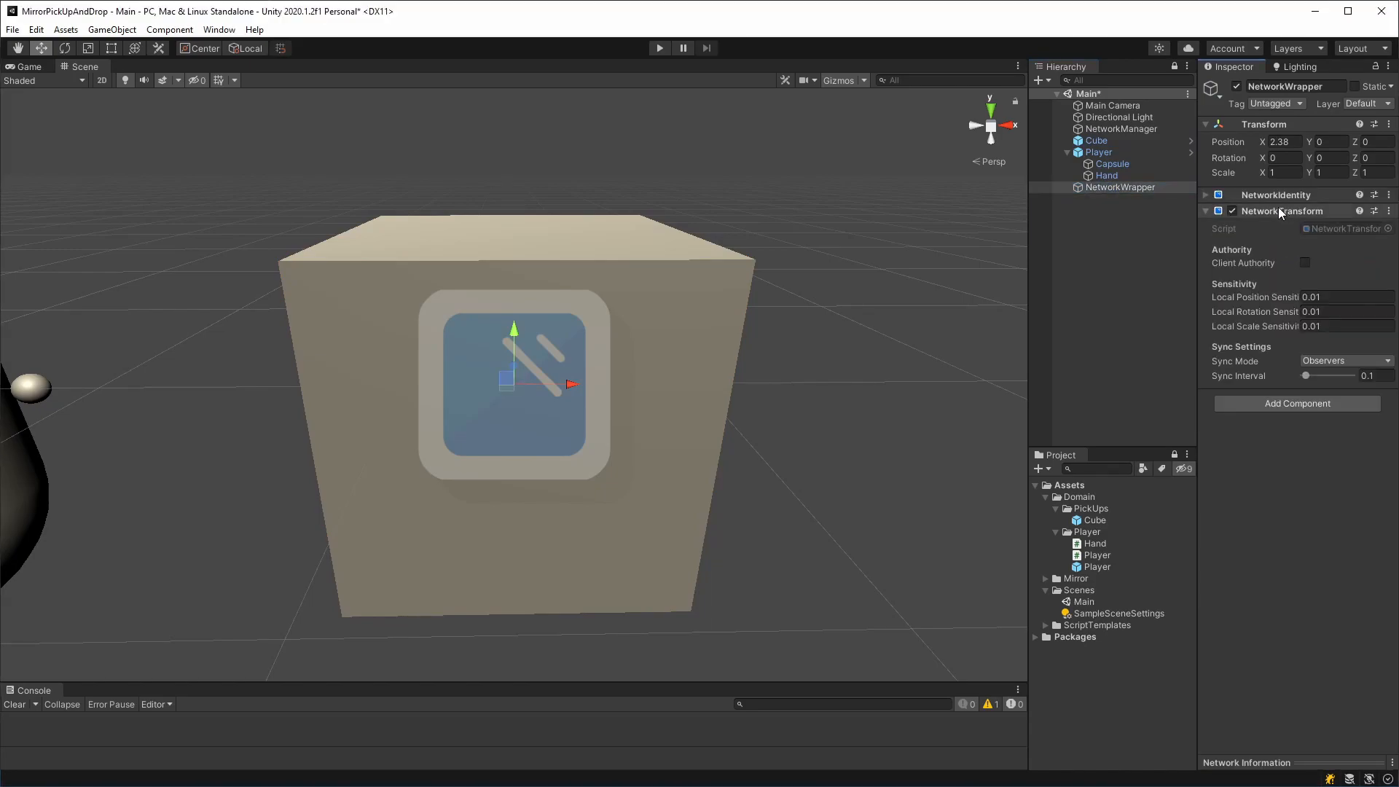
click(1304, 262)
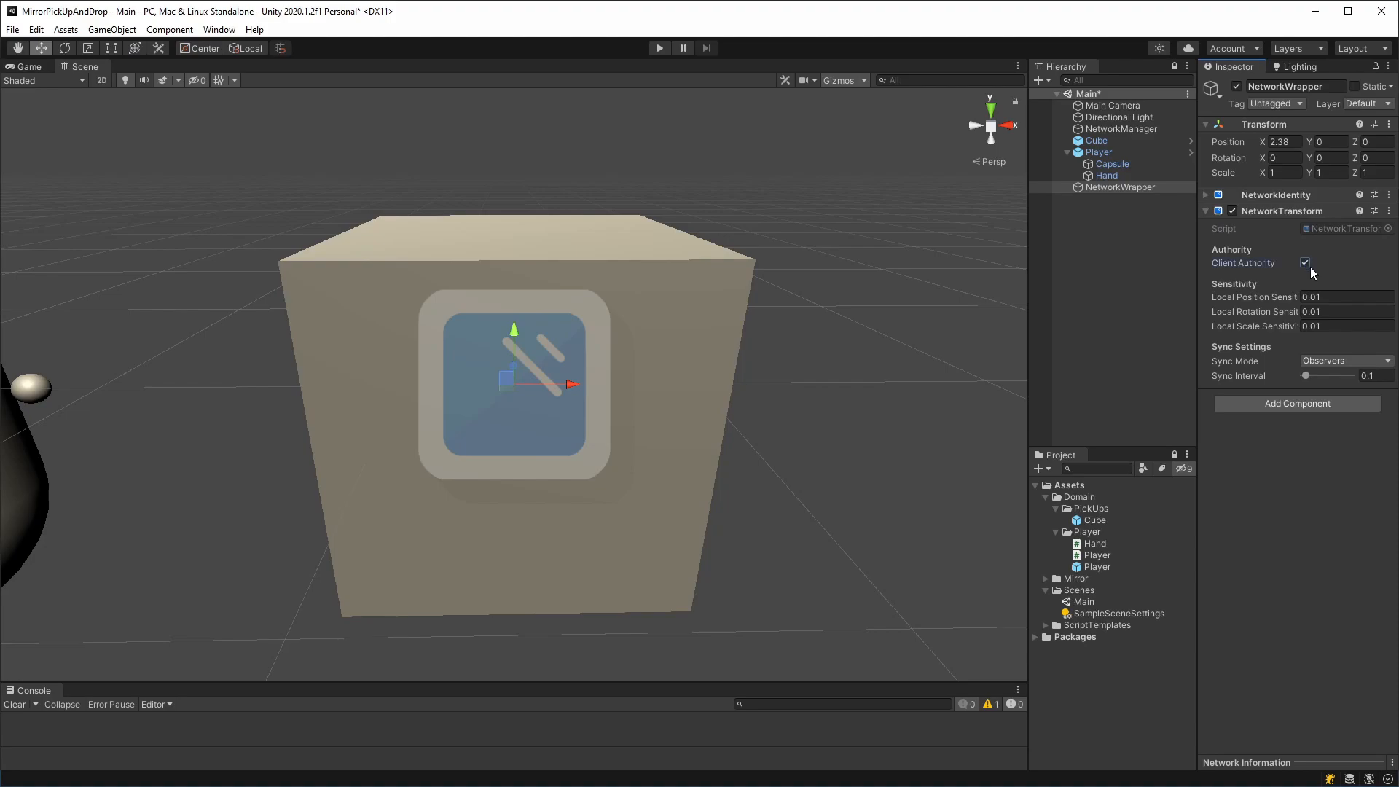
click(1305, 262)
text(Rigi)
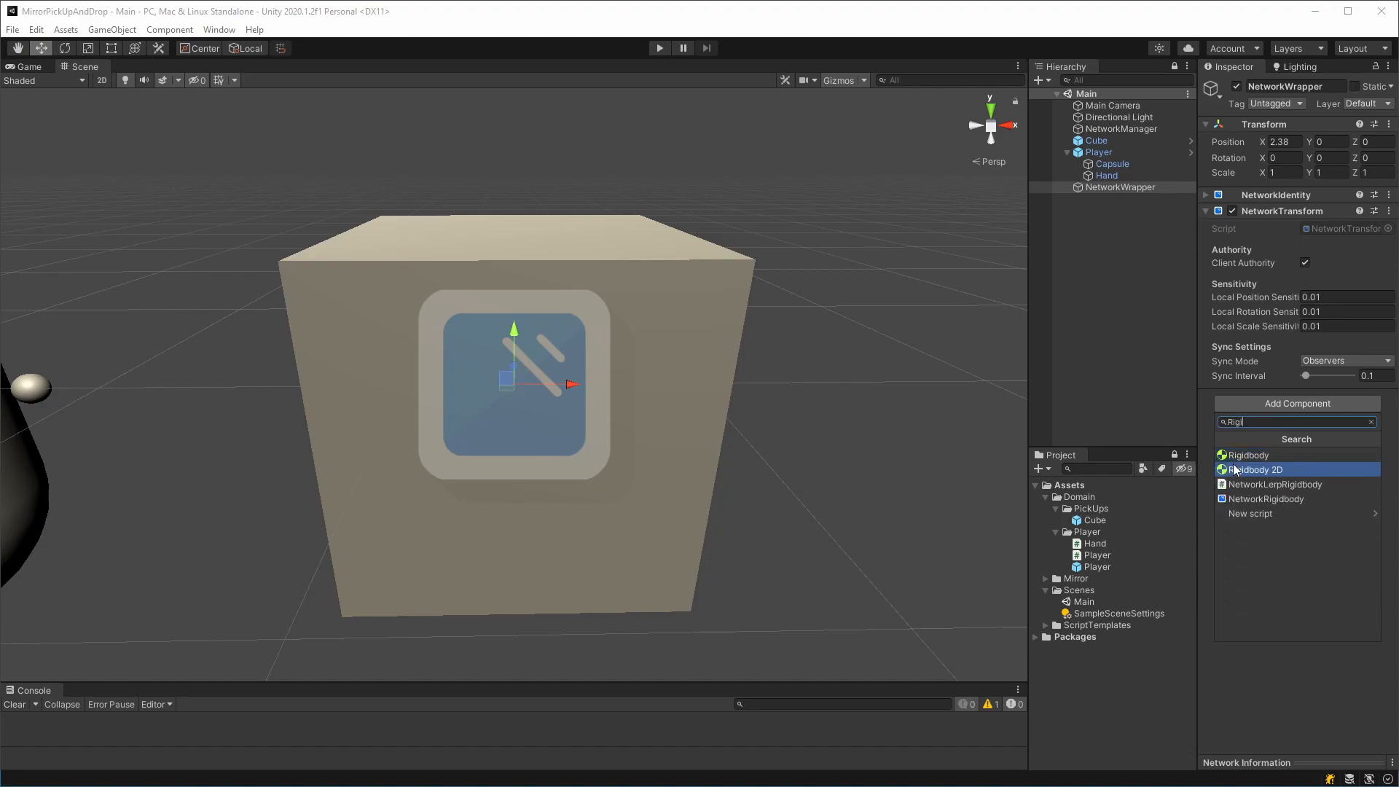
click(1247, 455)
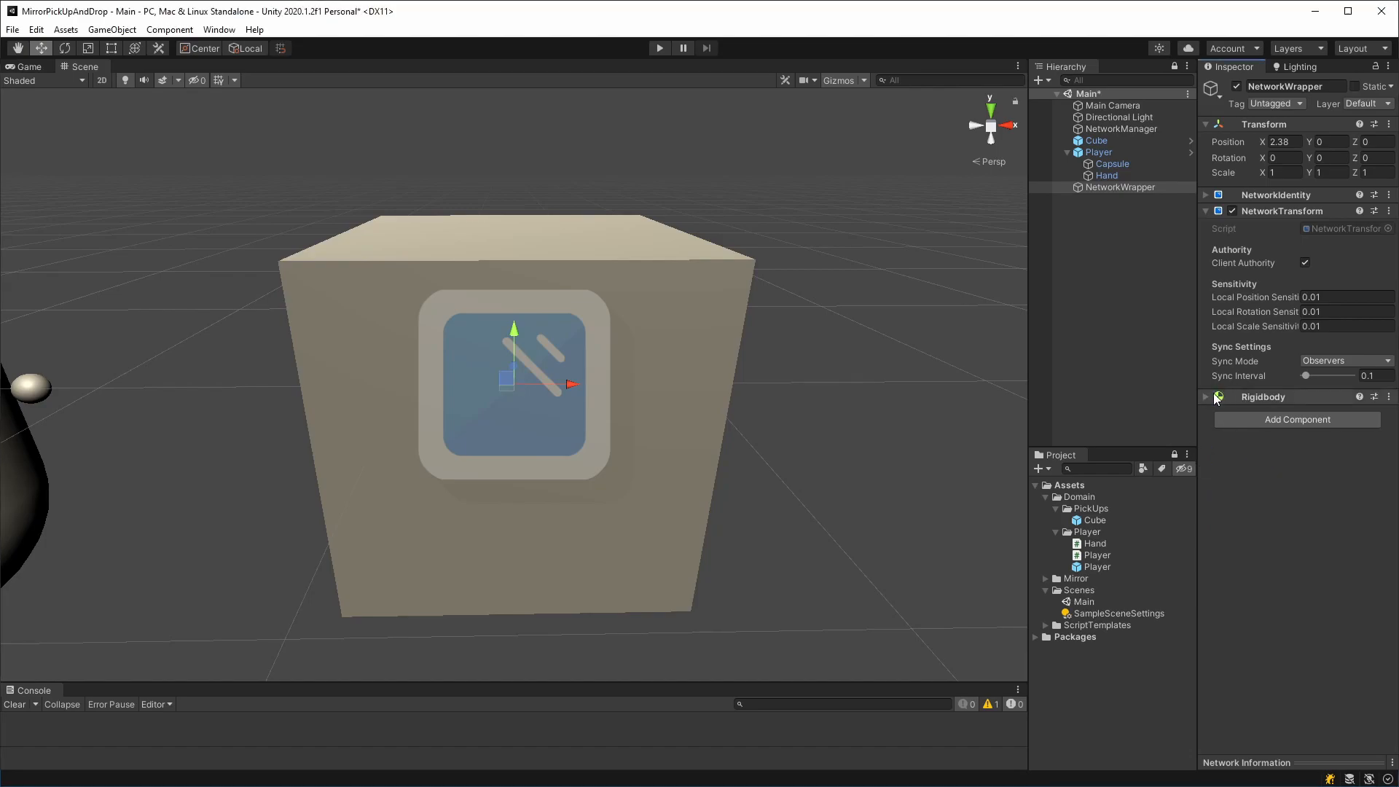
click(1095, 140)
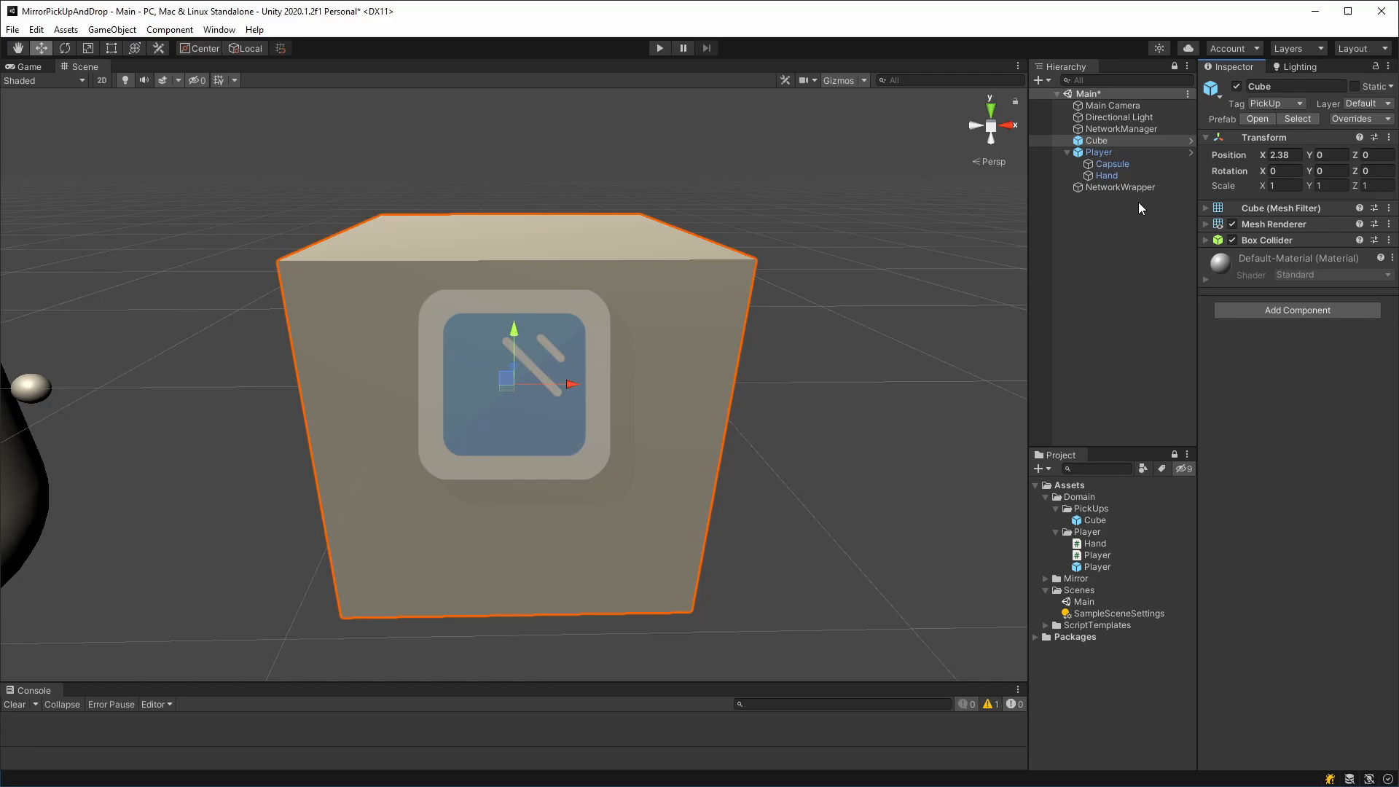
Step: Select NetworkWrapper to check its Rigidbody defaults: mass 1, gravity on, non-kinematic
click(1119, 187)
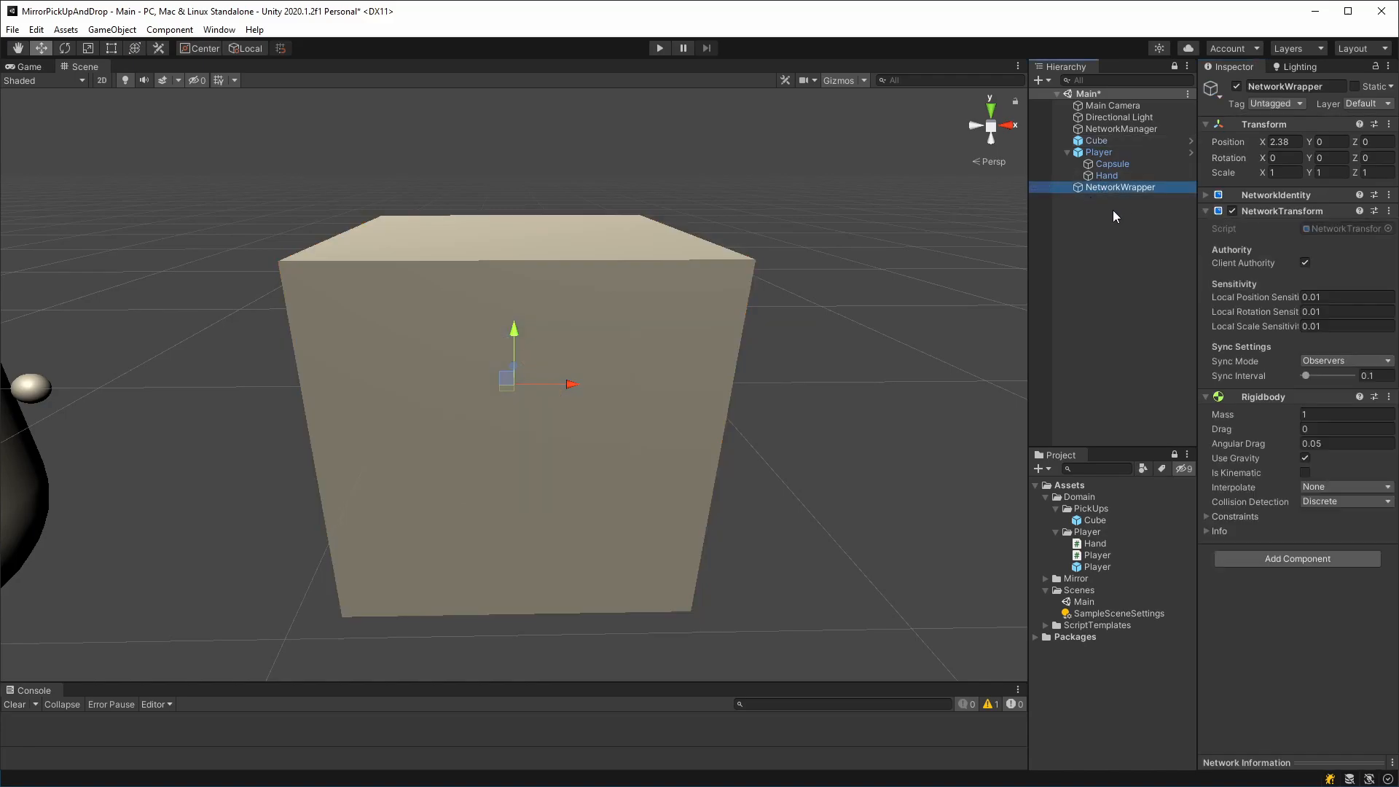
mouse_move(1109, 221)
text(Networking)
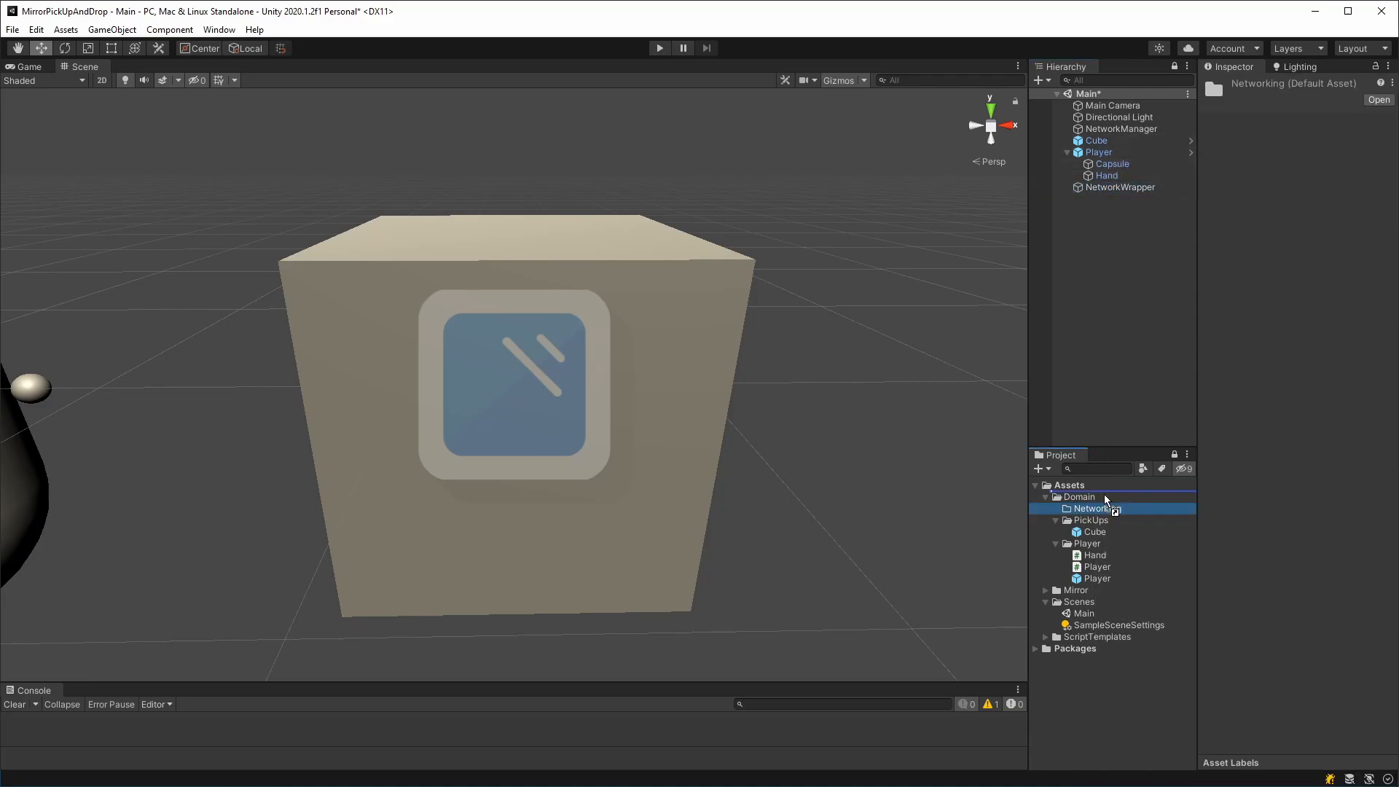
Step: Make NetworkWrapper a prefab in a new Networking folder and register it as spawnable
click(1055, 509)
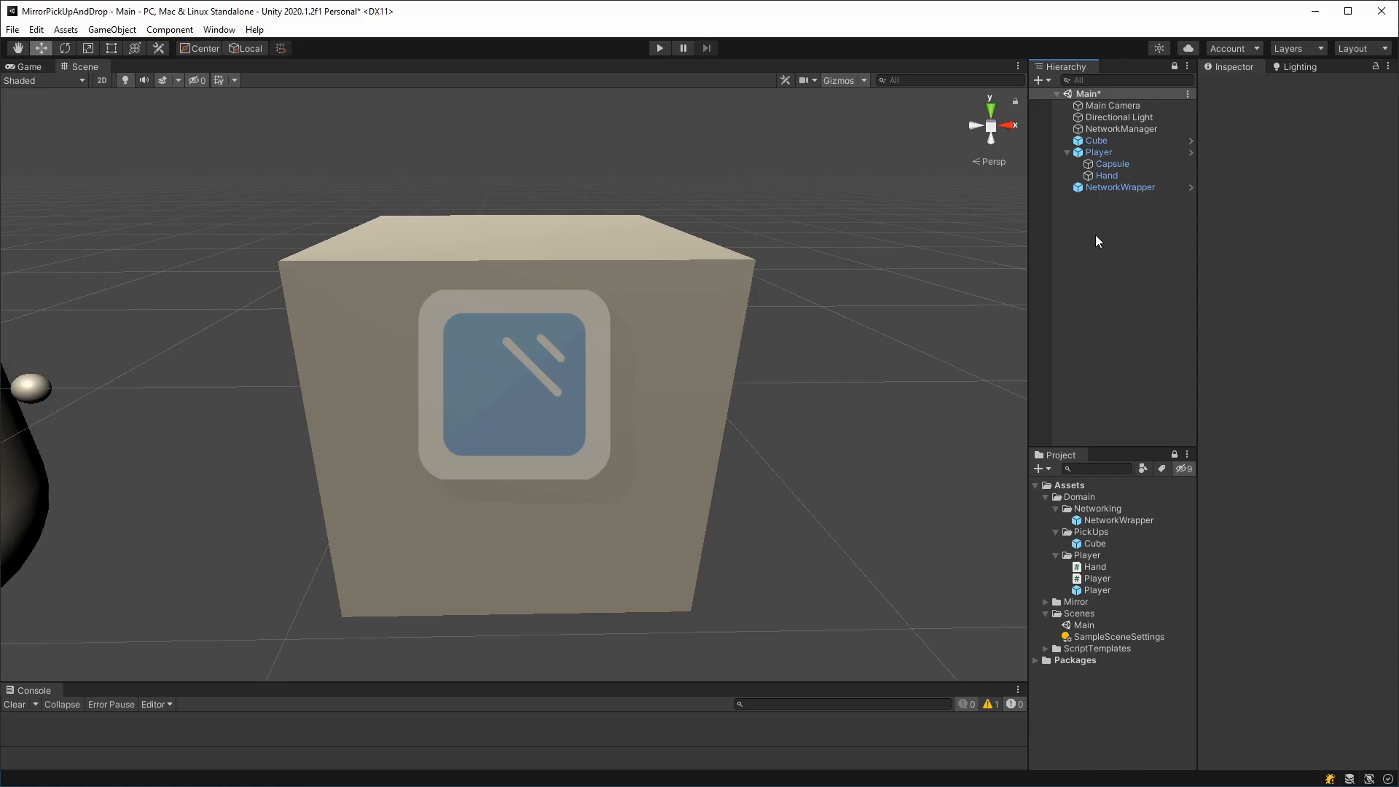
click(1121, 128)
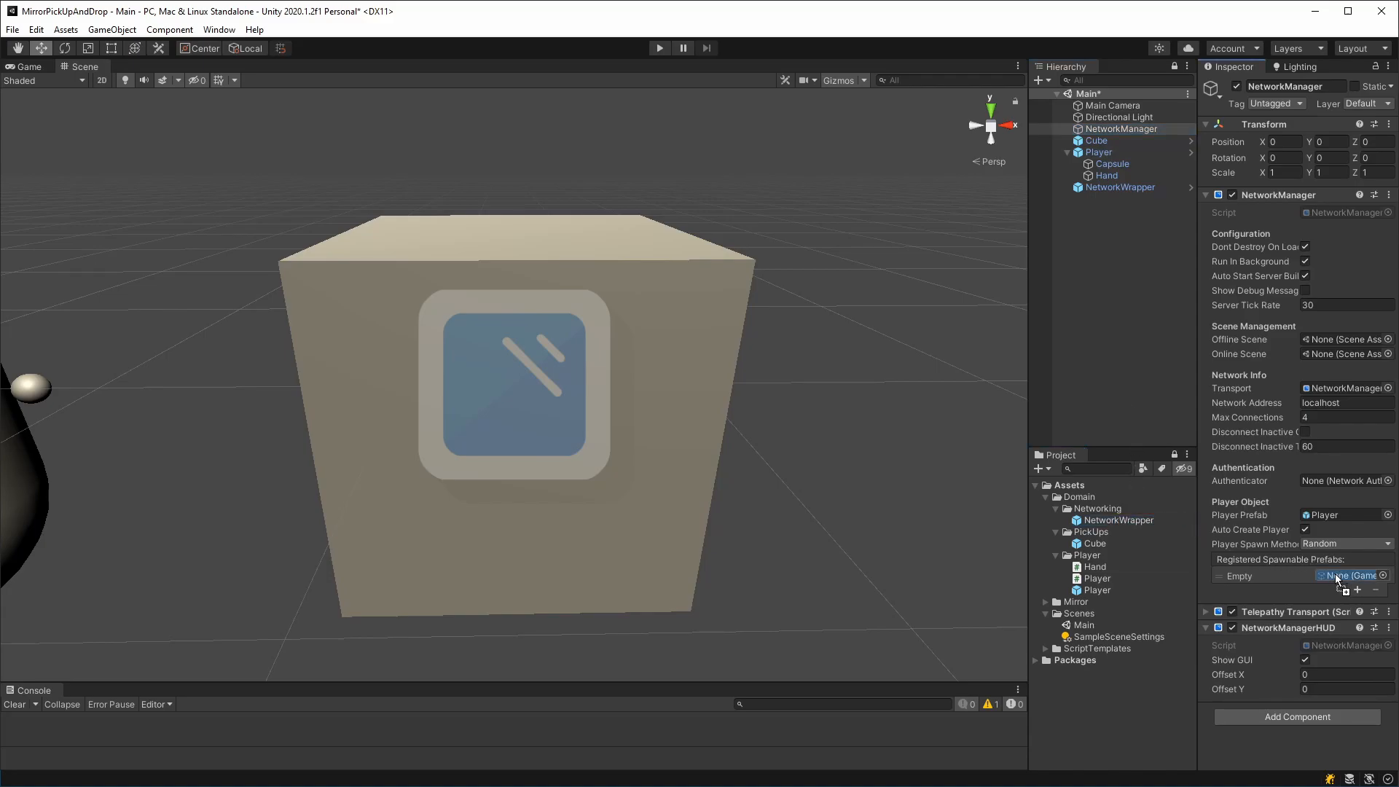
click(1350, 574)
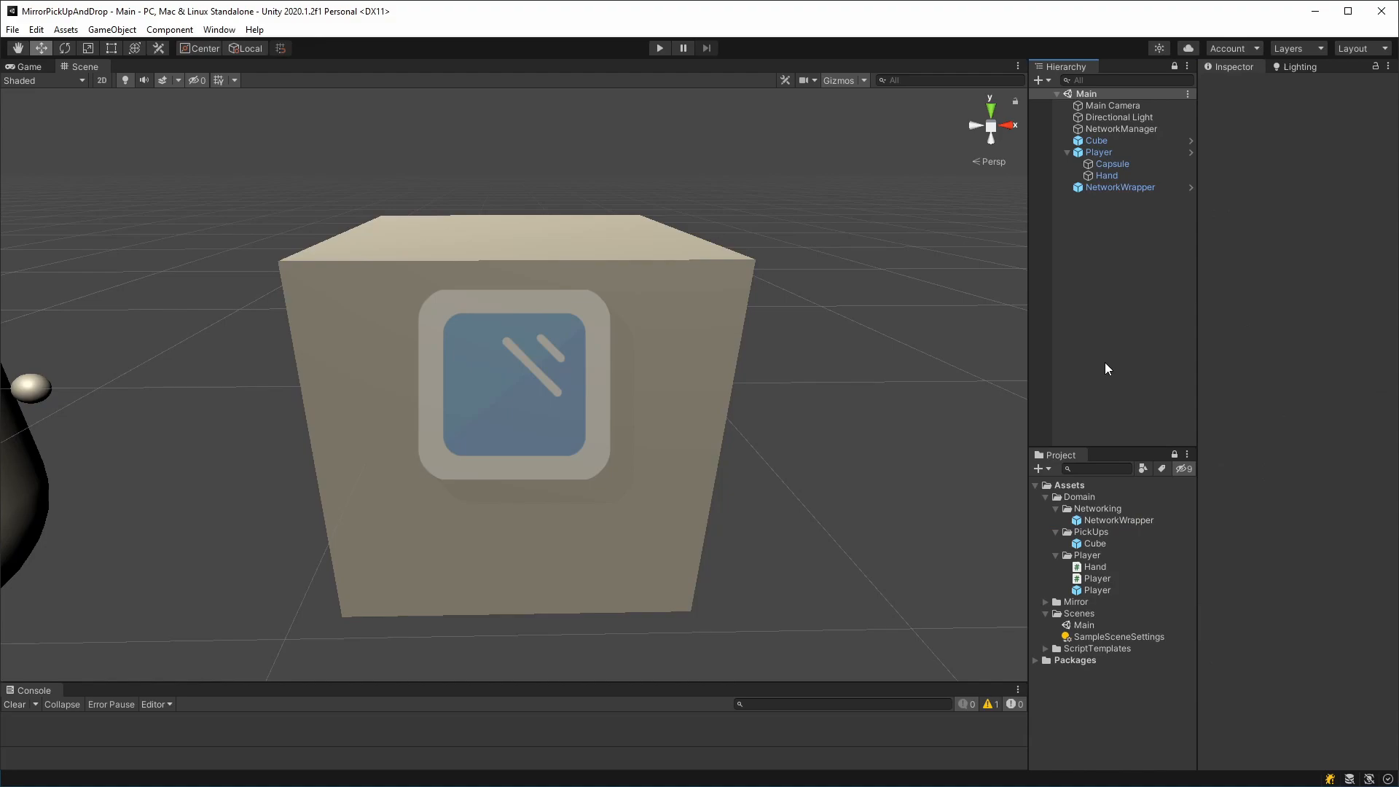
mouse_move(1111, 202)
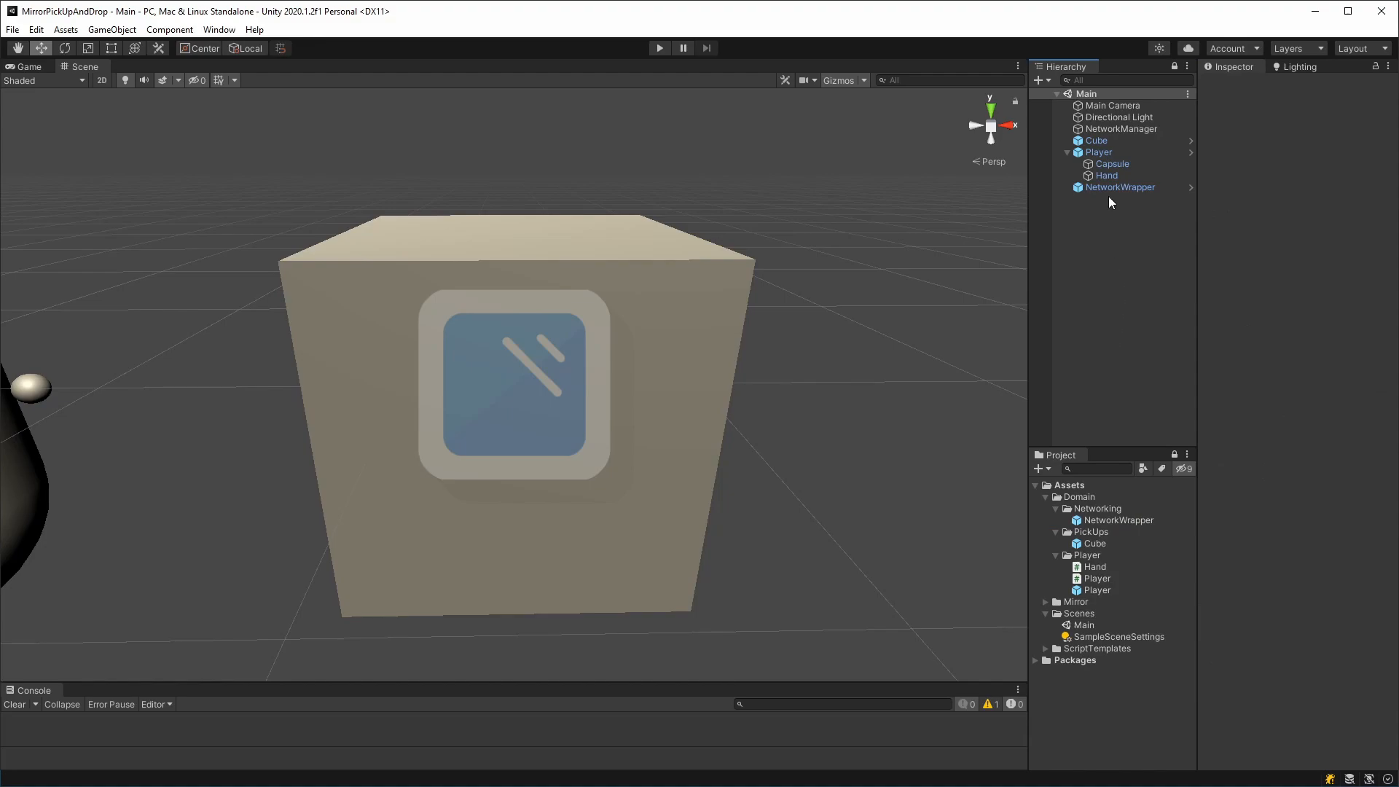
Step: Drag Cube onto NetworkWrapper, then select NetworkWrapper
click(1096, 140)
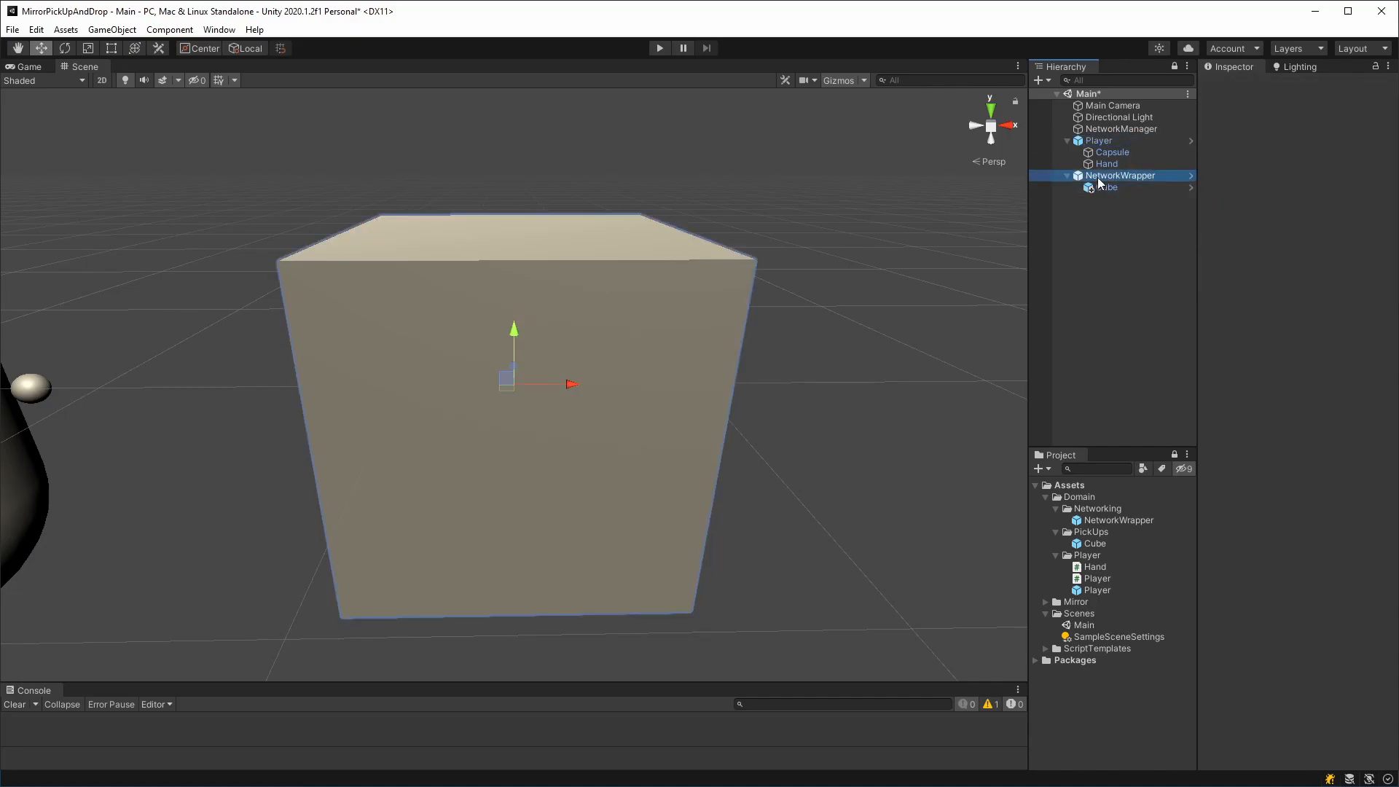
click(1119, 175)
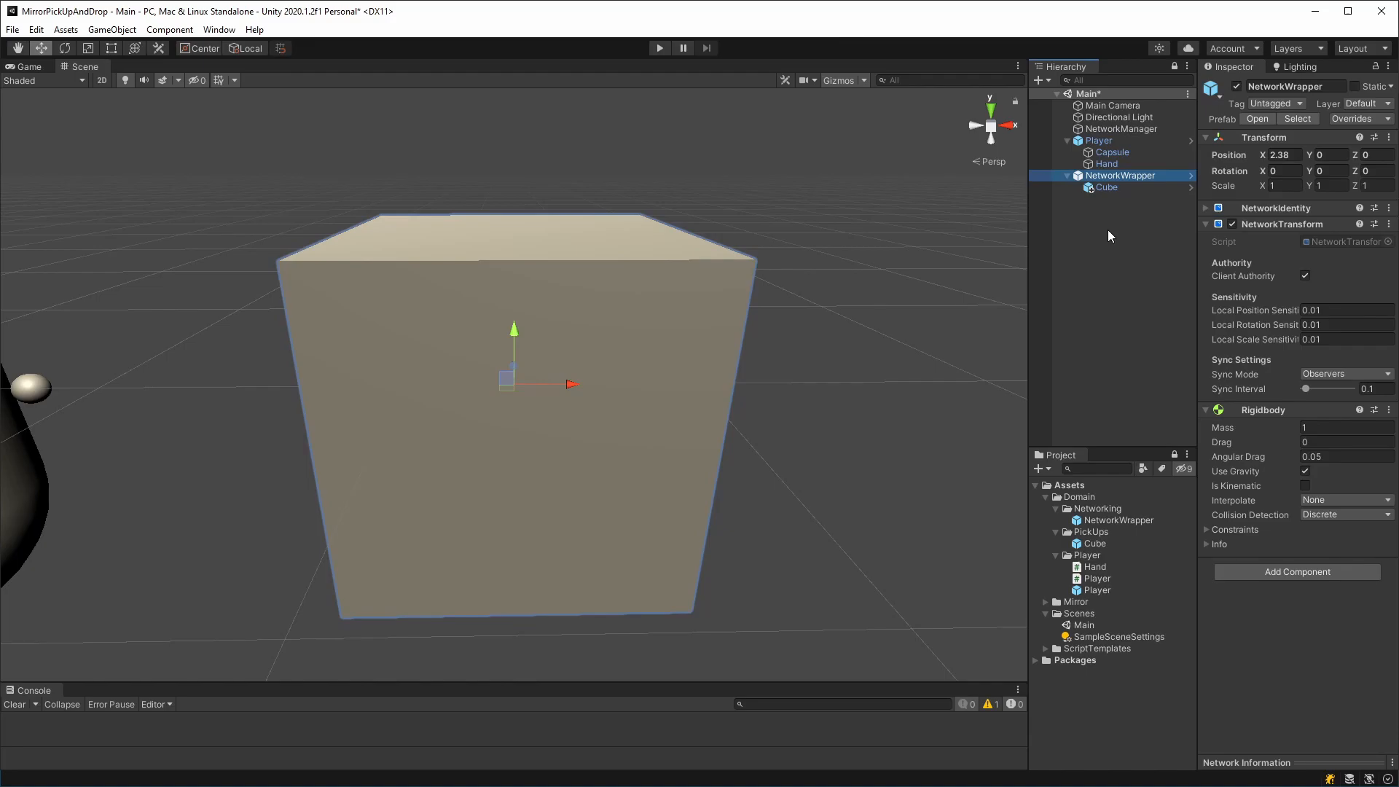
mouse_move(738, 378)
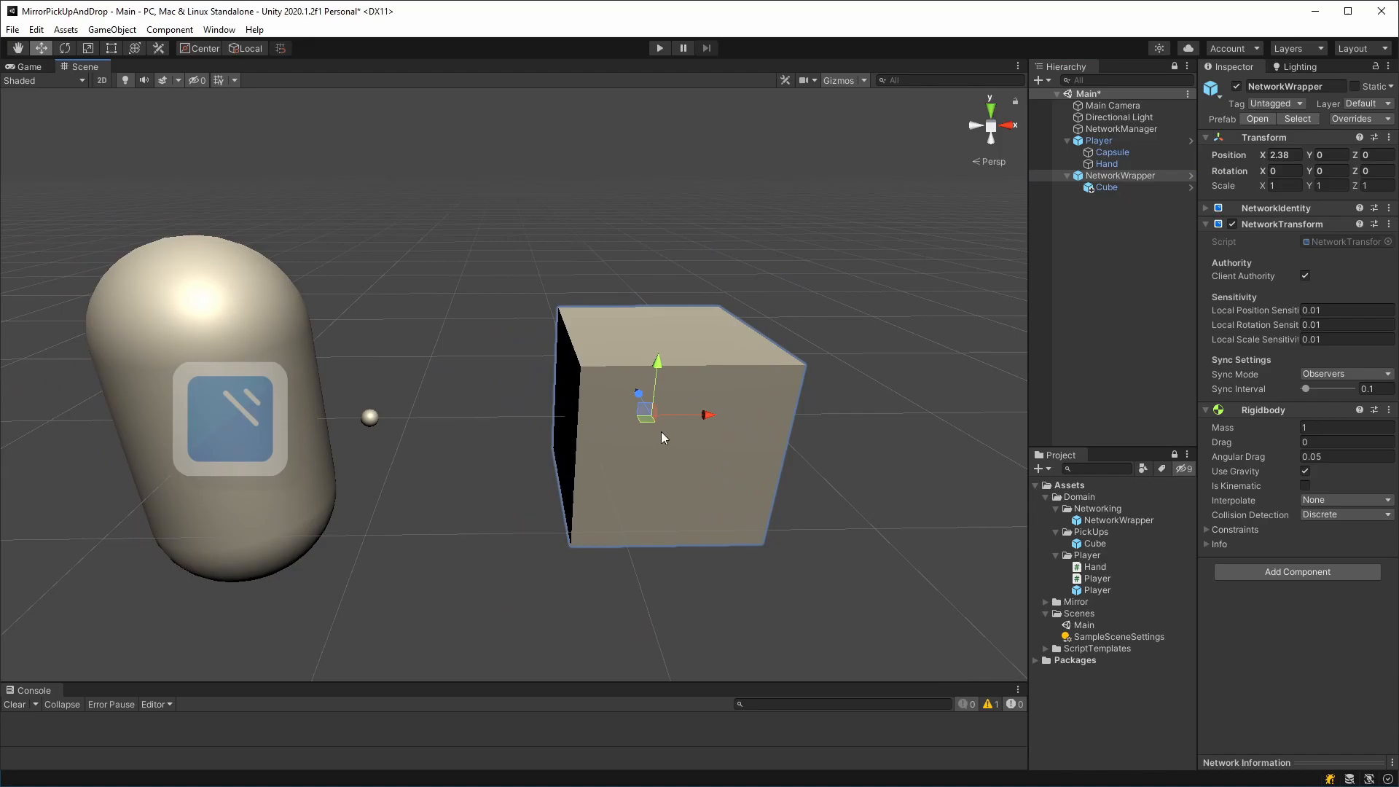
mouse_move(516, 531)
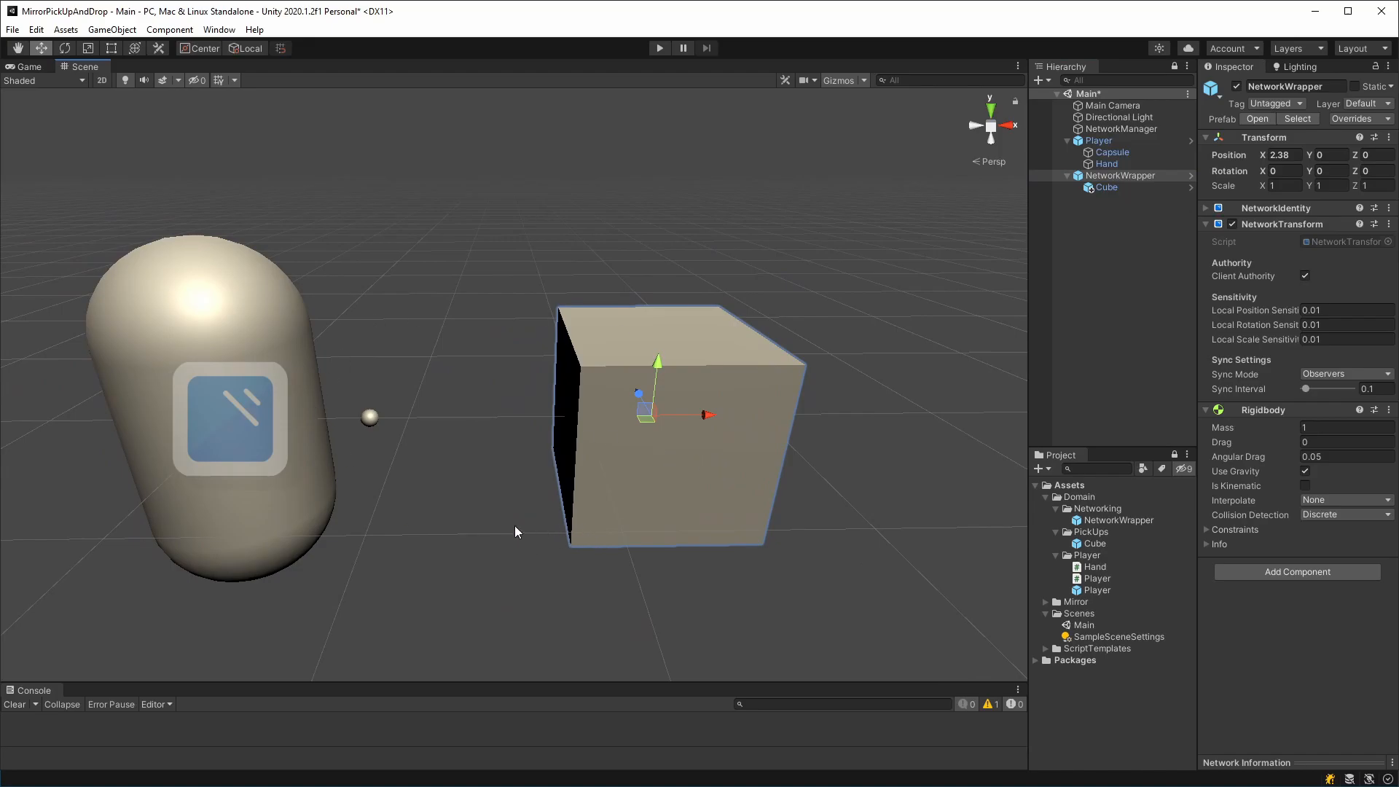
mouse_move(214, 401)
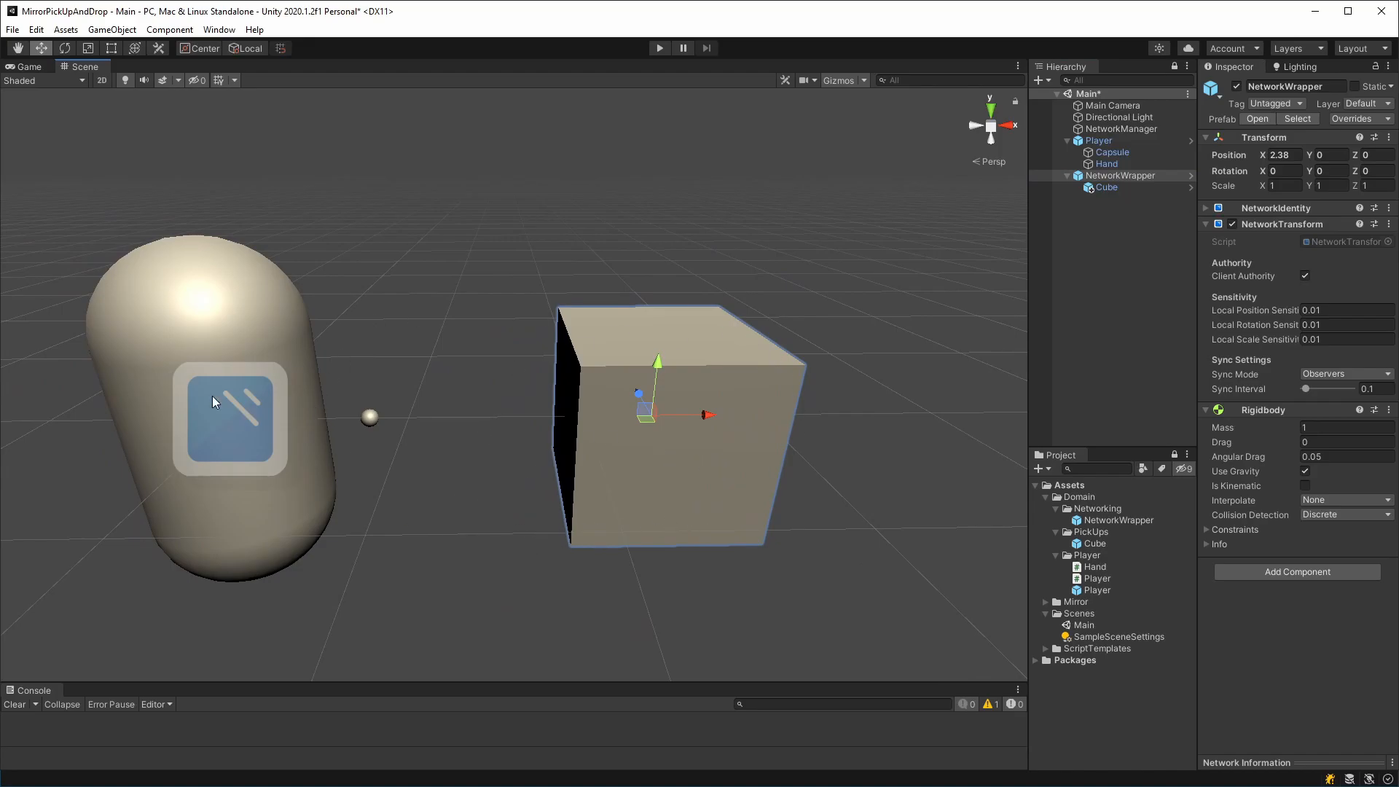
mouse_move(305, 473)
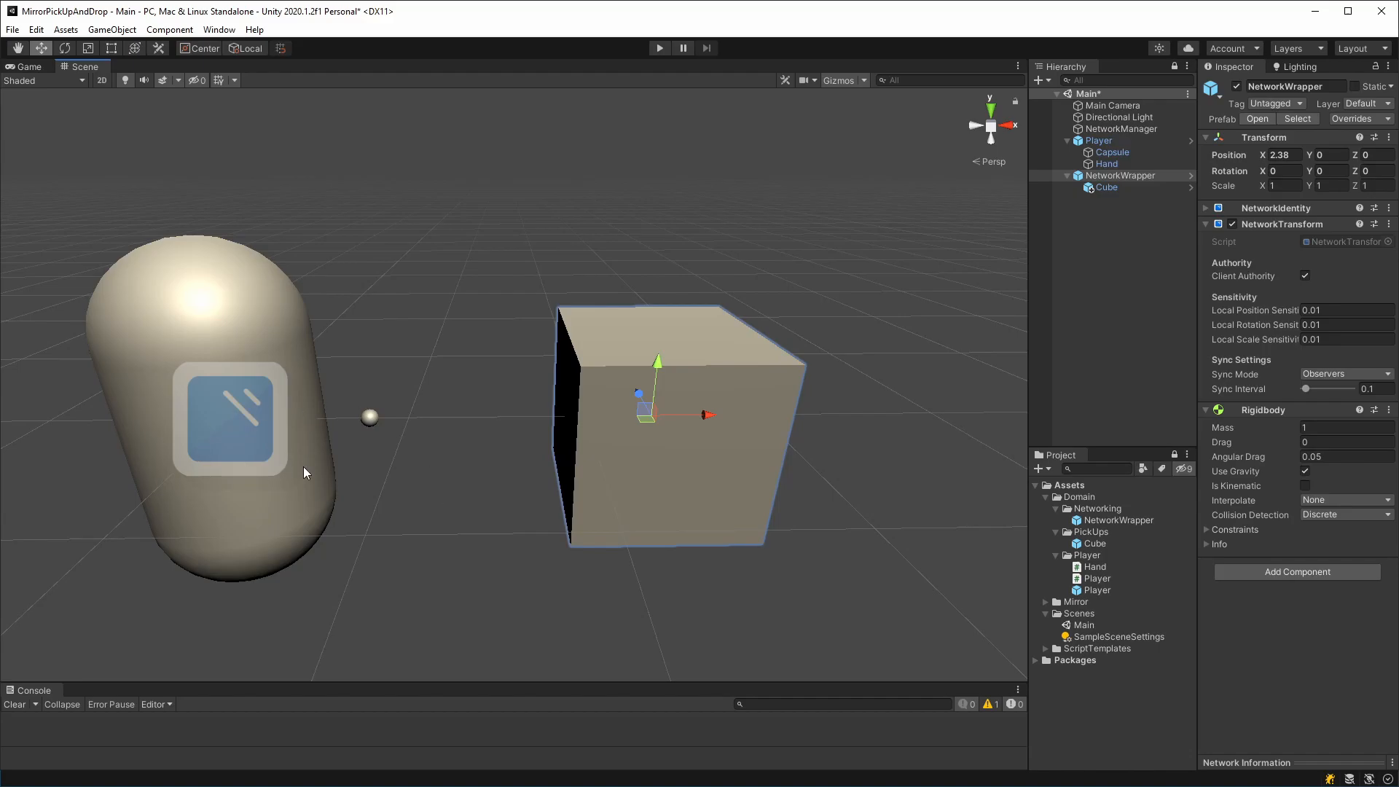
mouse_move(509, 473)
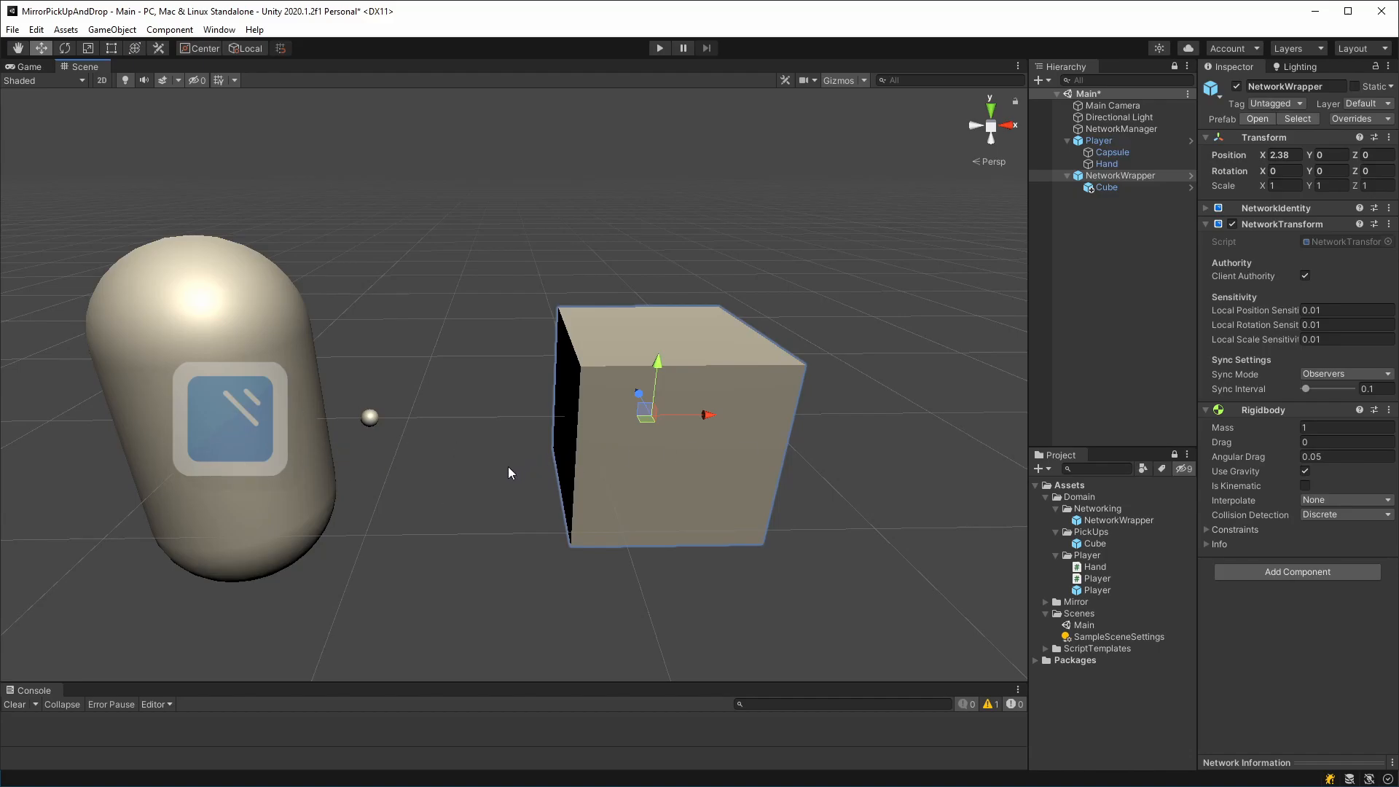
mouse_move(275, 411)
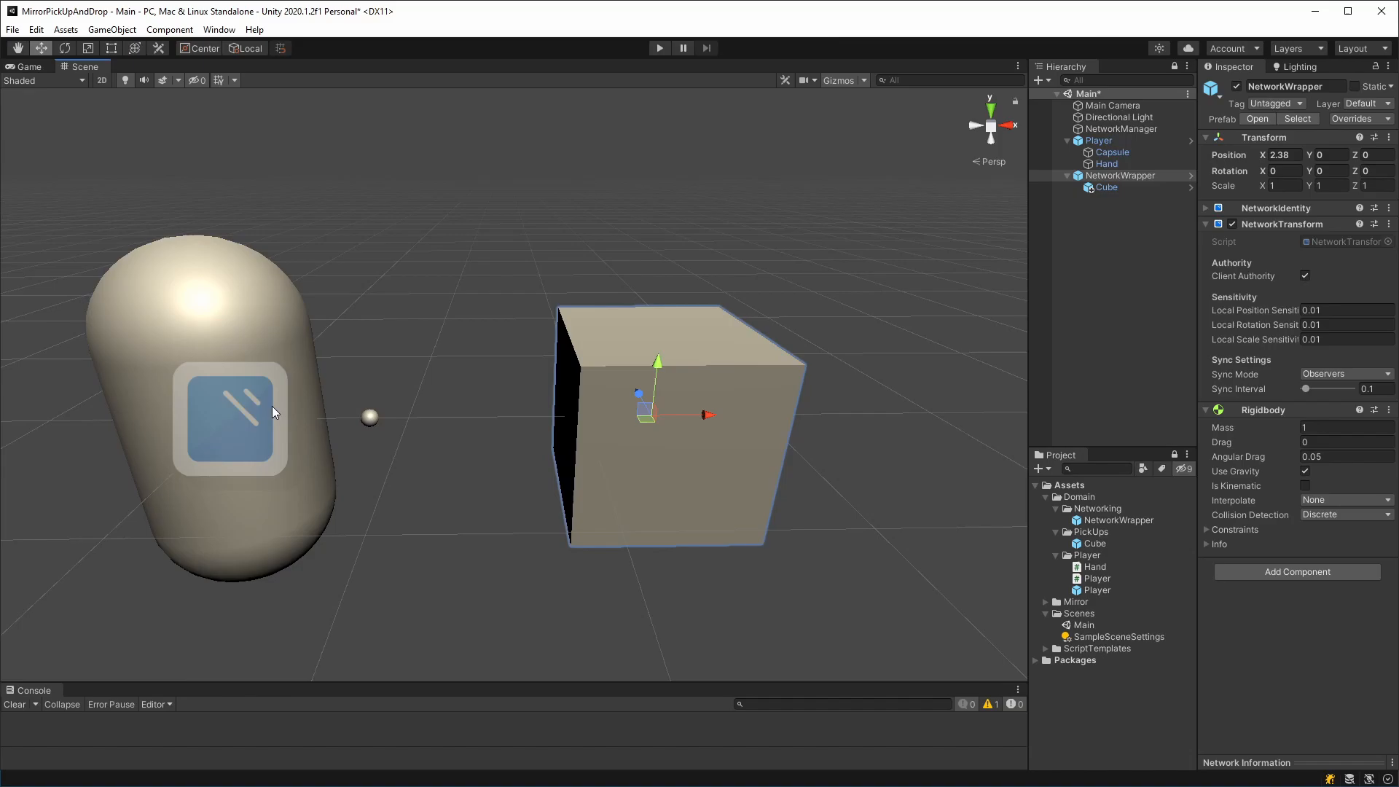
click(1120, 175)
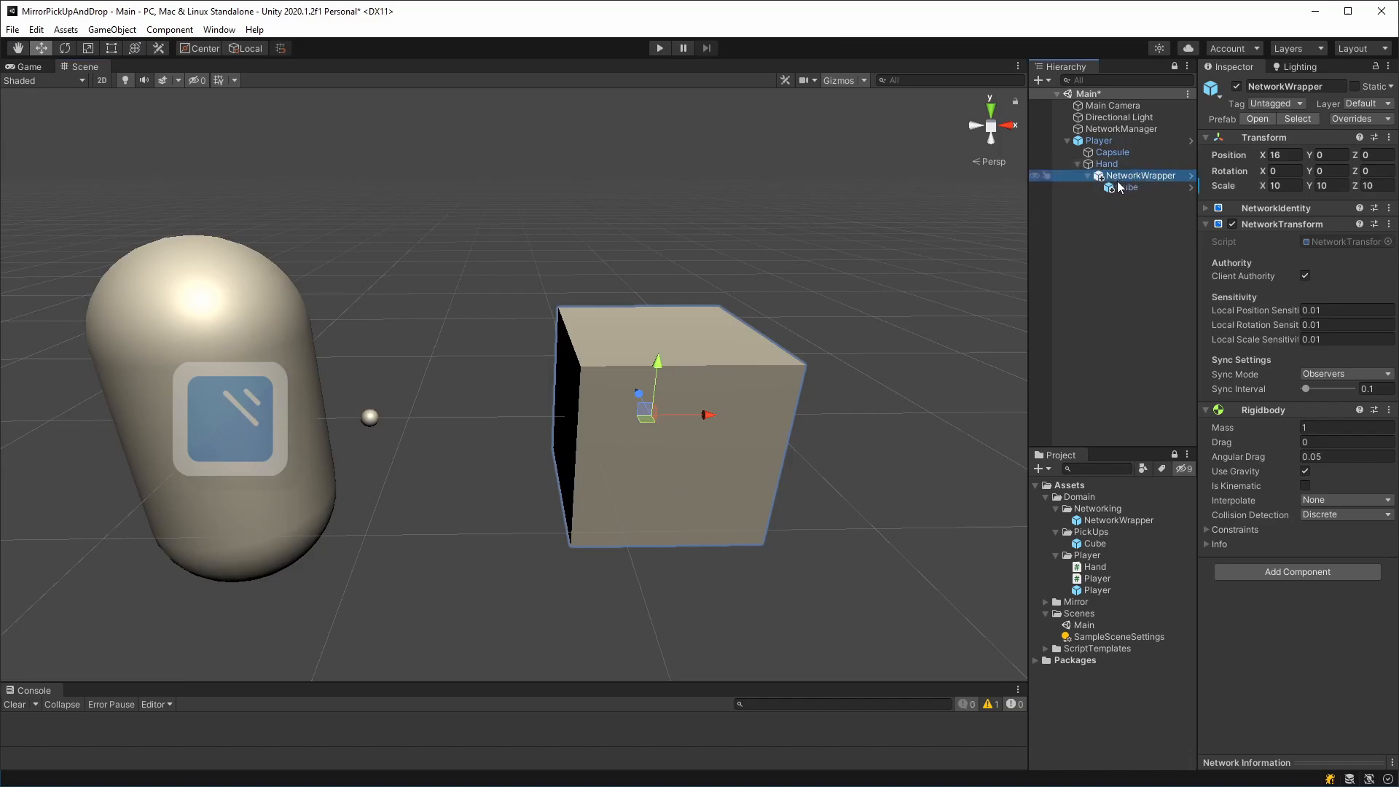
click(1105, 187)
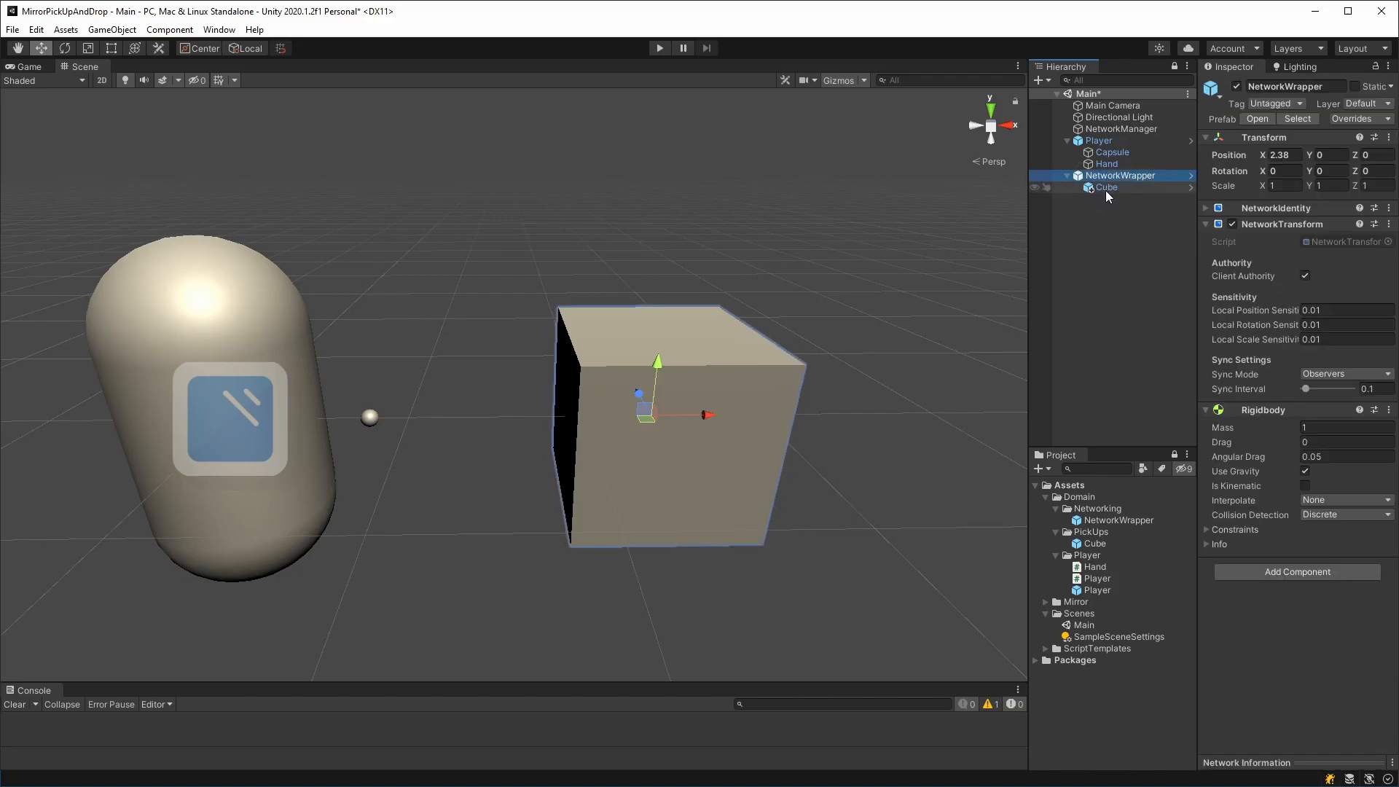
click(1104, 188)
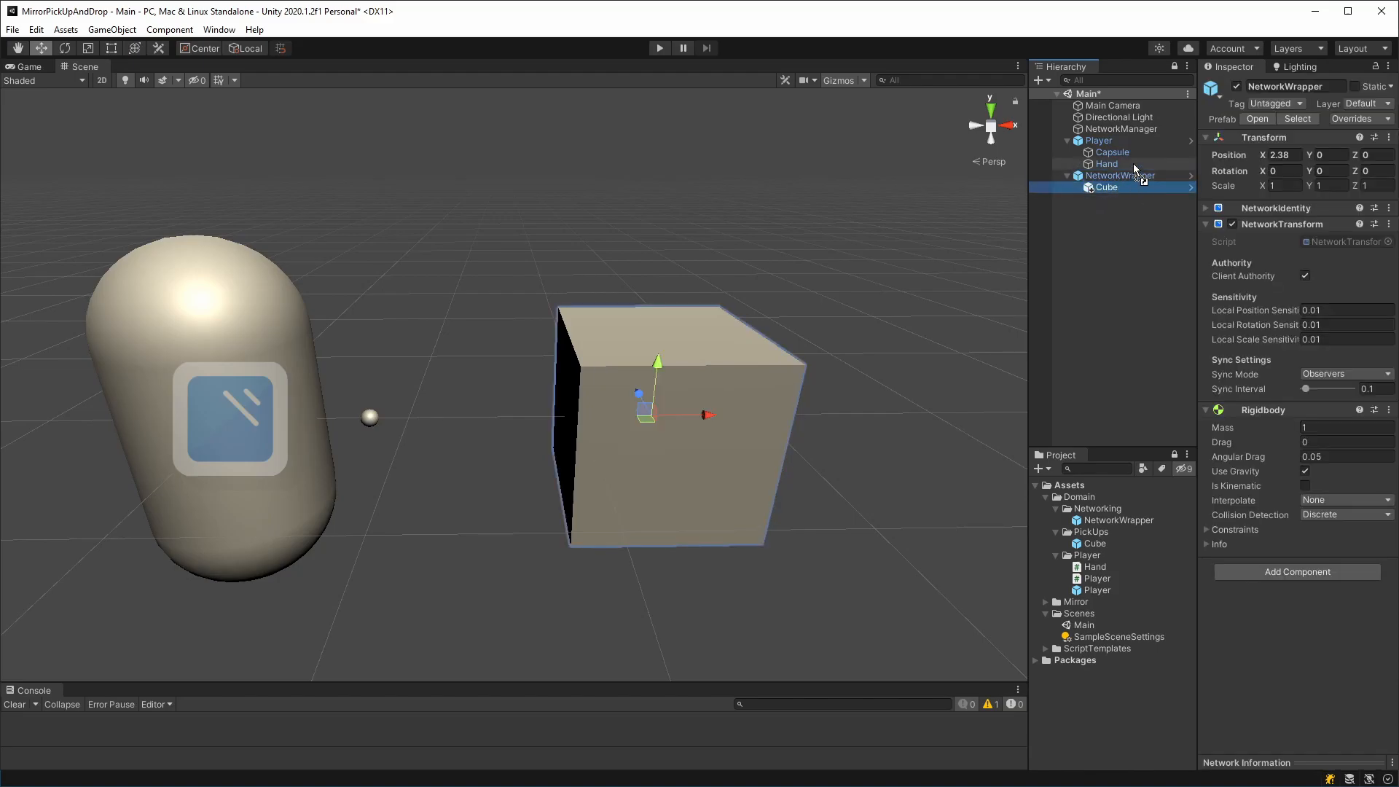
click(1113, 175)
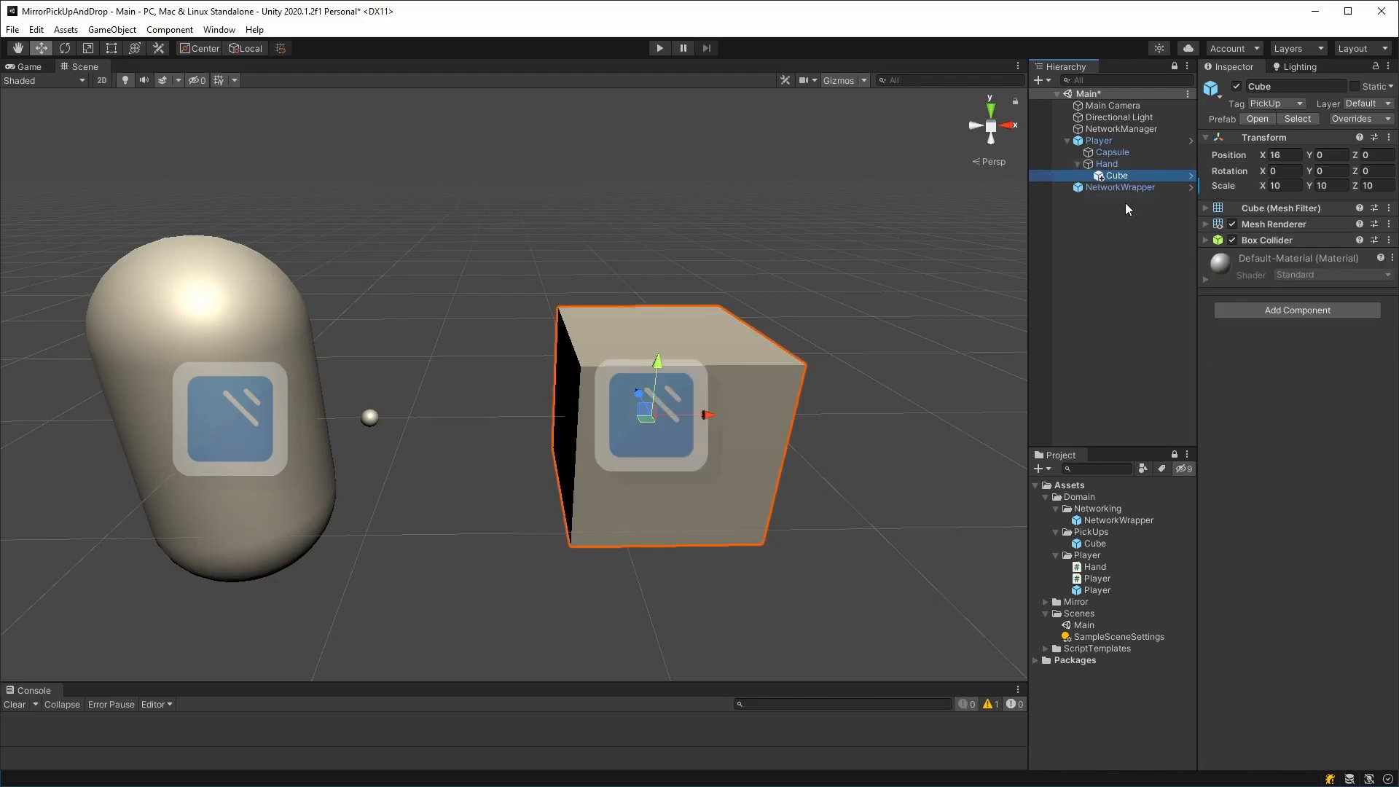
click(1119, 187)
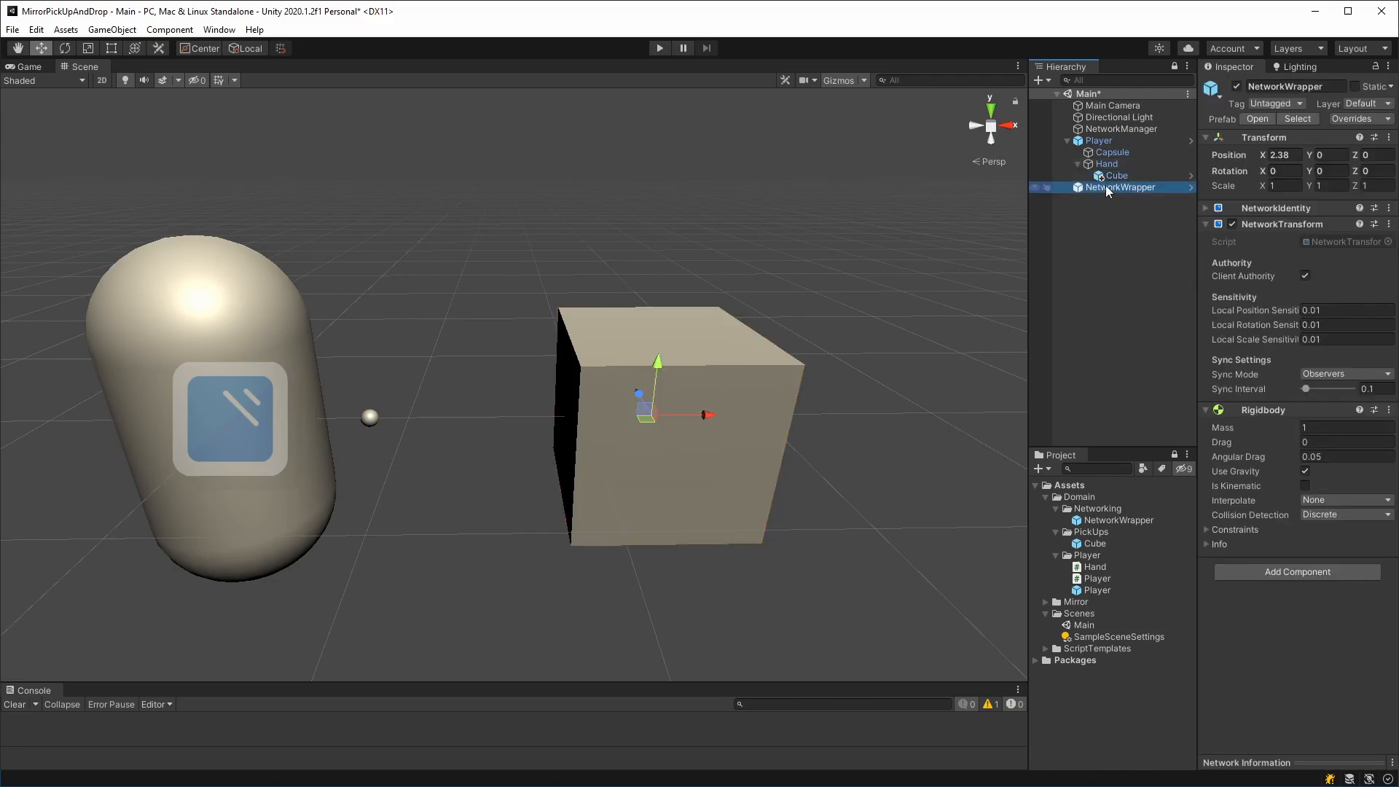
mouse_move(1107, 230)
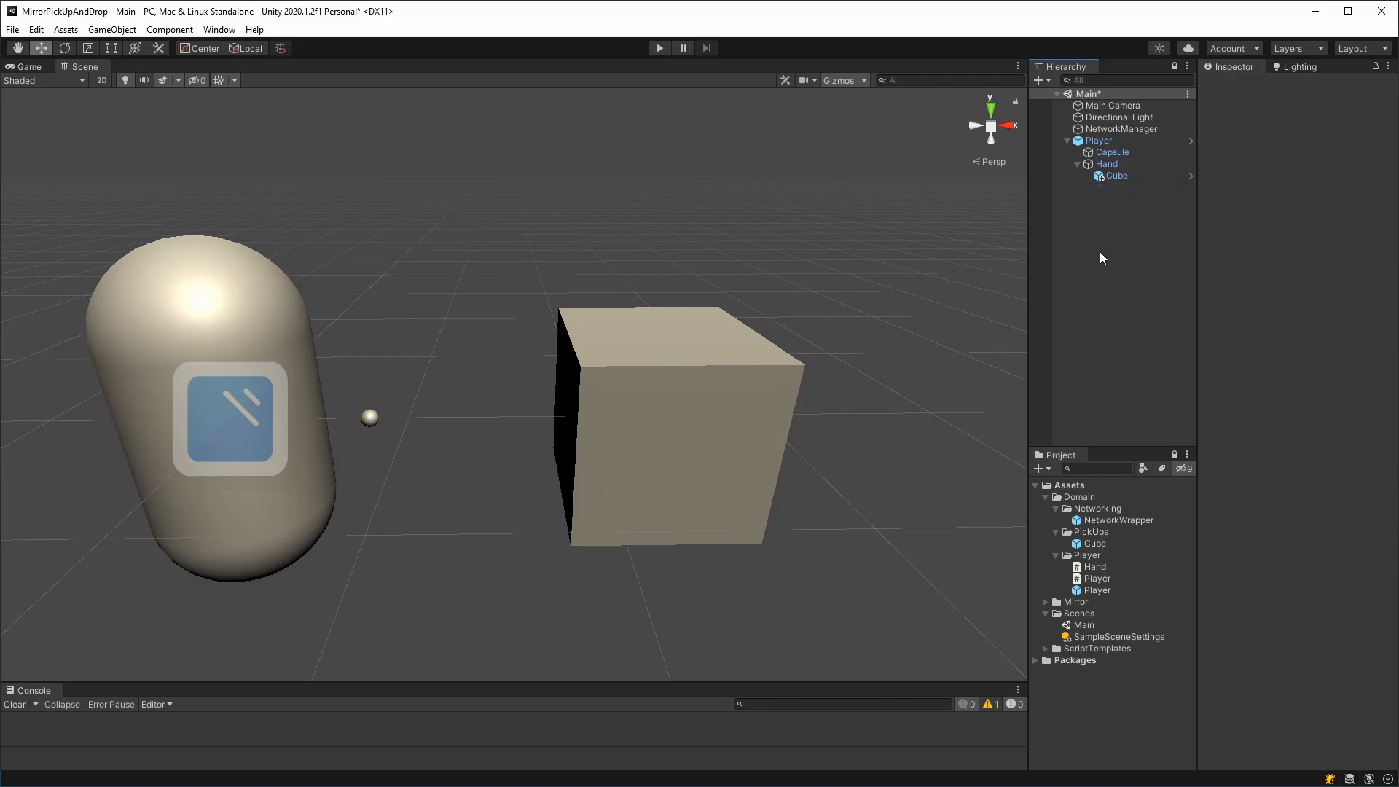
mouse_move(322, 469)
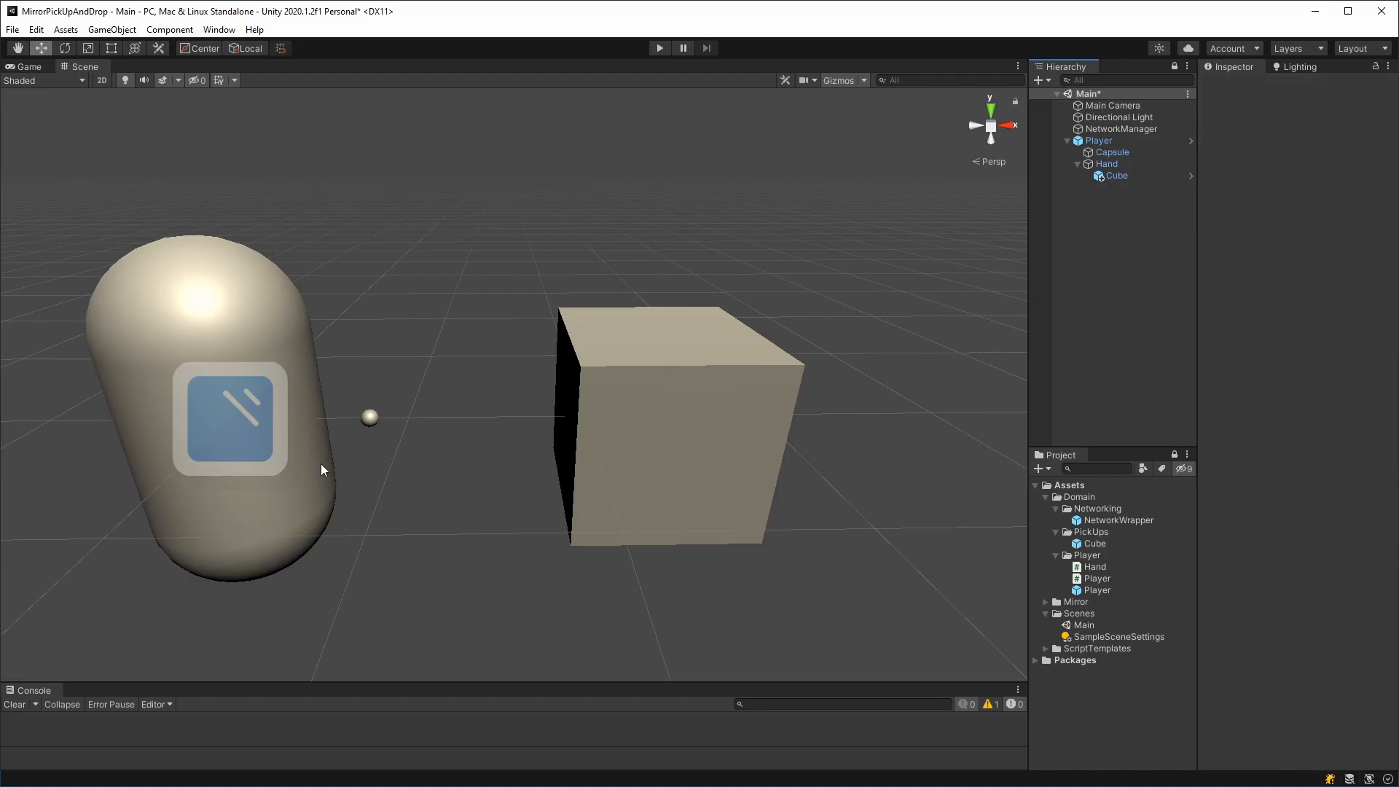
click(1099, 140)
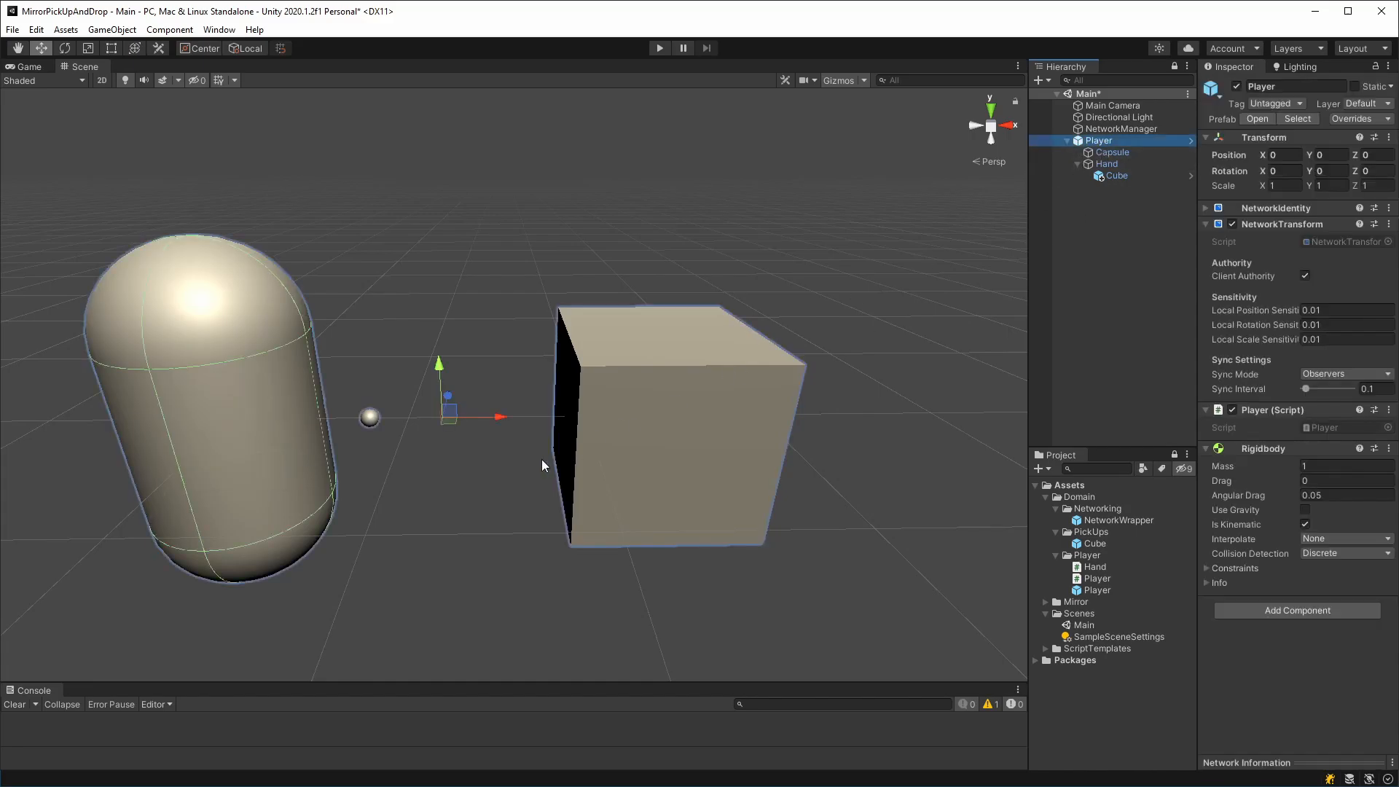
drag(440, 388, 448, 425)
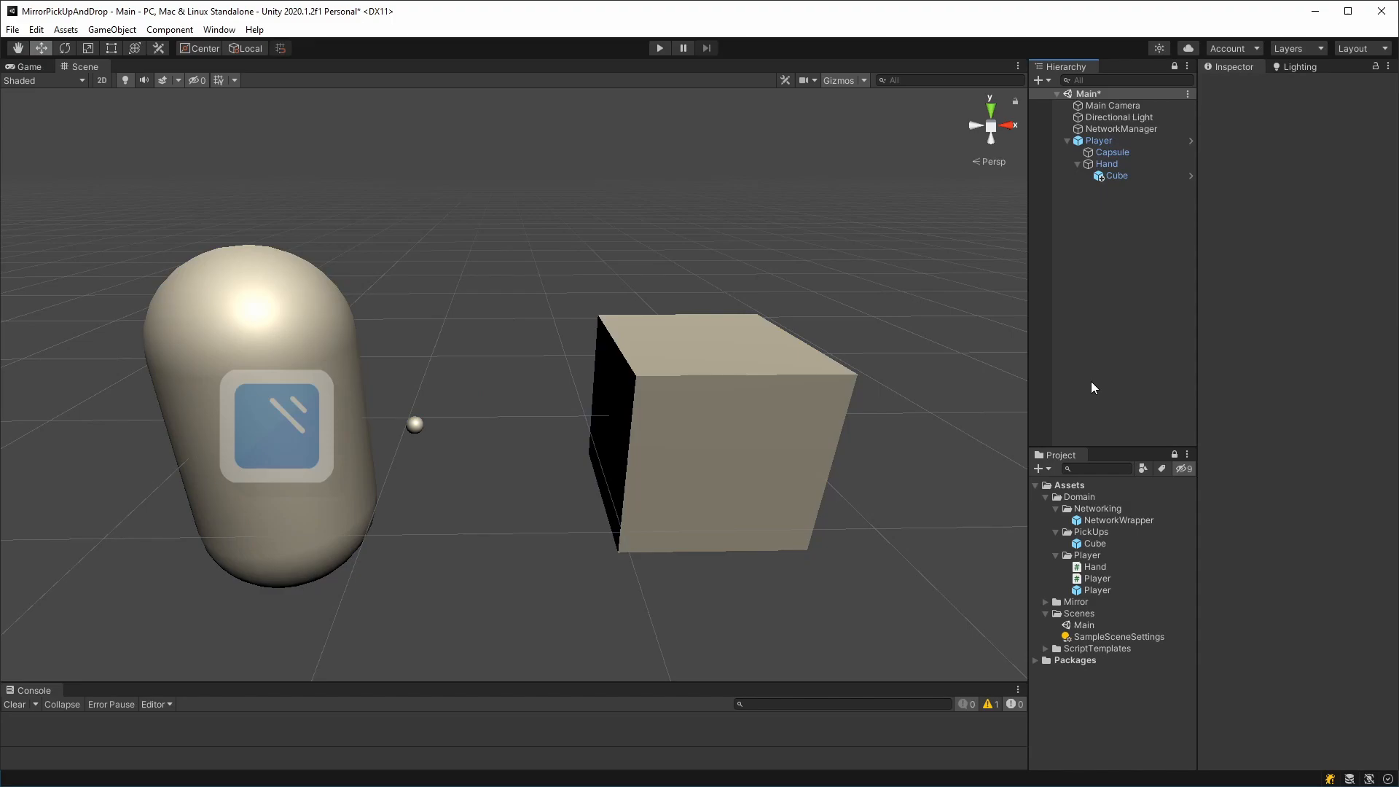
mouse_move(1110, 383)
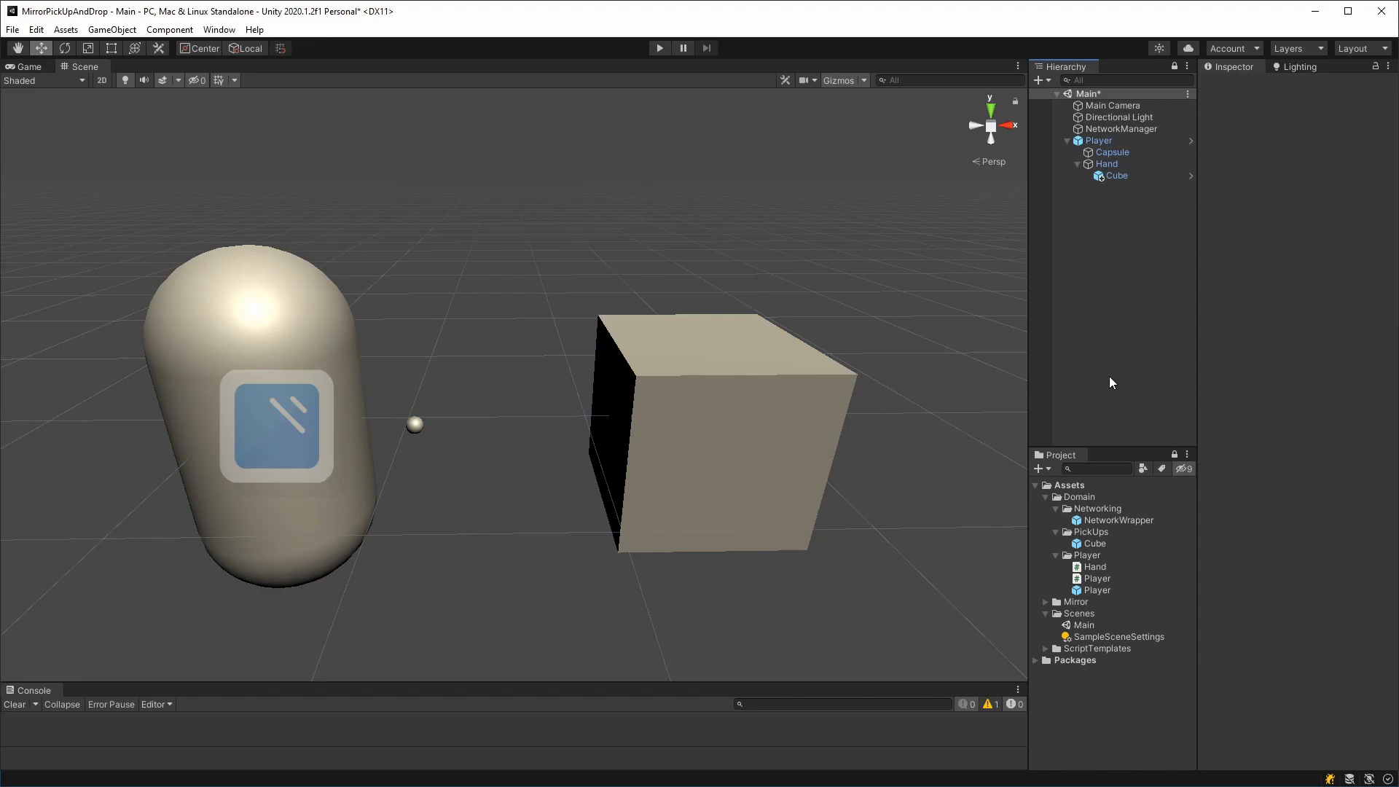
mouse_move(1101, 443)
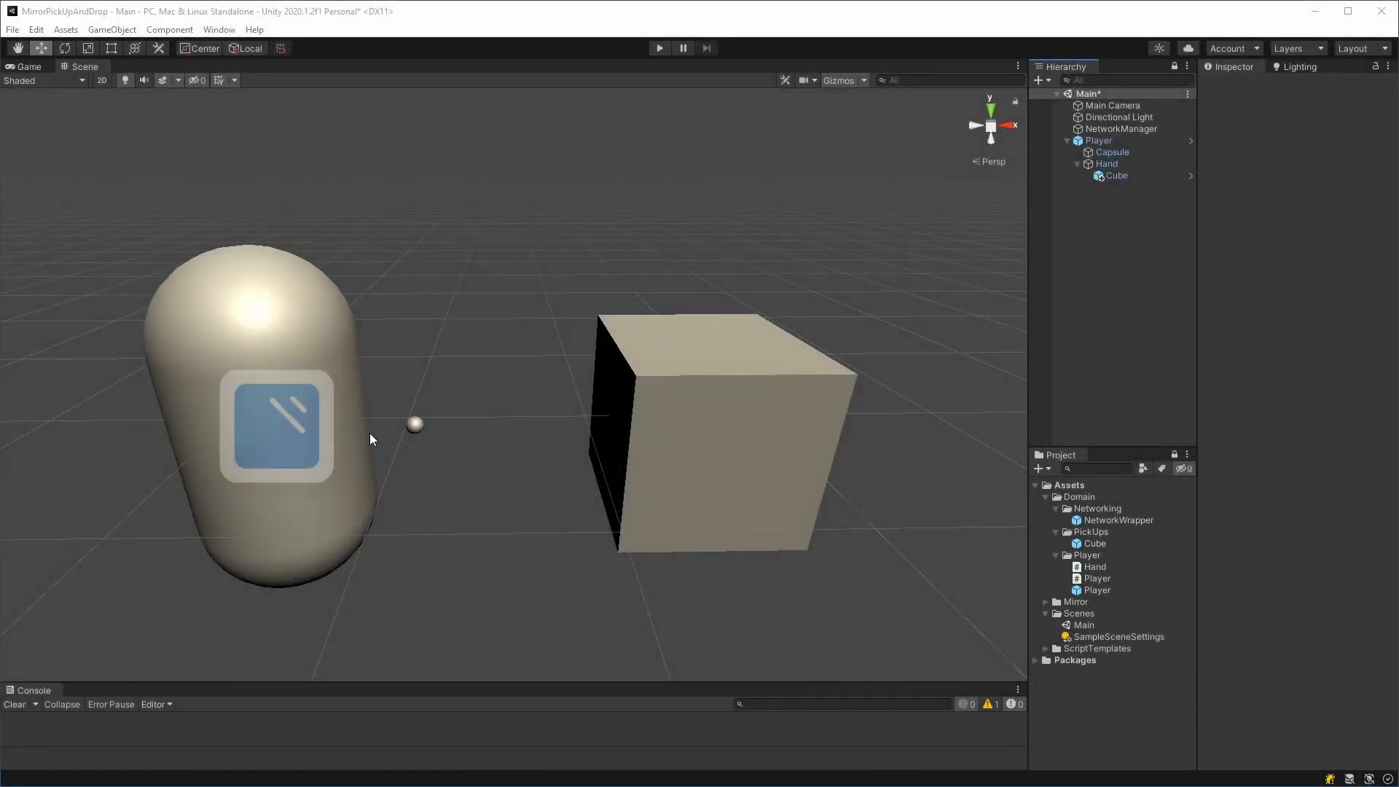
mouse_move(374, 449)
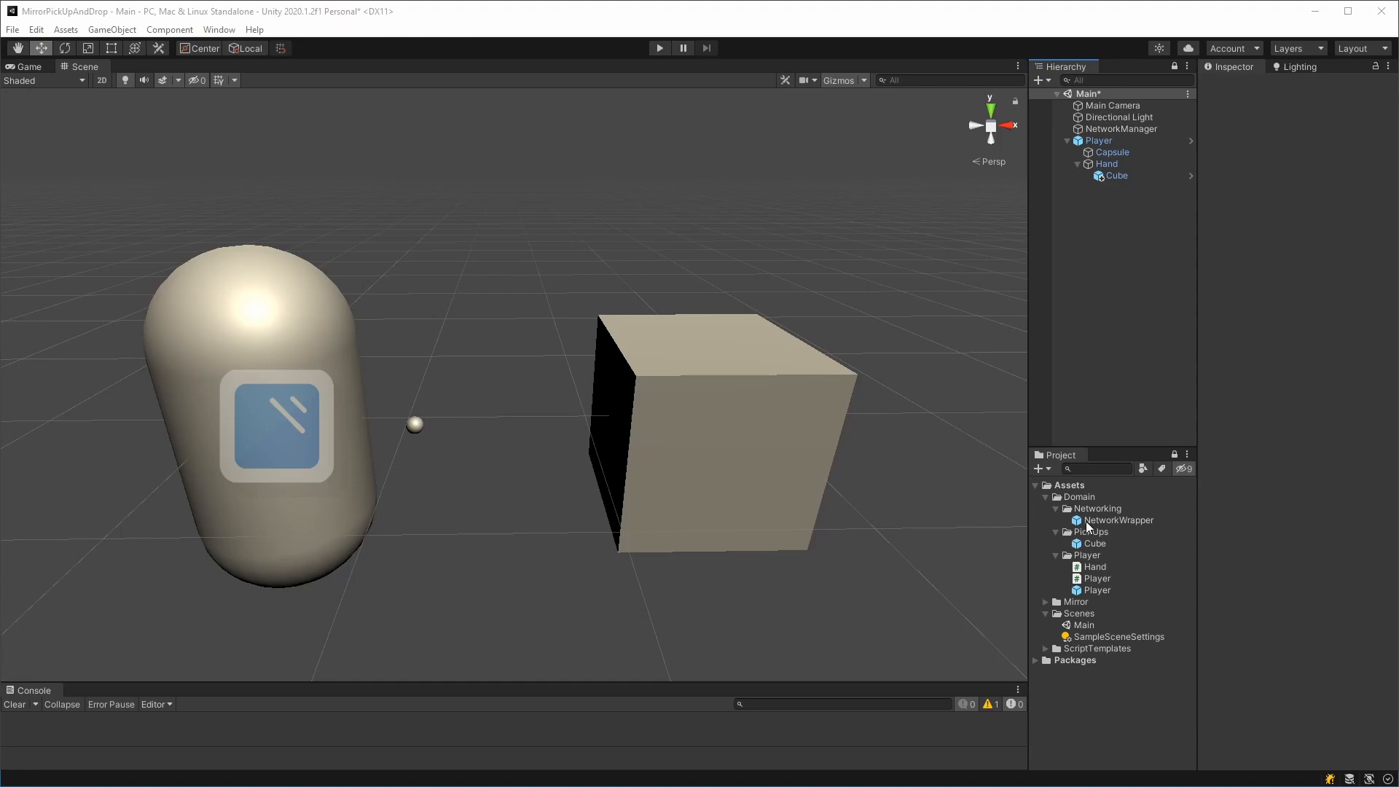
Step: Add NetworkWrapper and Cube prefabs, nest the Cube inside, and select the Hand's cube
click(1119, 187)
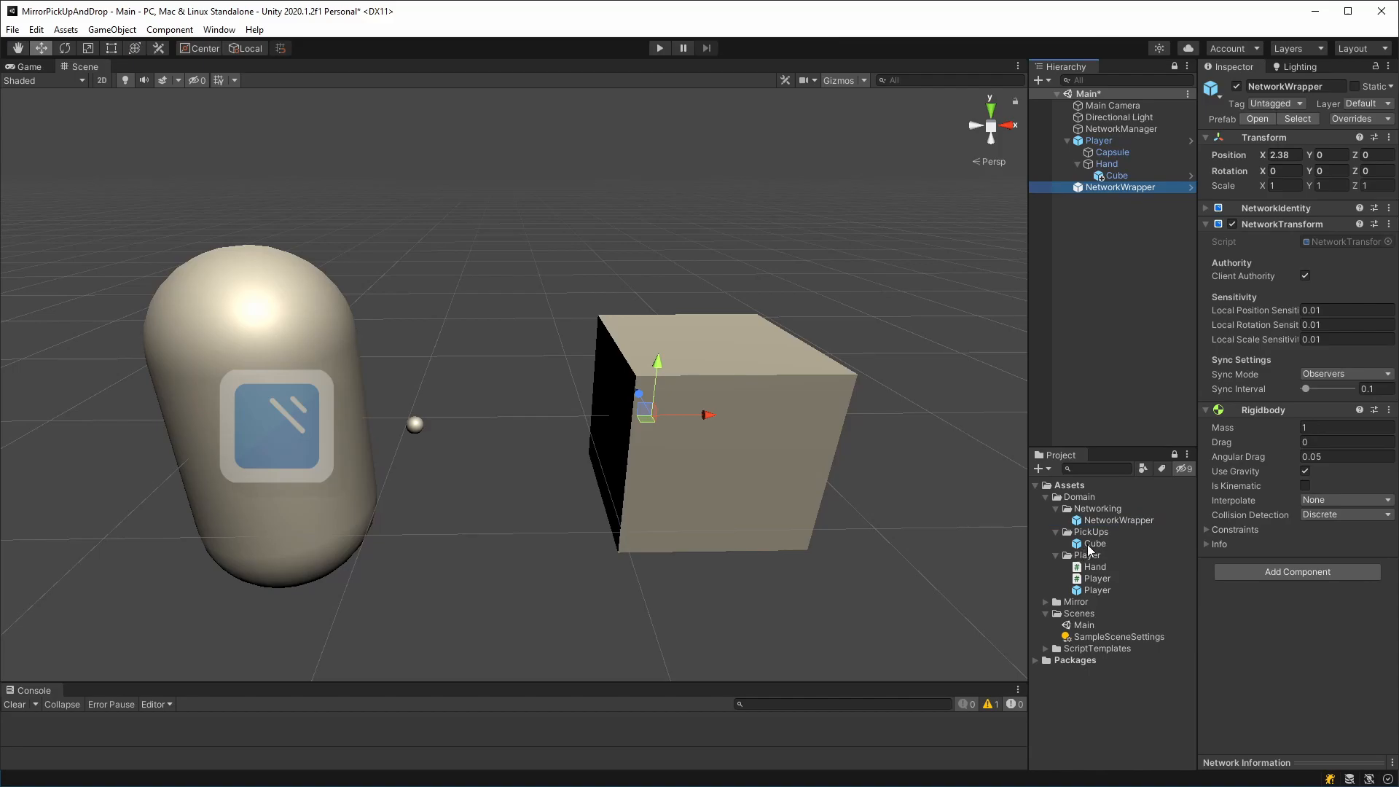
click(1094, 198)
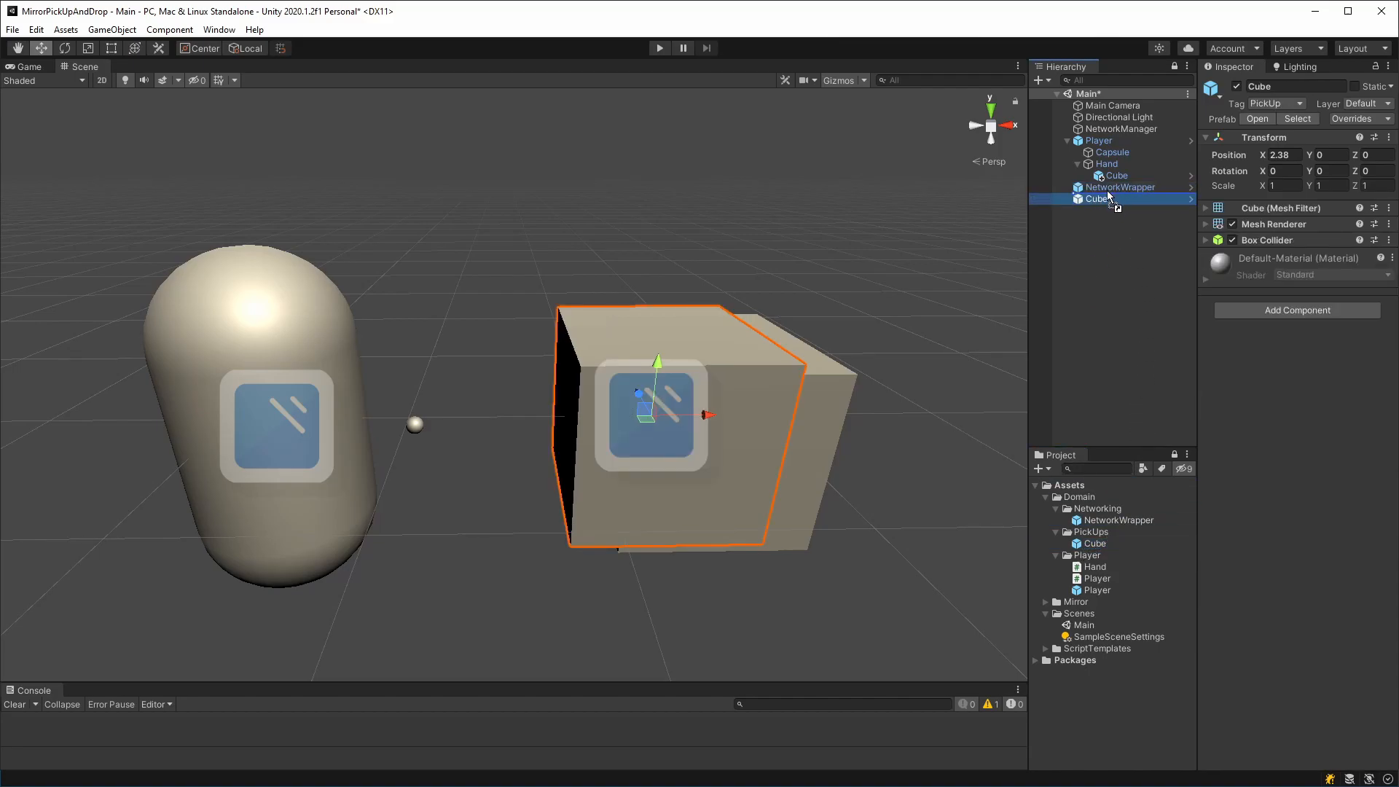
click(1109, 175)
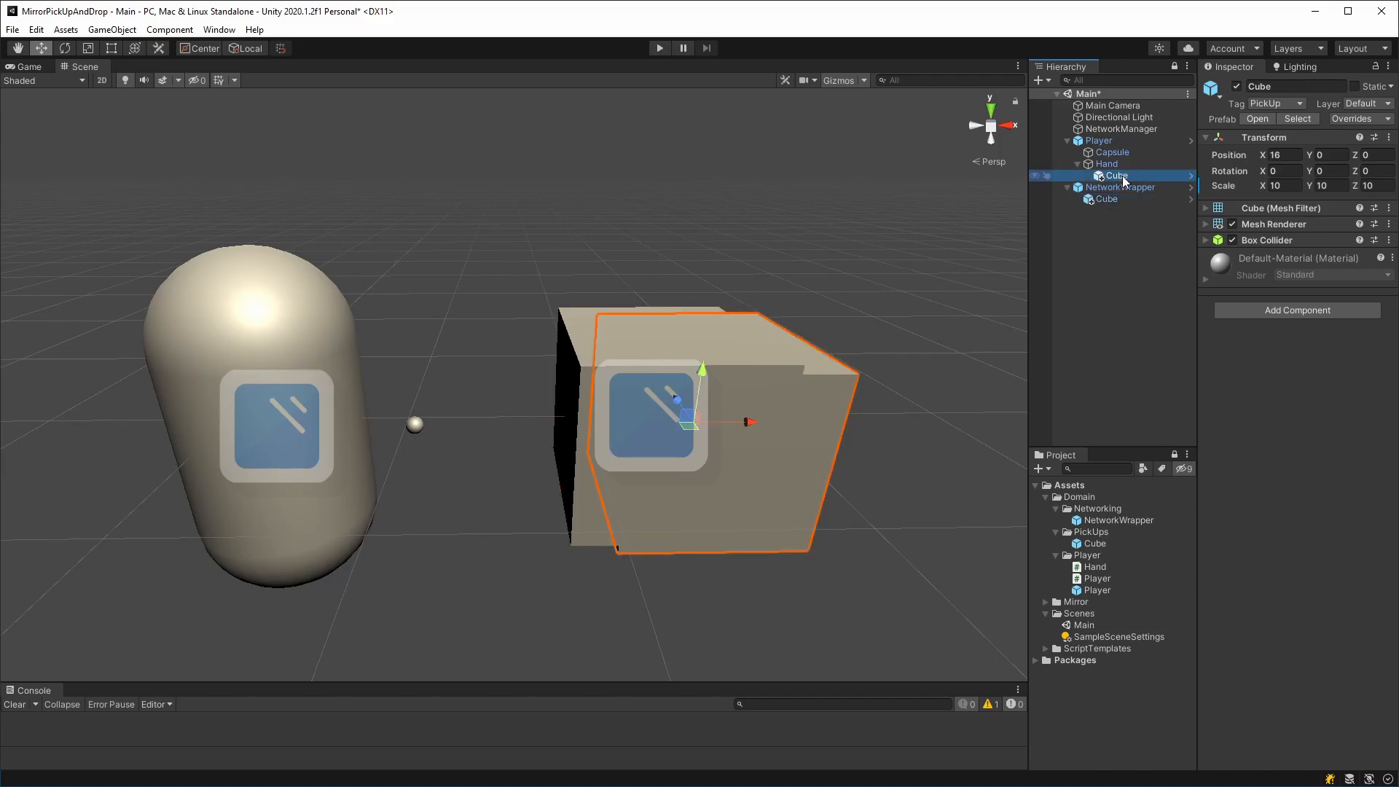
click(1119, 175)
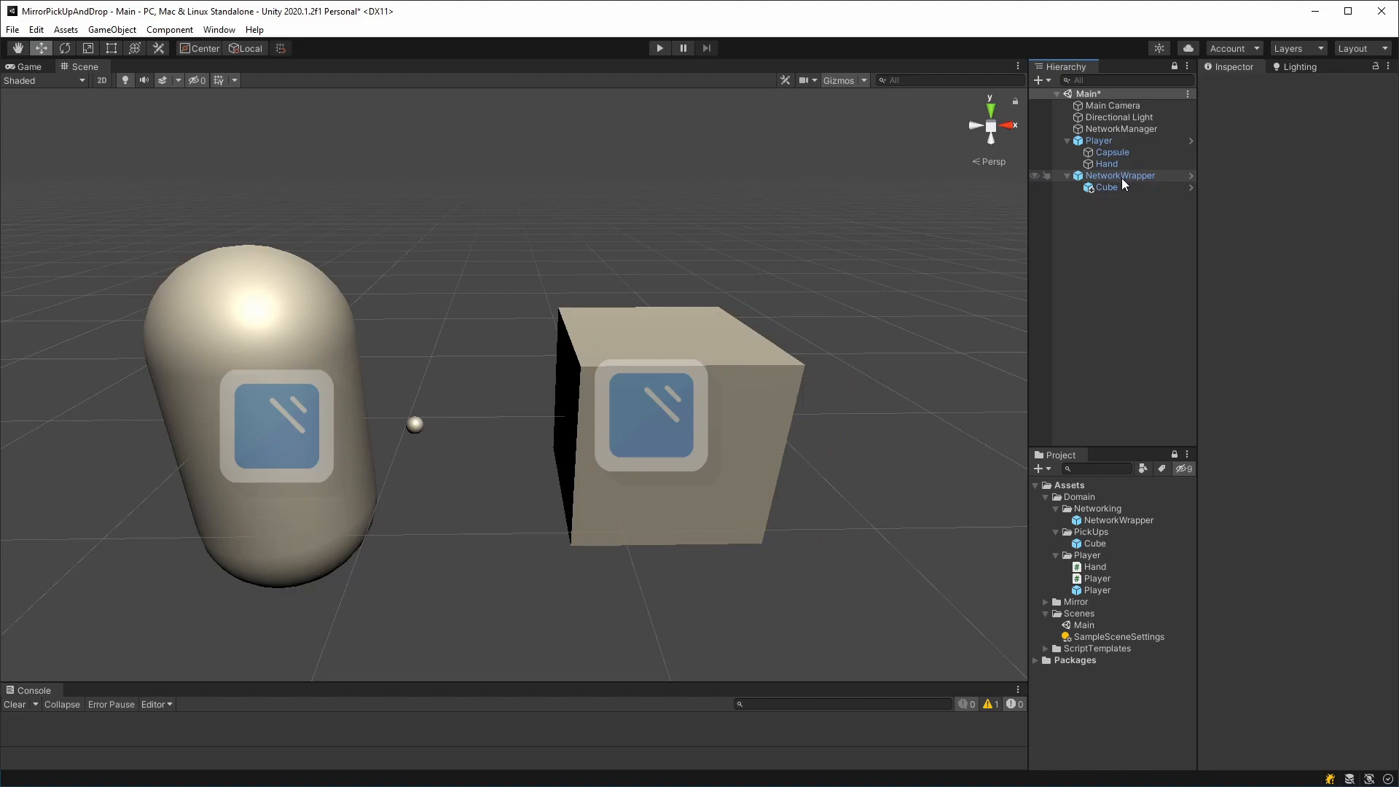
mouse_move(1107, 233)
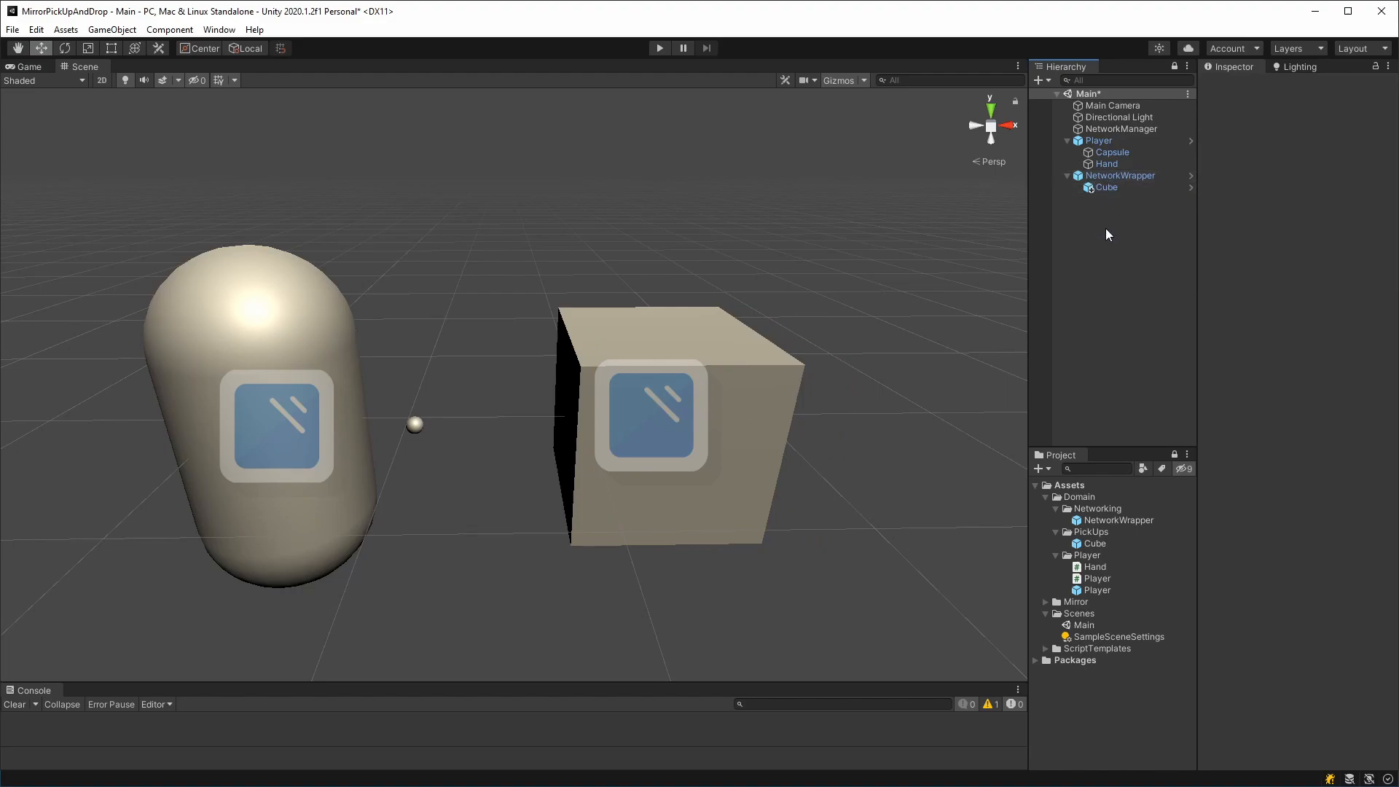
mouse_move(1089, 551)
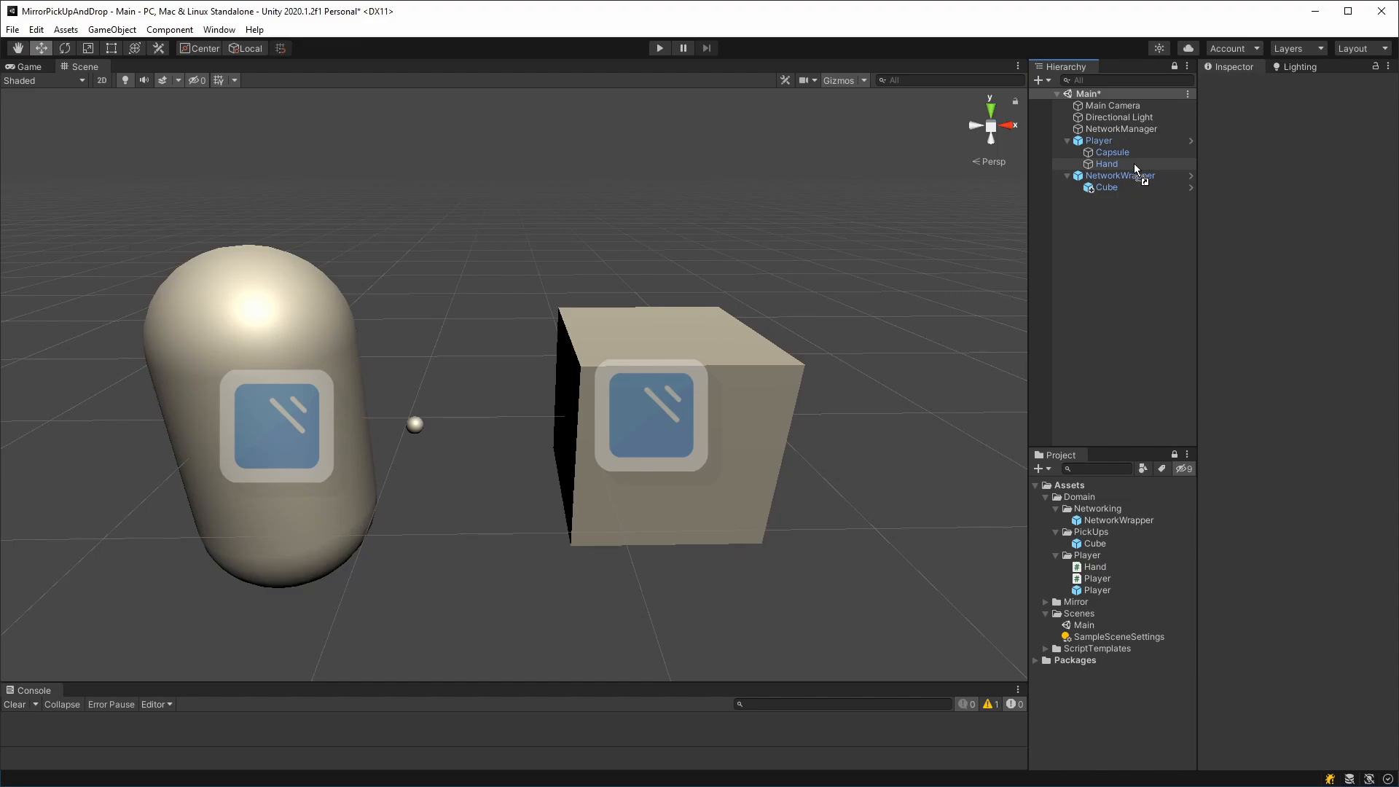
Step: Drag the Cube, then NetworkWrapper, onto Player > Hand to test parenting
click(1112, 175)
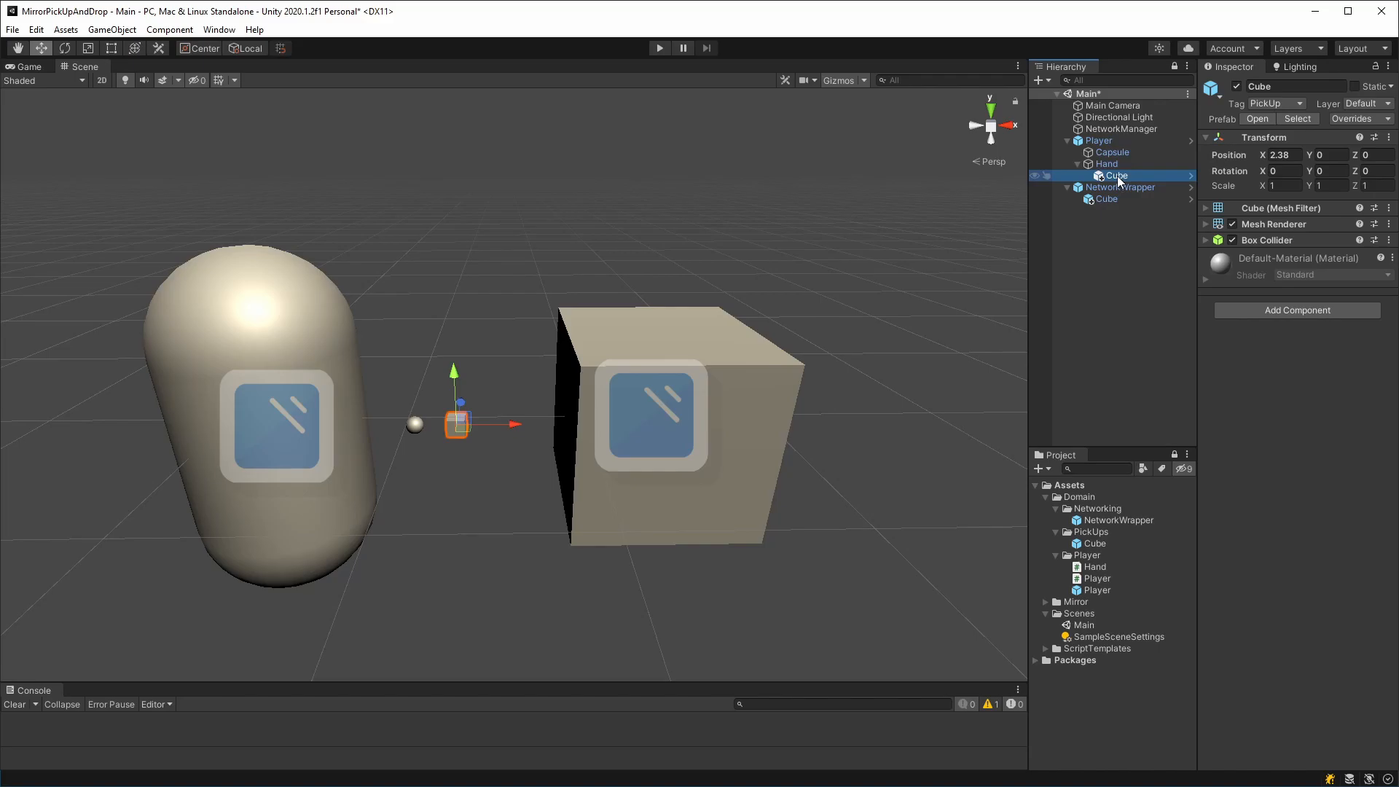
click(1104, 198)
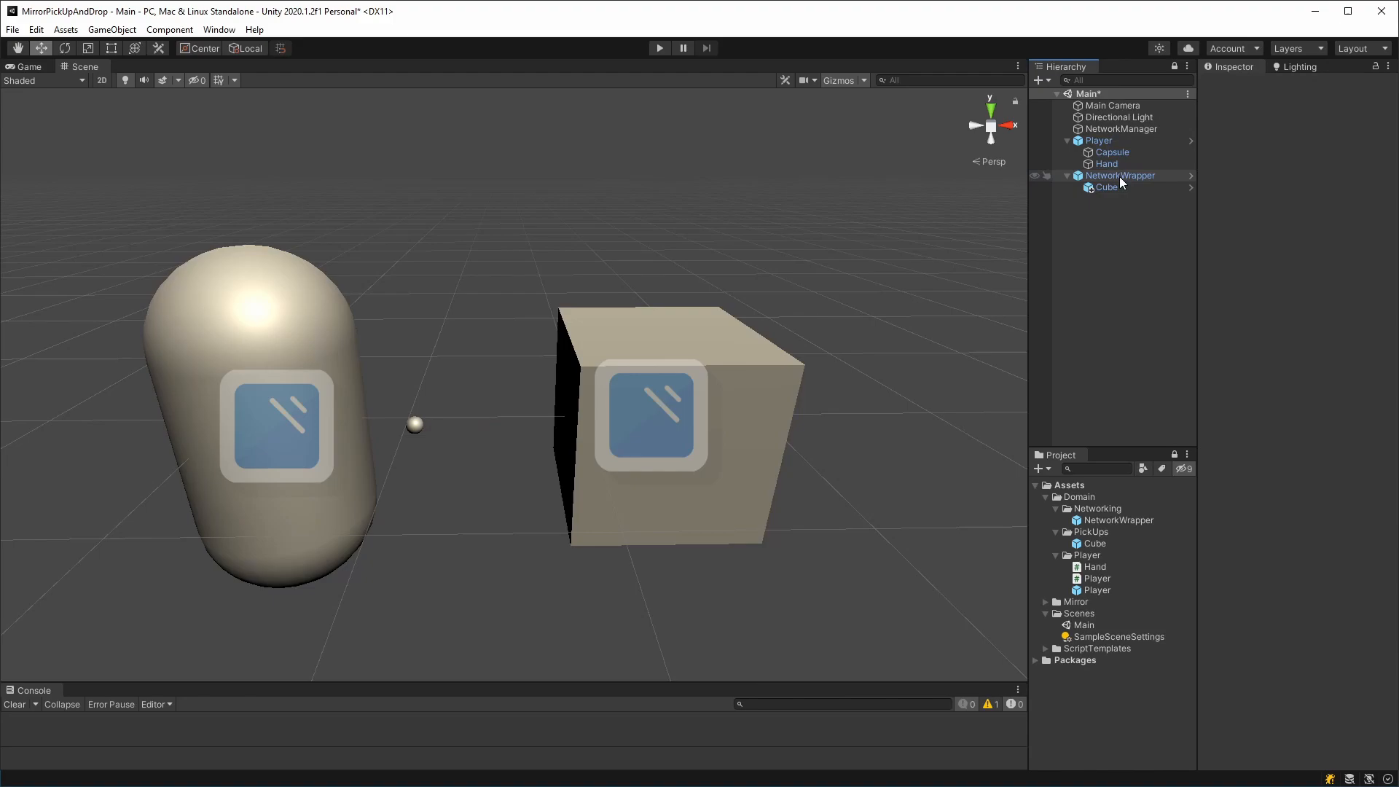
click(1108, 187)
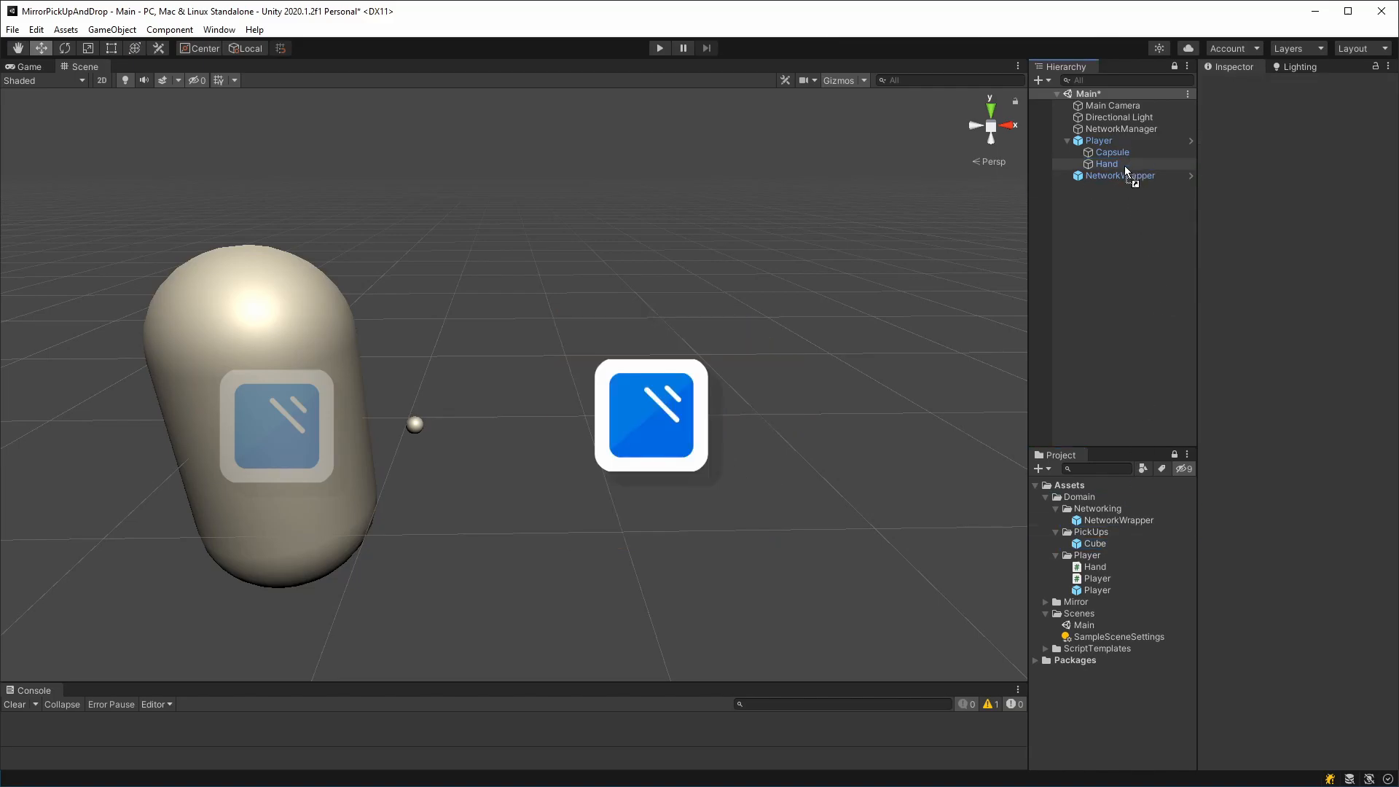
click(1113, 176)
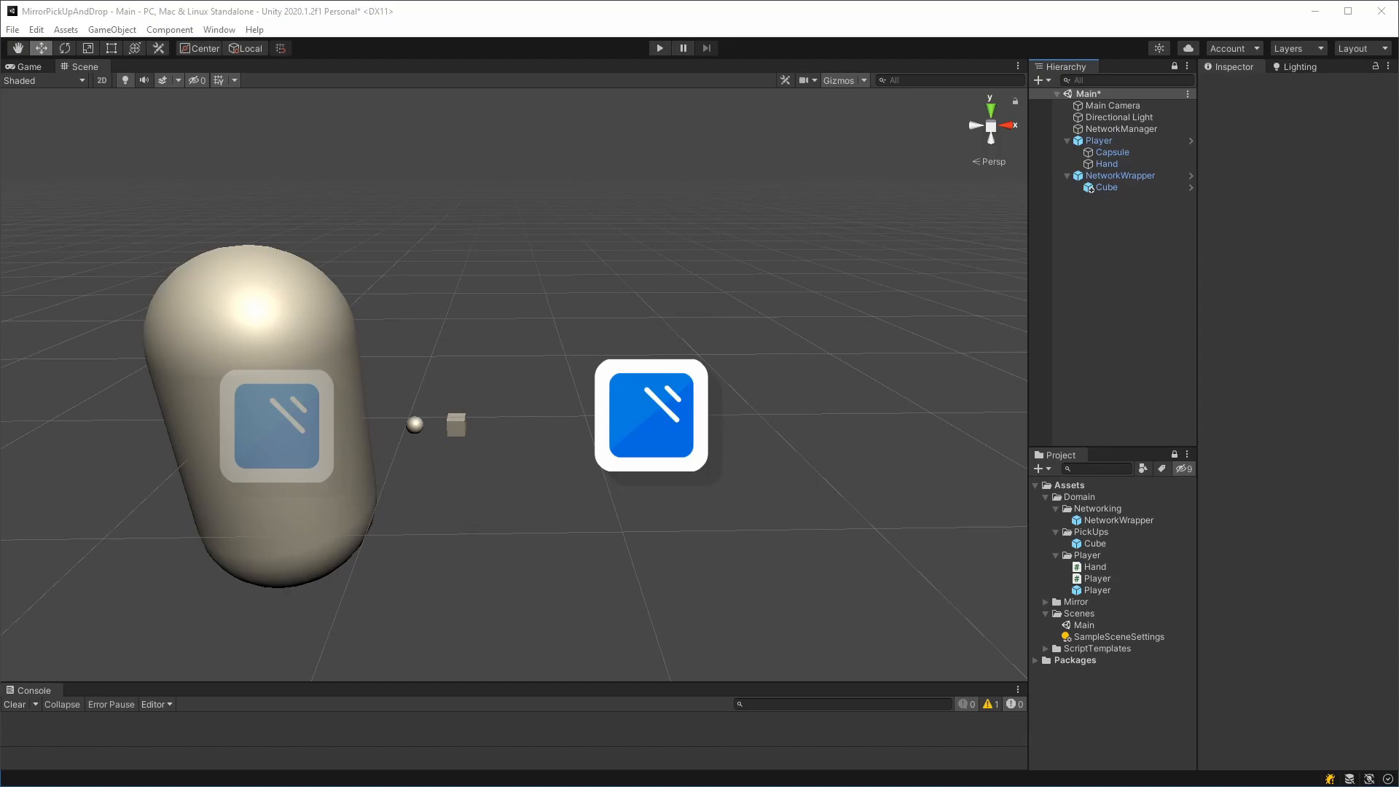
mouse_move(1169, 295)
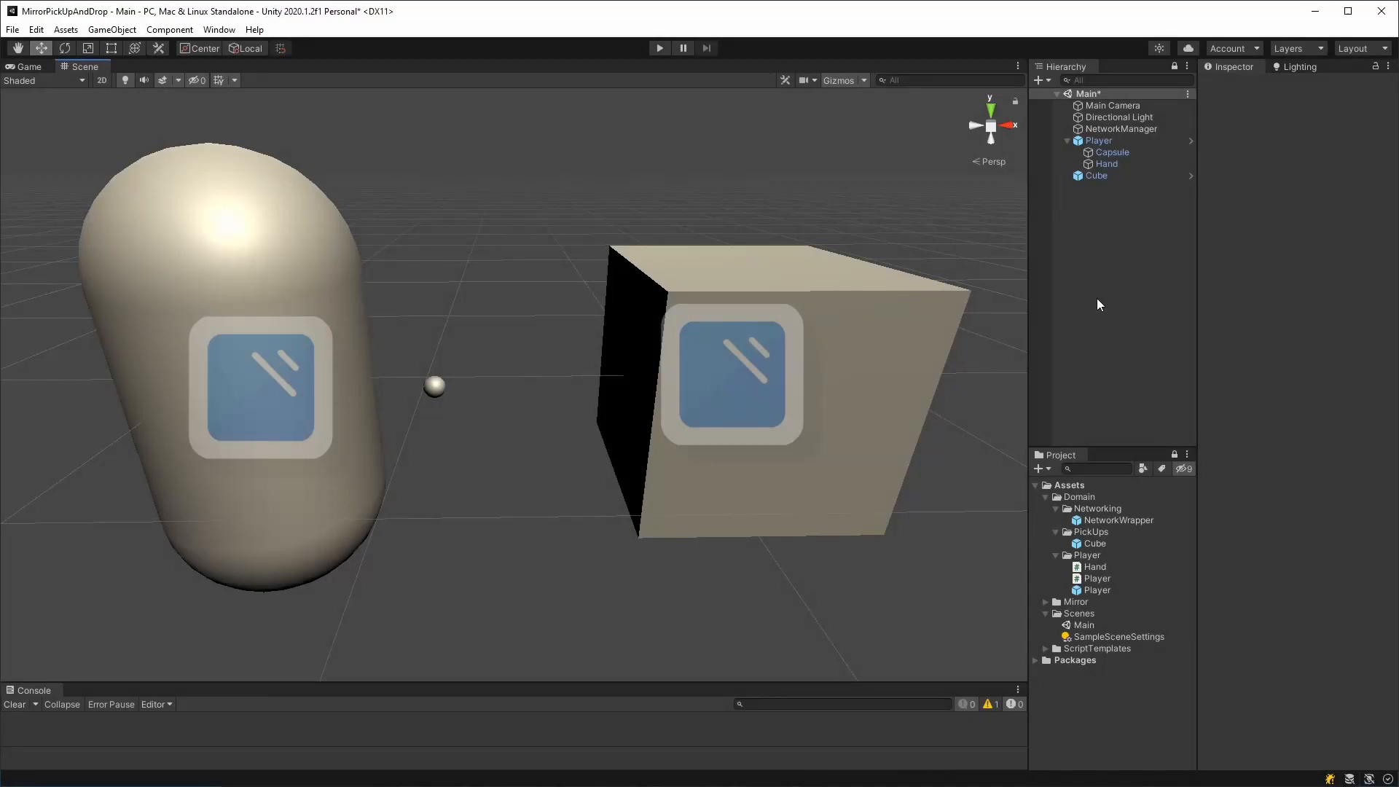
mouse_move(1101, 194)
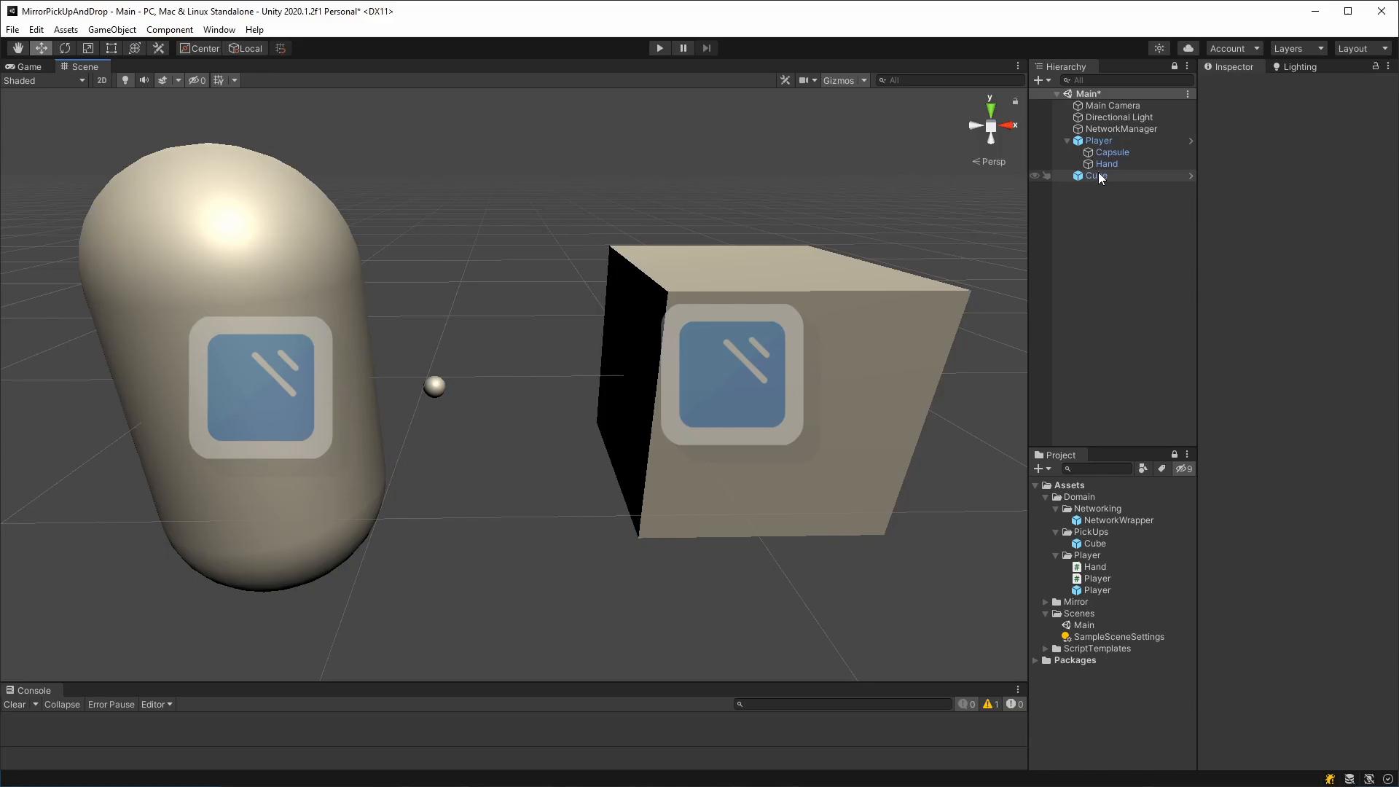
Step: Check the Player and networked Cube, then add a new Cube script component
click(1100, 140)
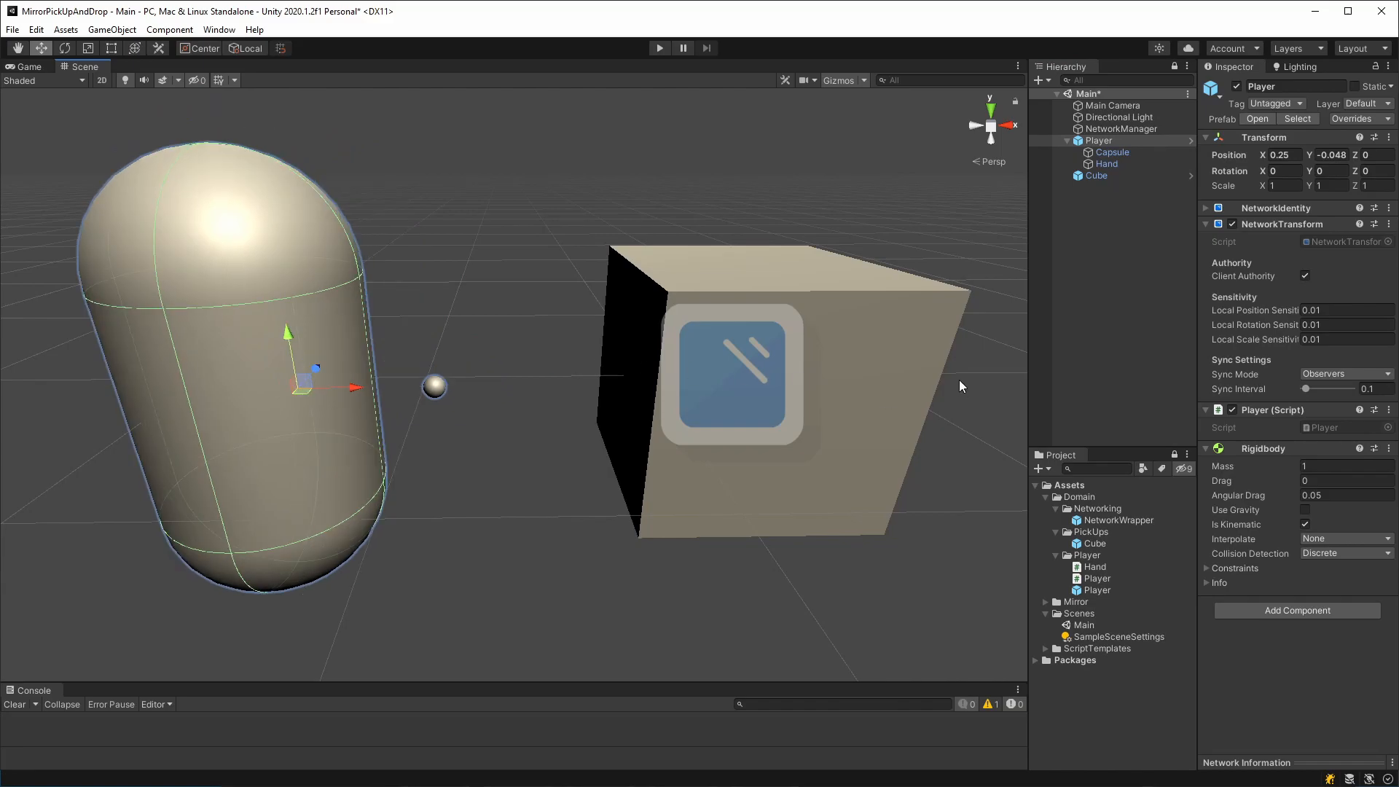
click(1096, 175)
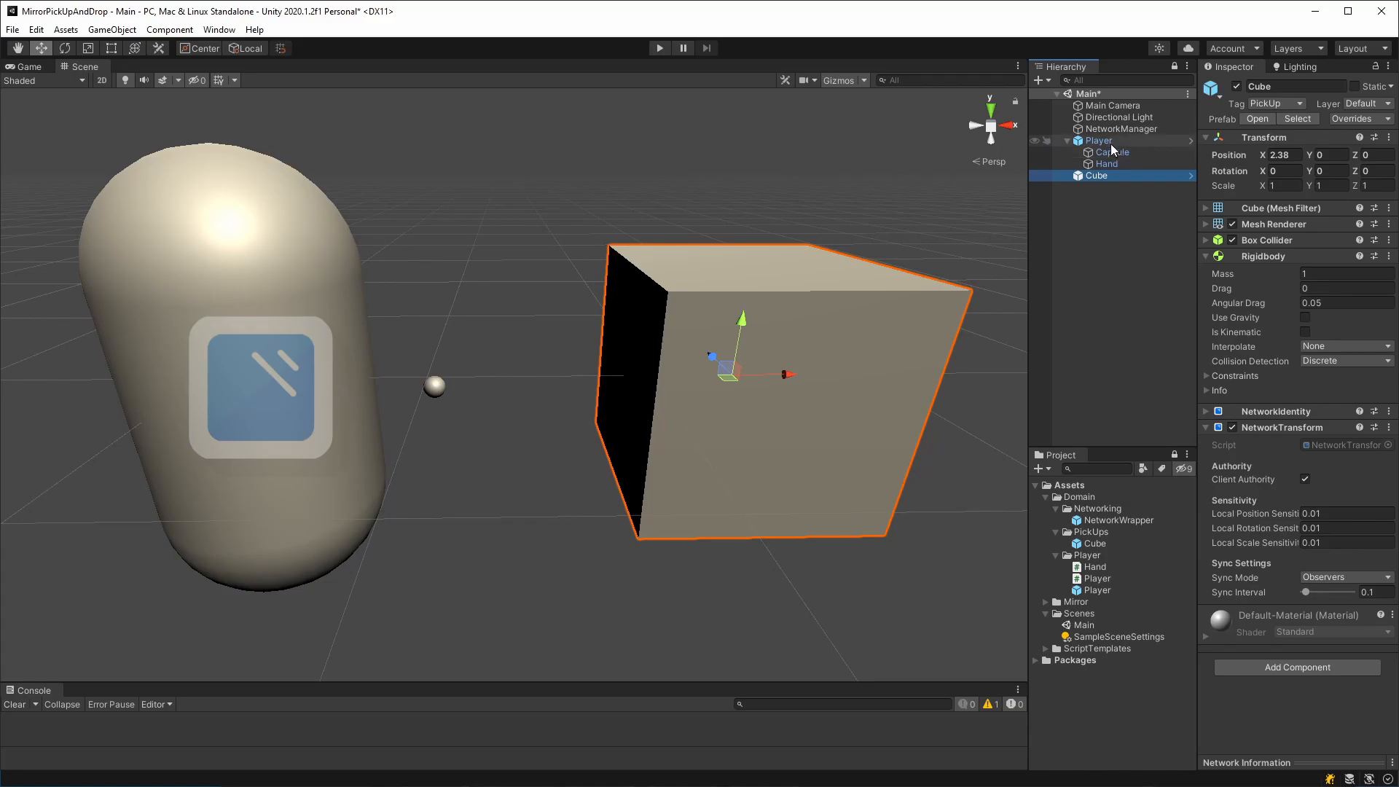
mouse_move(1122, 168)
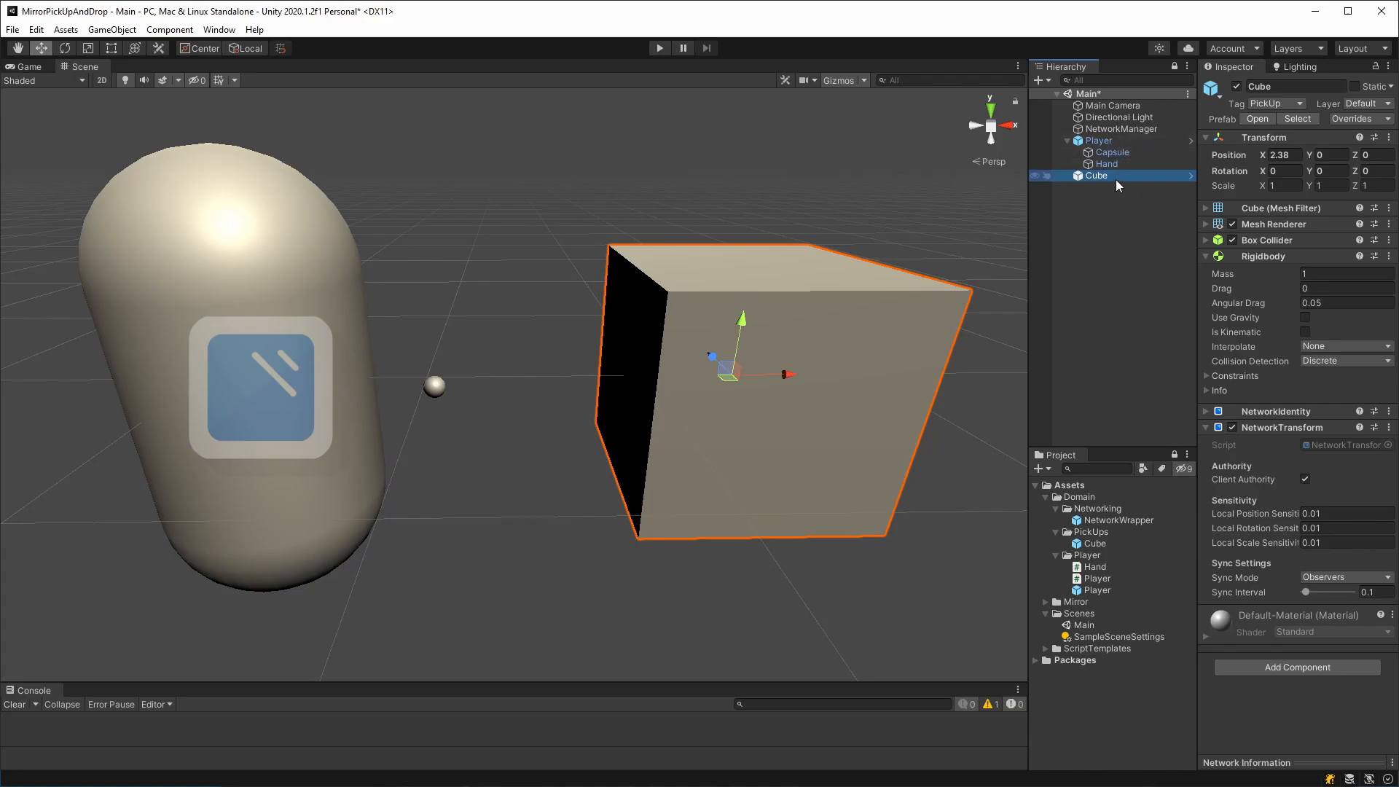
mouse_move(1119, 197)
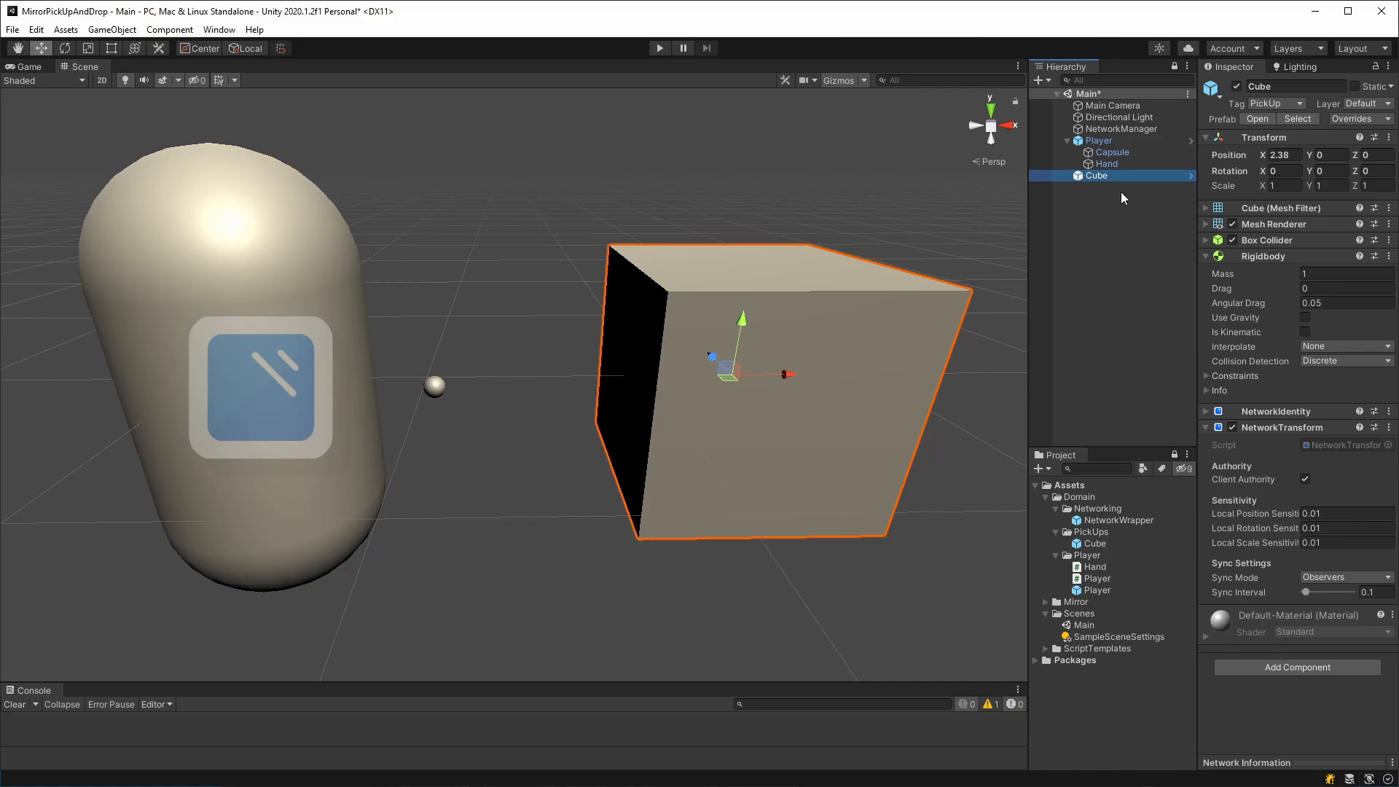
click(1295, 666)
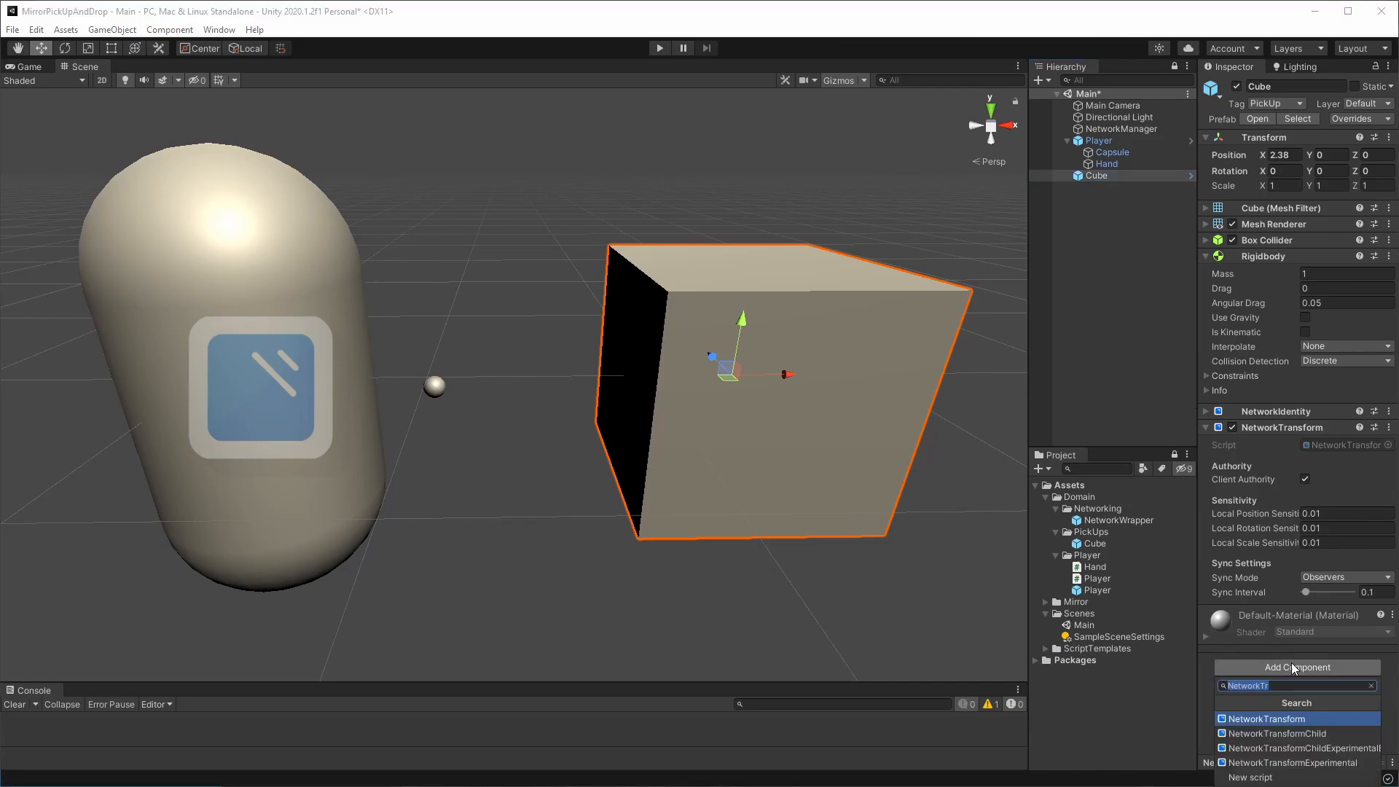
click(1292, 762)
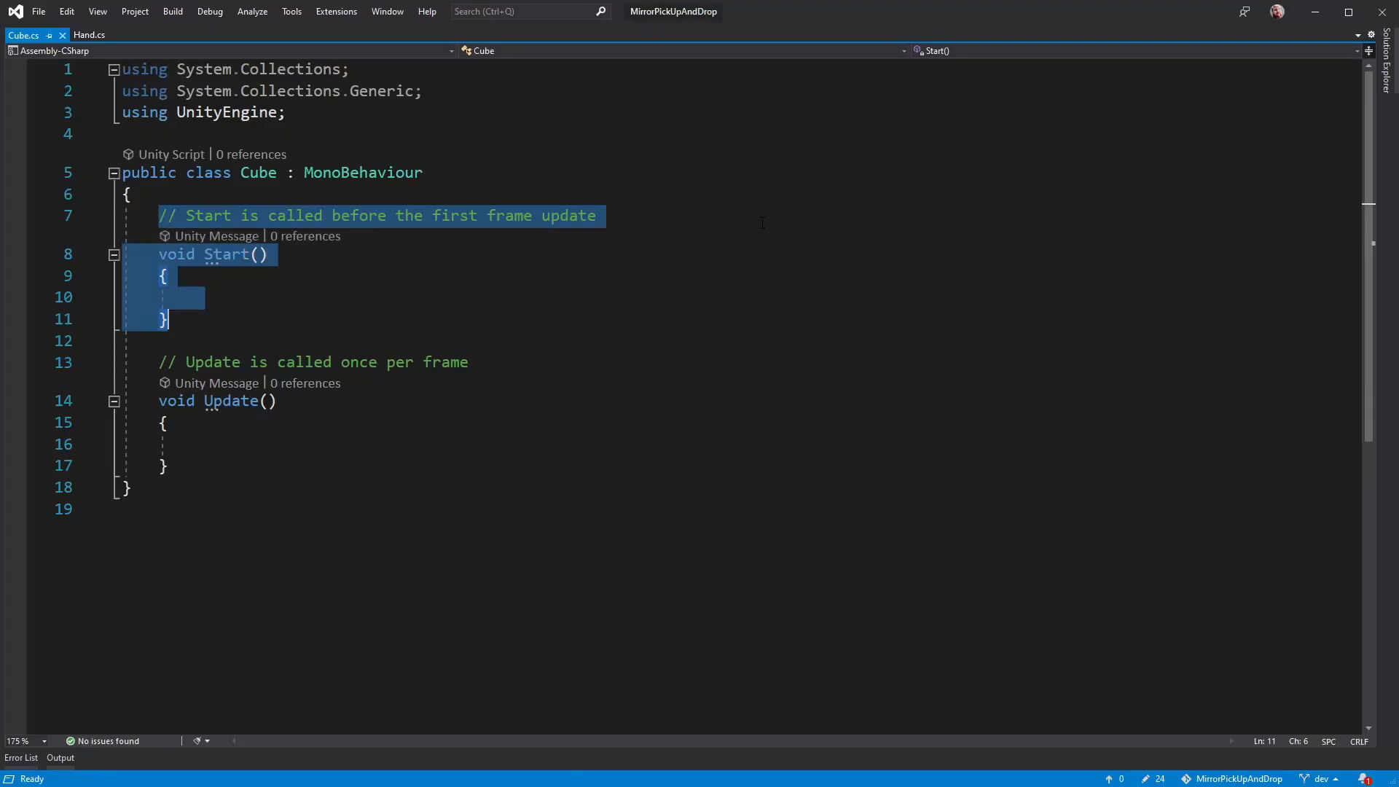
Step: Remove Start() and make Cube derive from NetworkBehaviour with 'using Mirror;'
key(Delete)
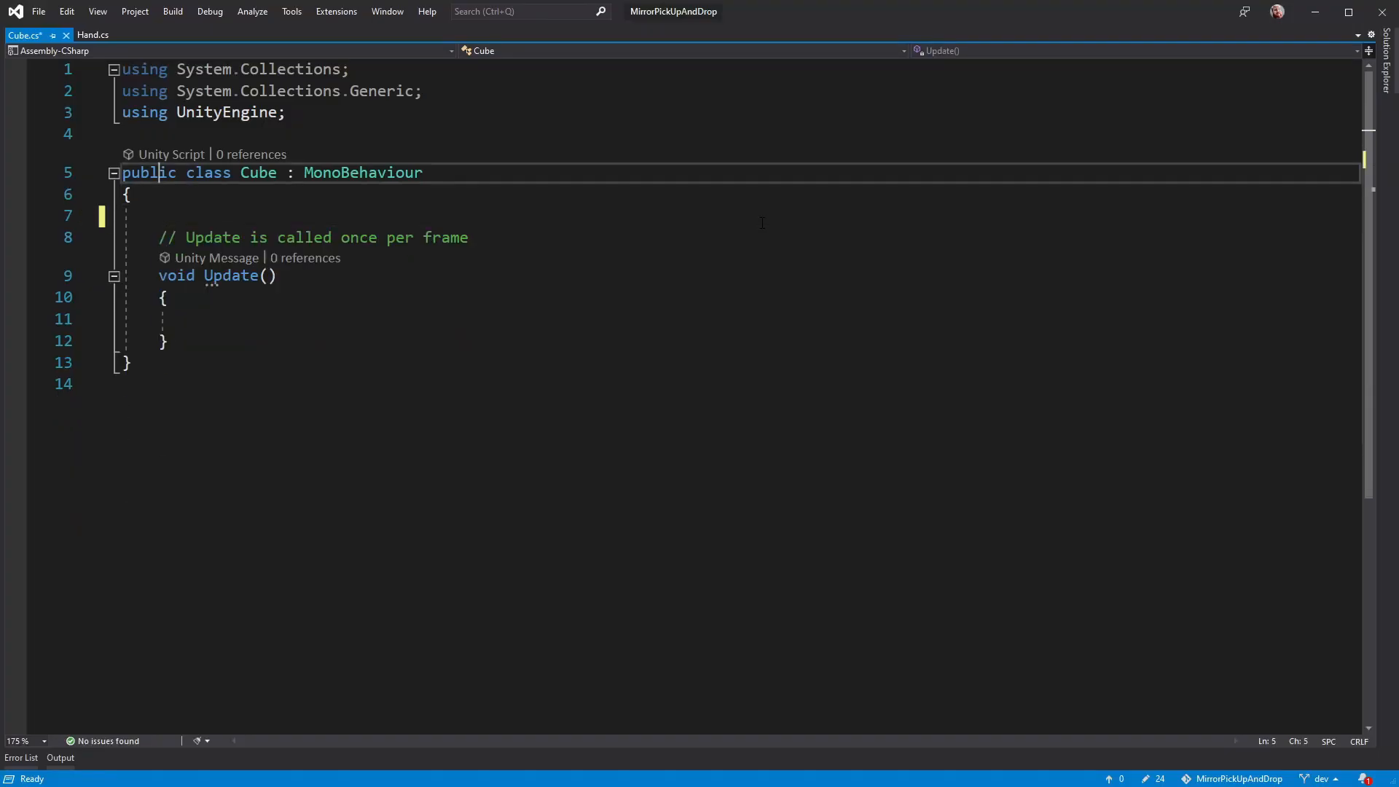
double_click(362, 172)
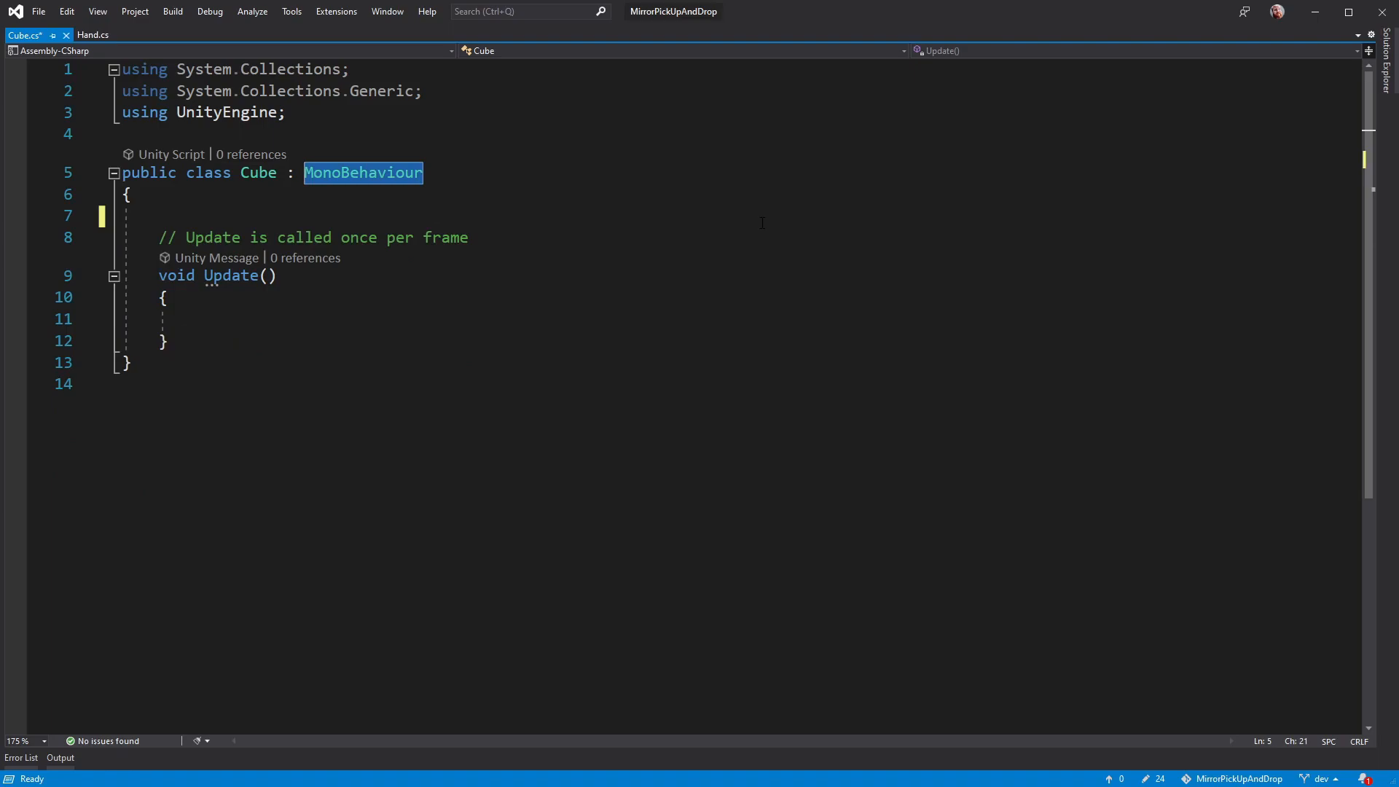
text(N)
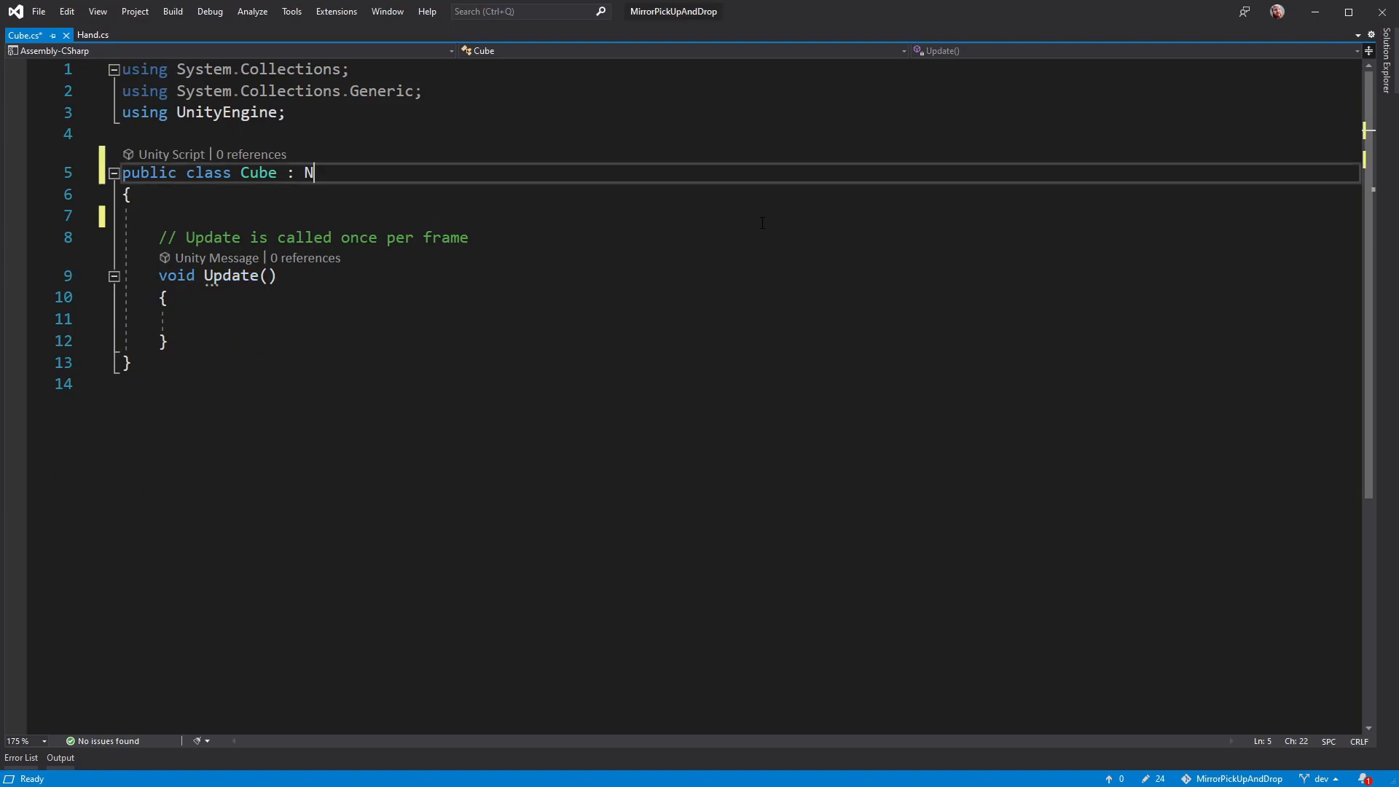
text(etworkBehaviour)
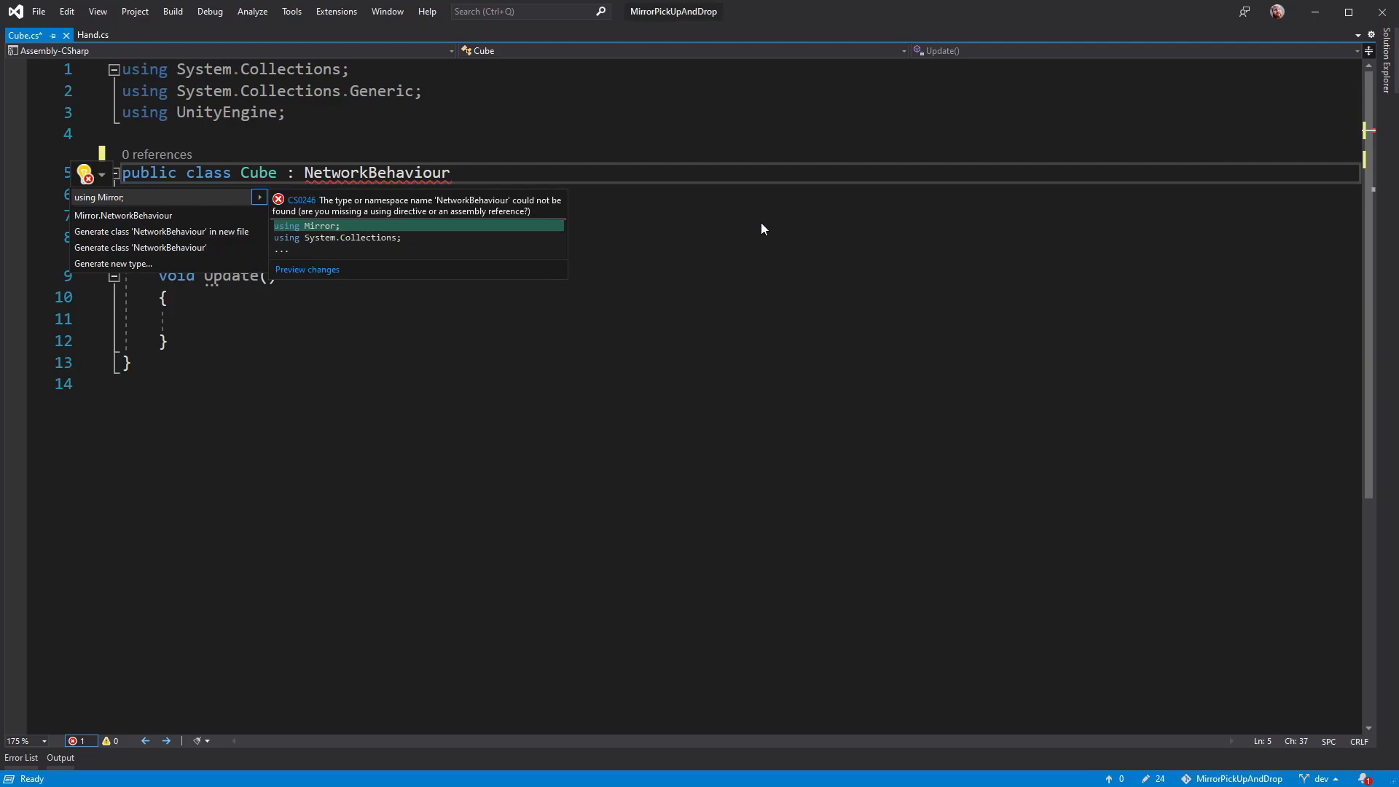
click(313, 226)
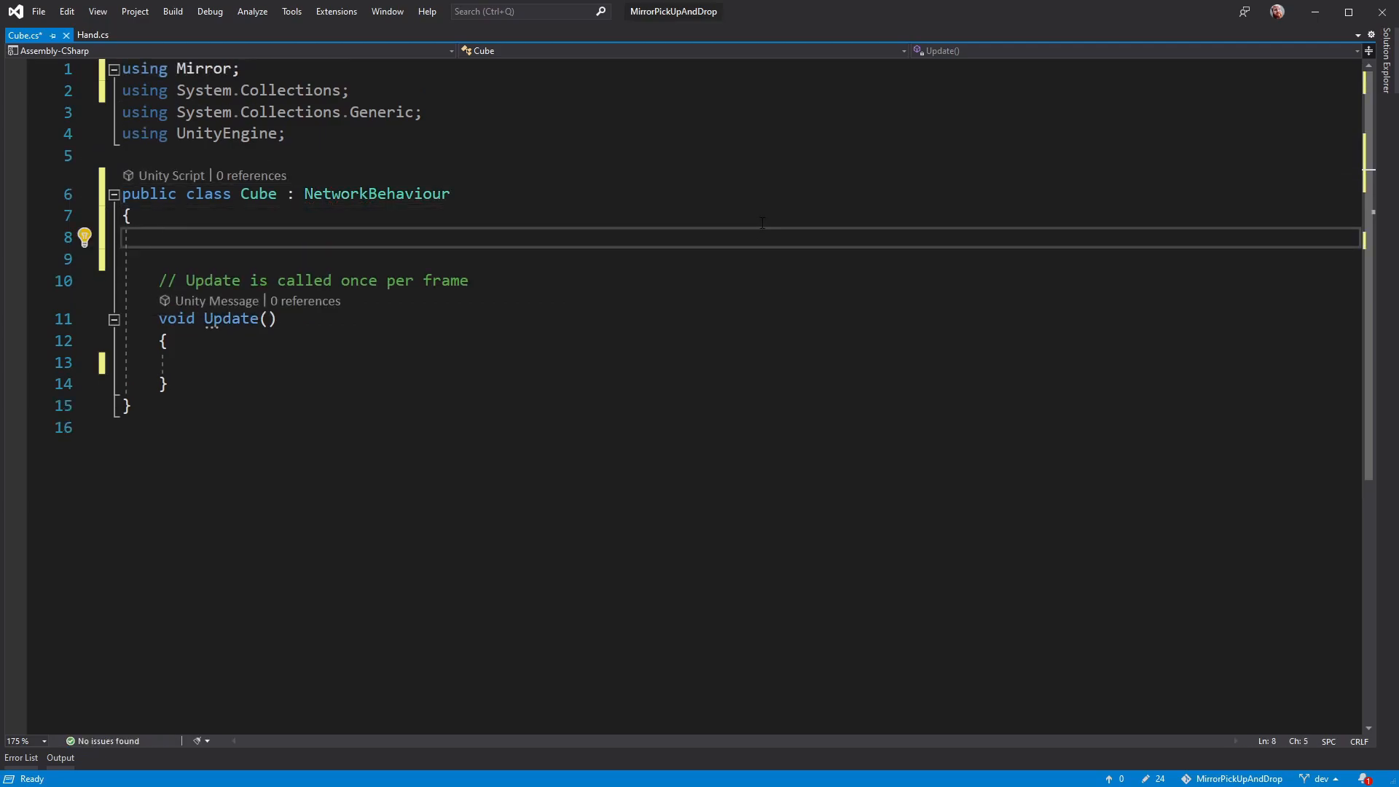
Step: Add a [SyncVar] public GameObject Parent field to the Cube class
text([Sync])
text(public)
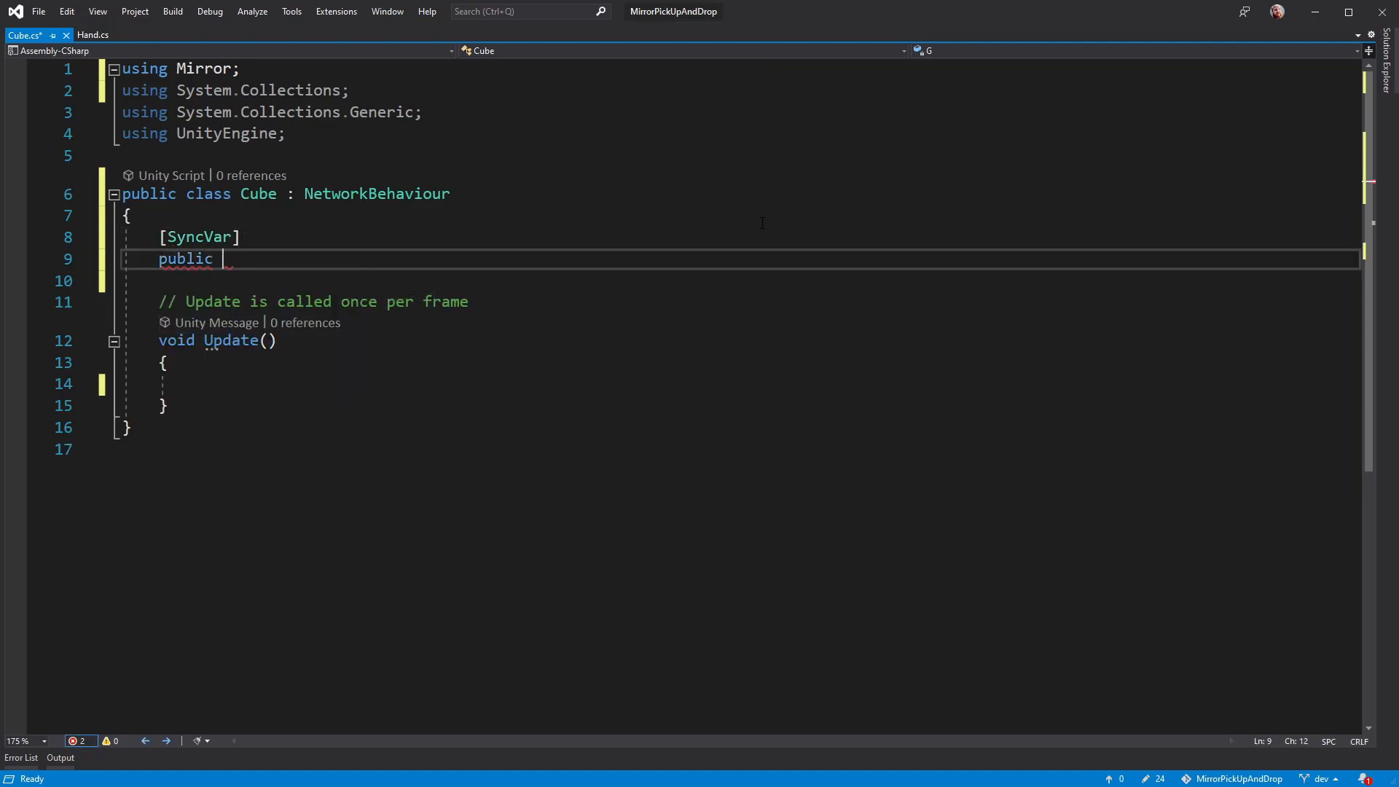
text(GameObject Parent)
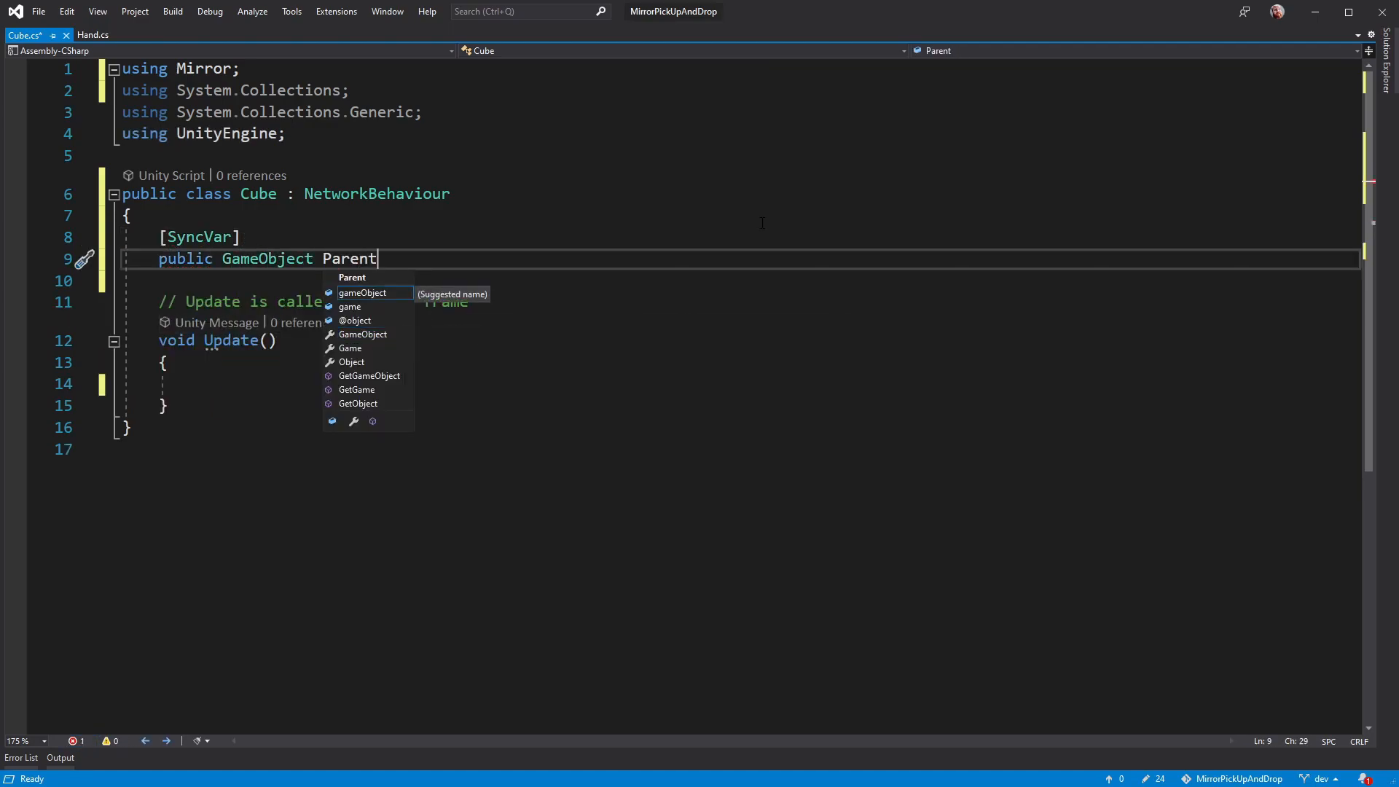
text(;)
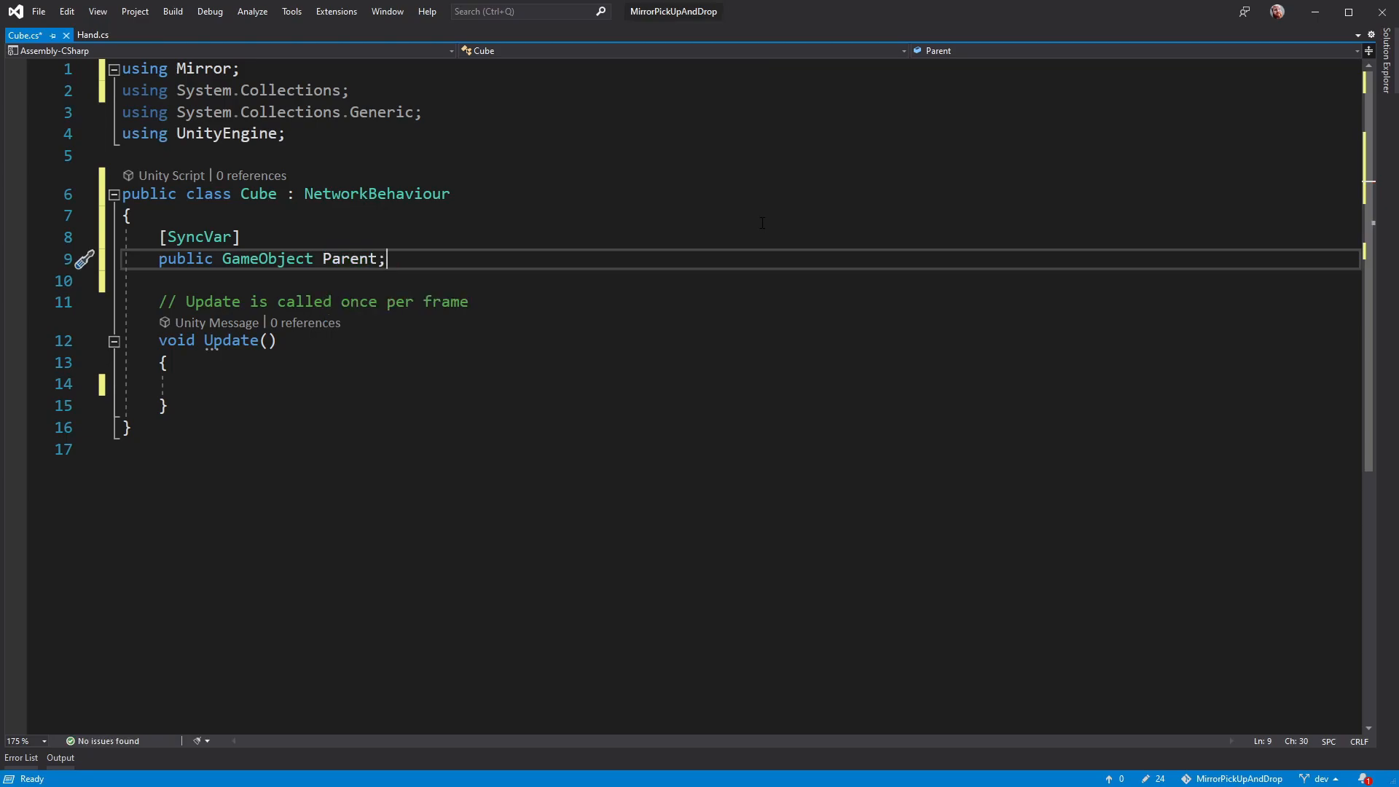
click(330, 384)
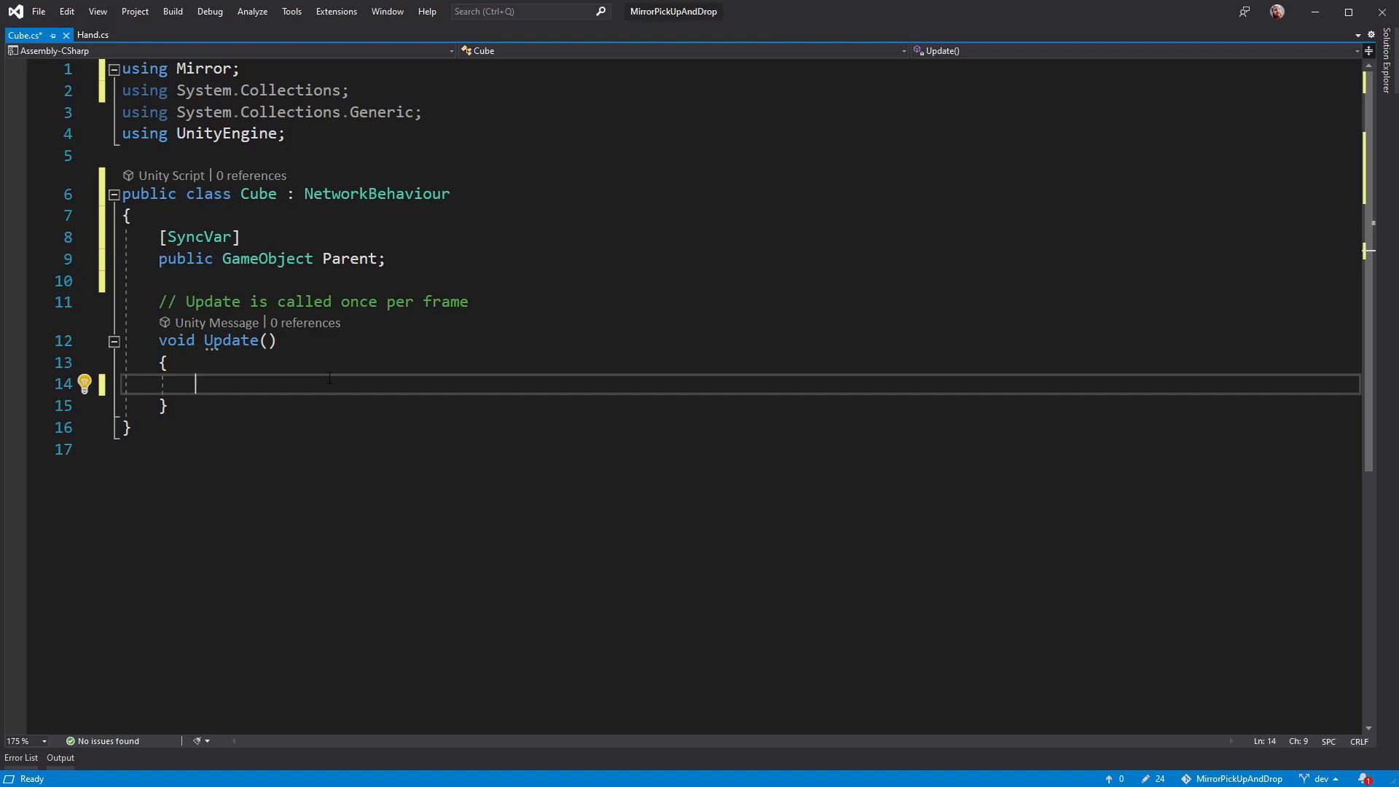
Step: In Cube.cs Update, copy a non-null Parent's transform position and rotation to the cube
text(if(Parent != null)
text(transform.position)
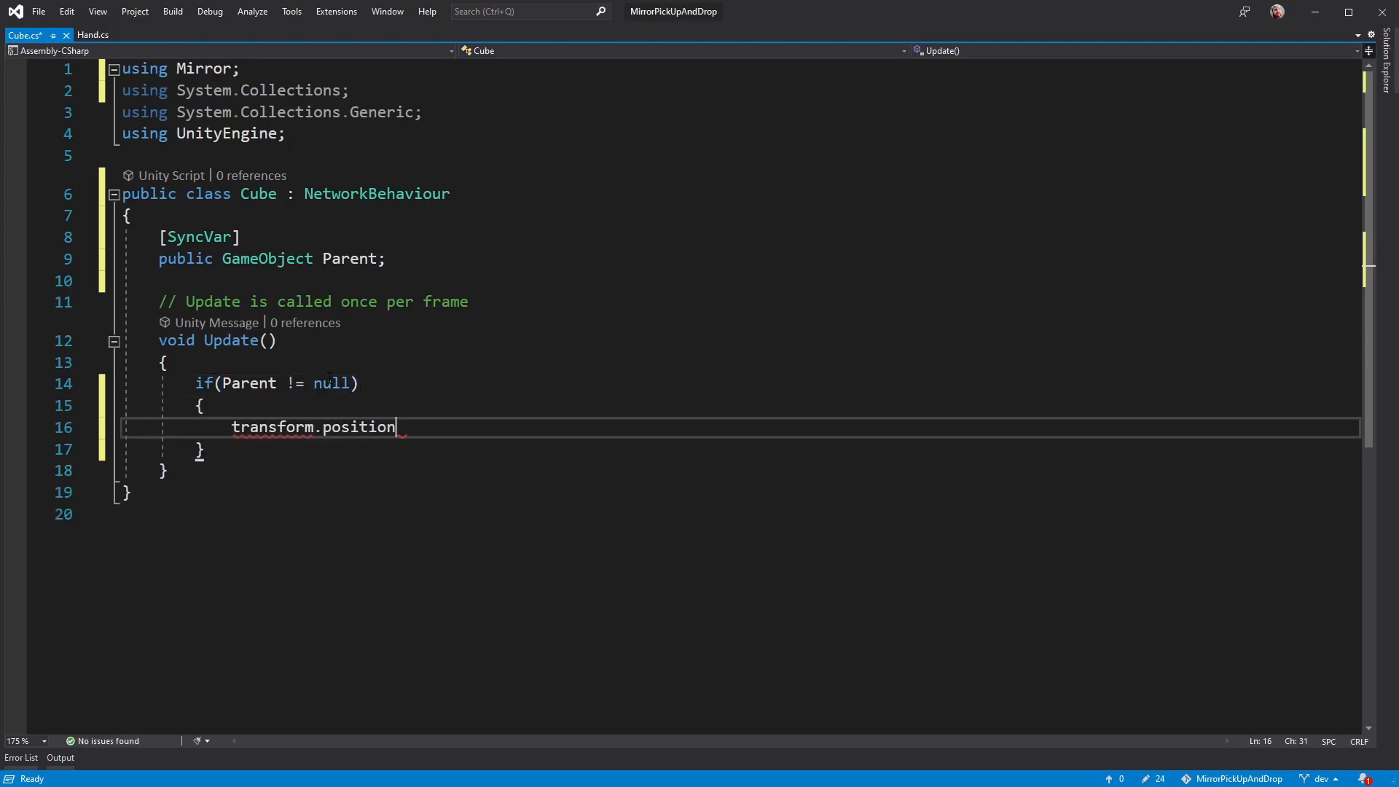
text(= Parent.transform.position)
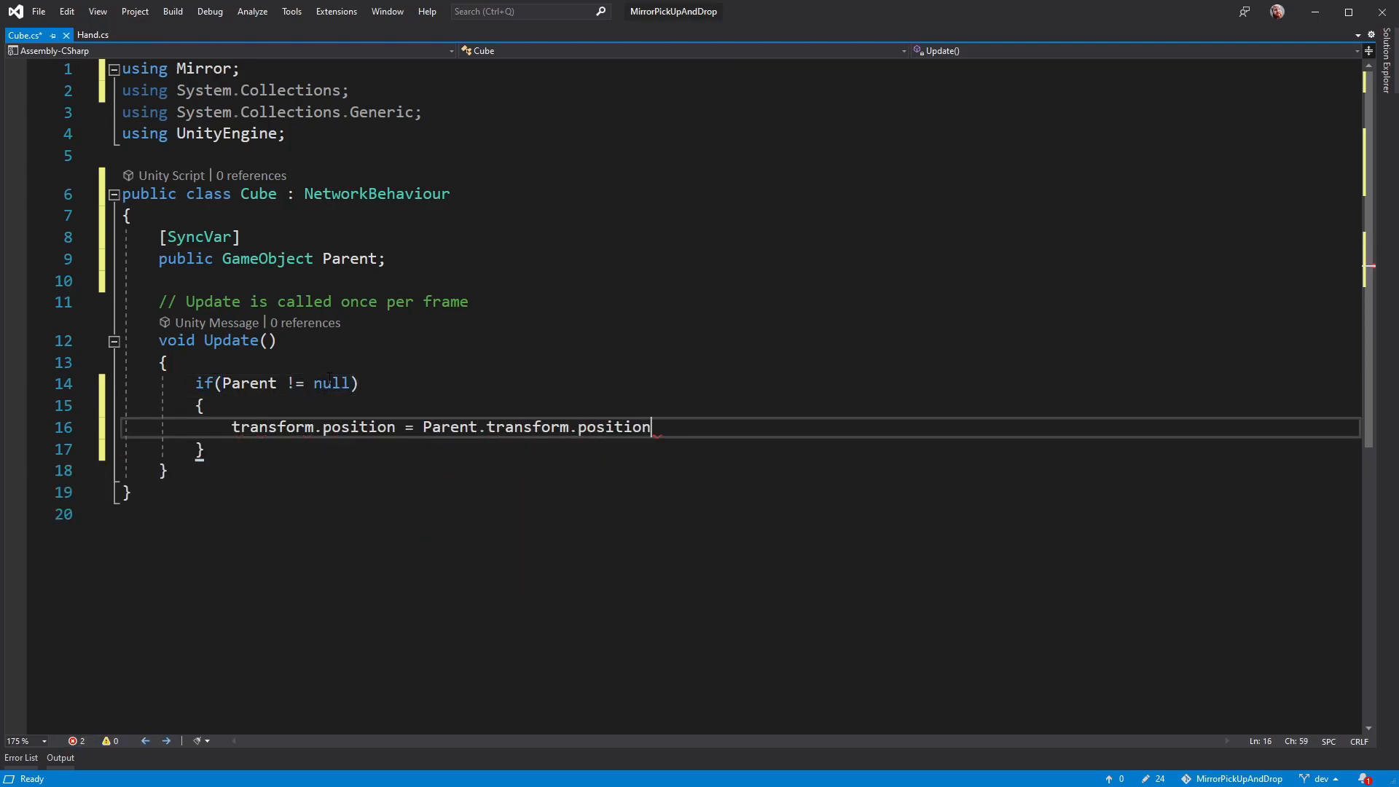
text(;)
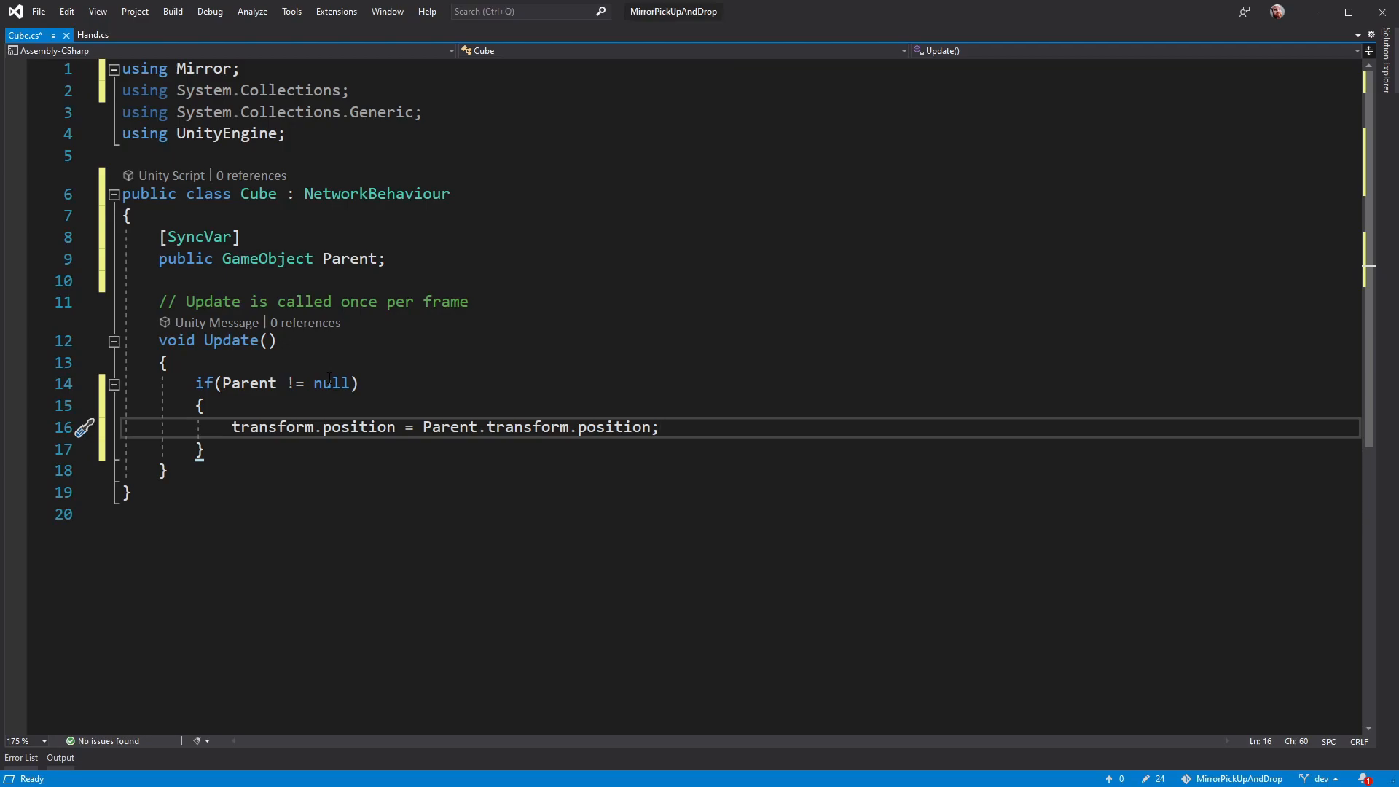
text(transform.rotation = P)
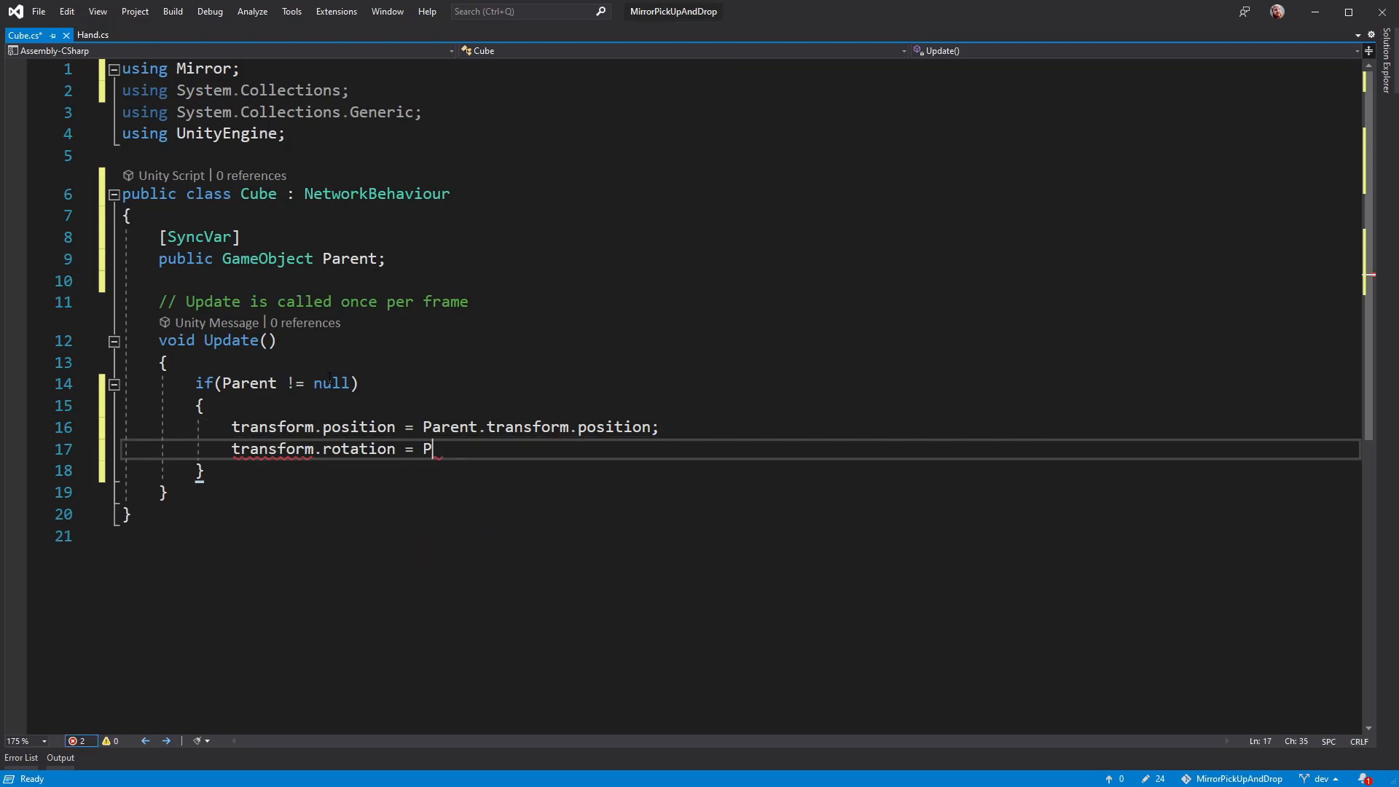
text(arent.transform.rotation;)
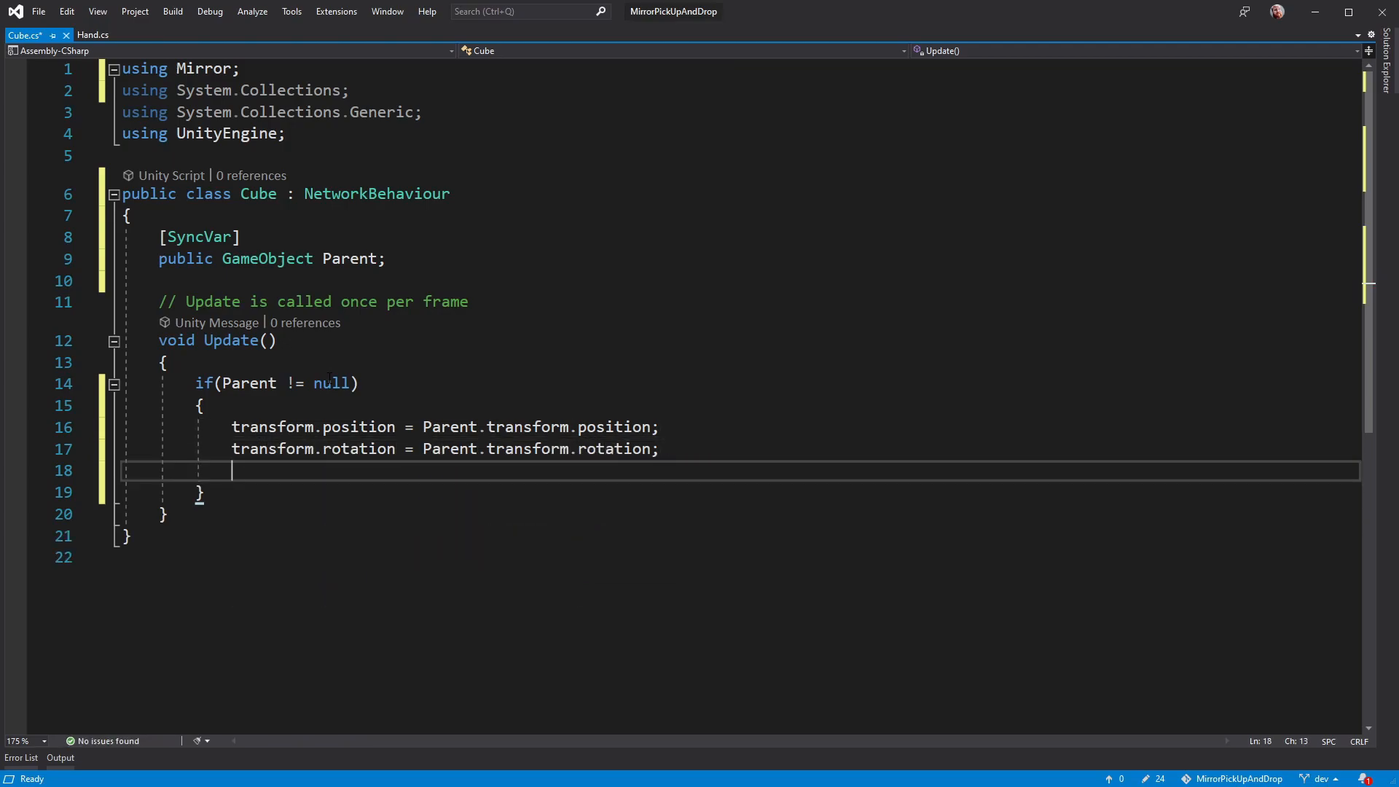
text(rigidbody.isKinematic = true;)
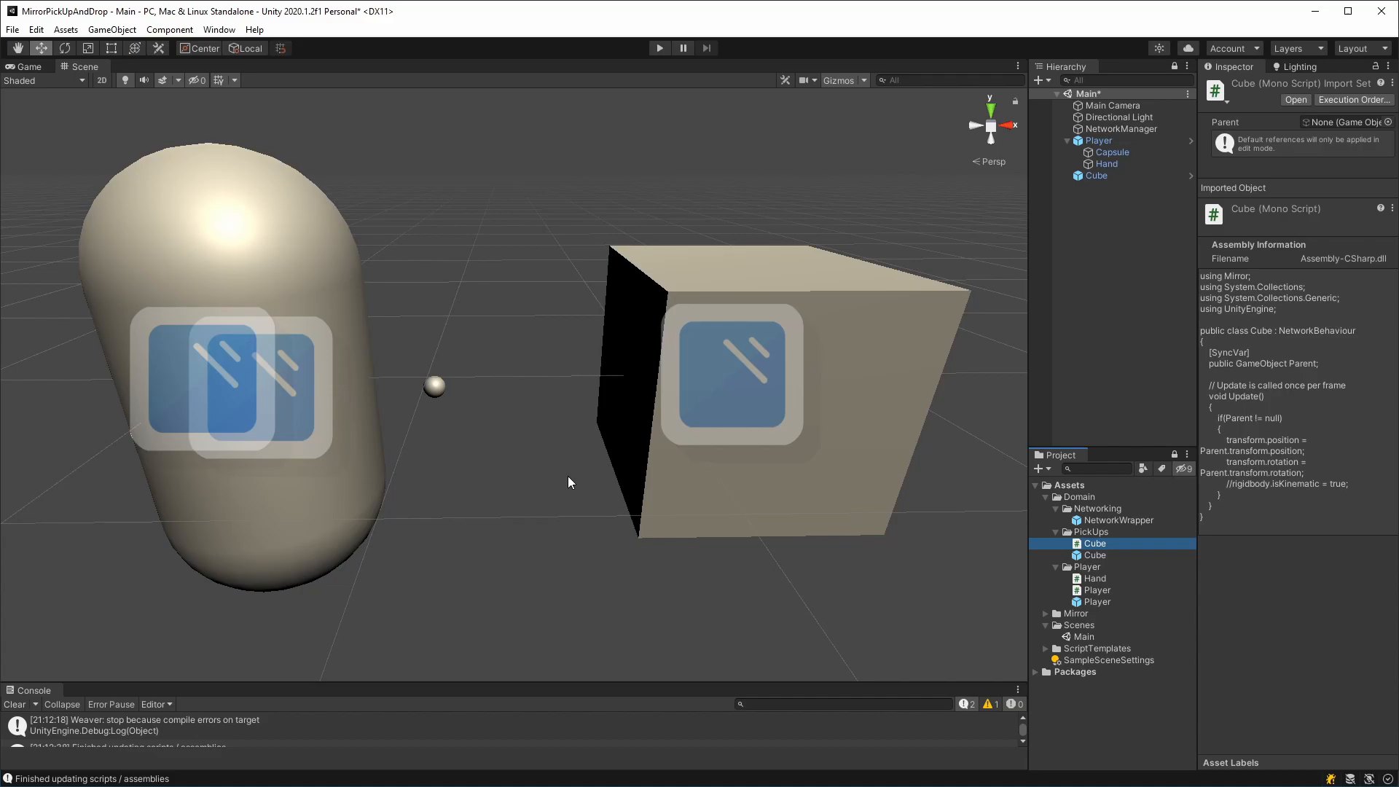
Step: Select Hand under Player and review its Hand script's empty Pick Up field
click(1104, 164)
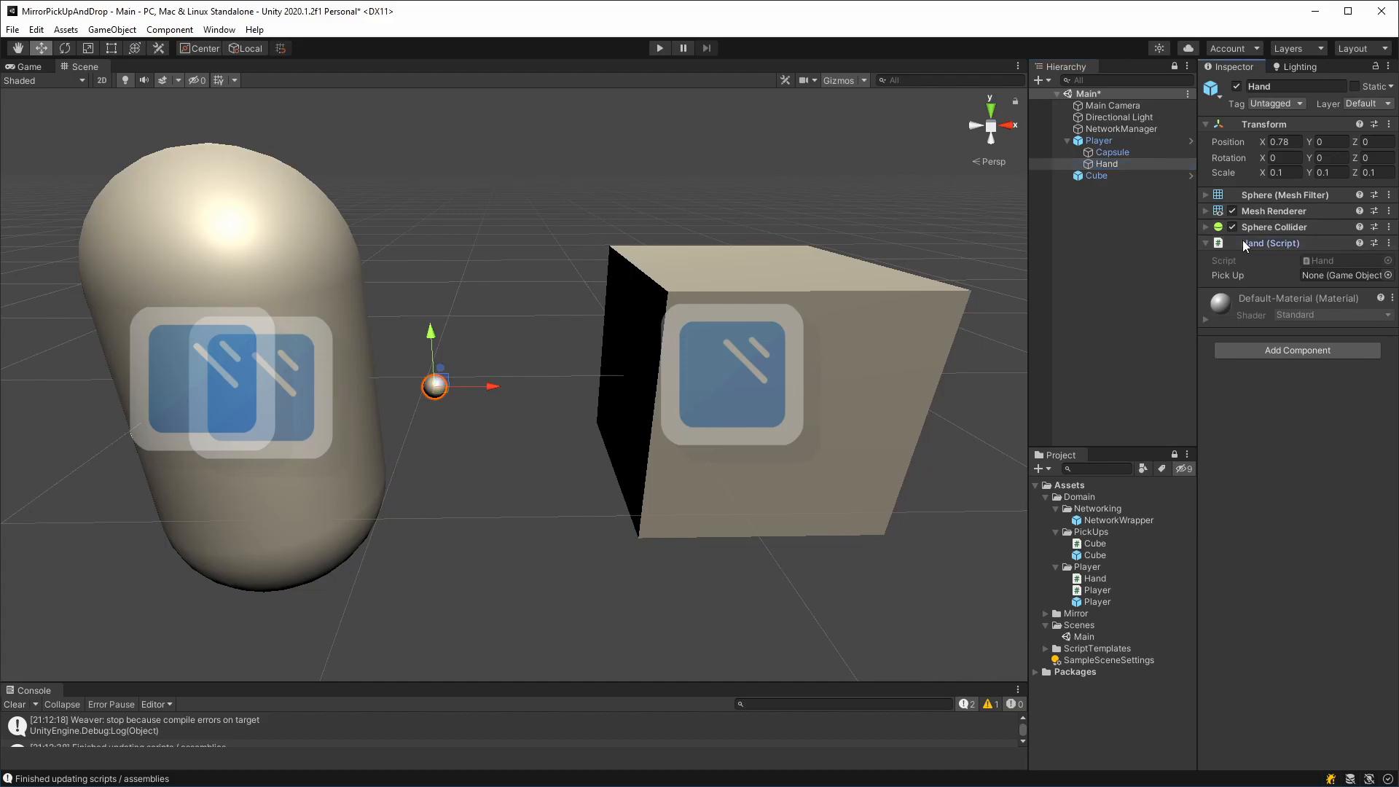
click(1105, 163)
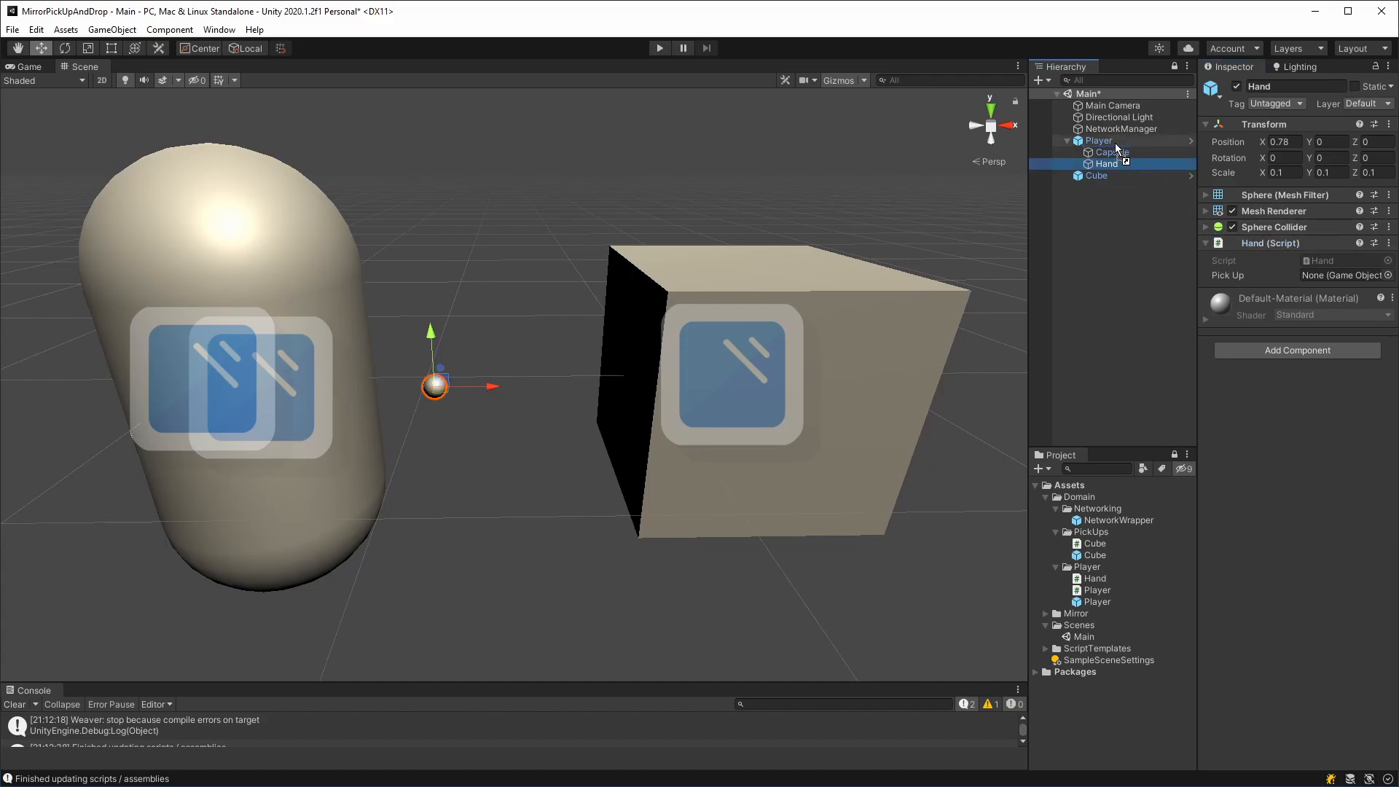
click(1098, 140)
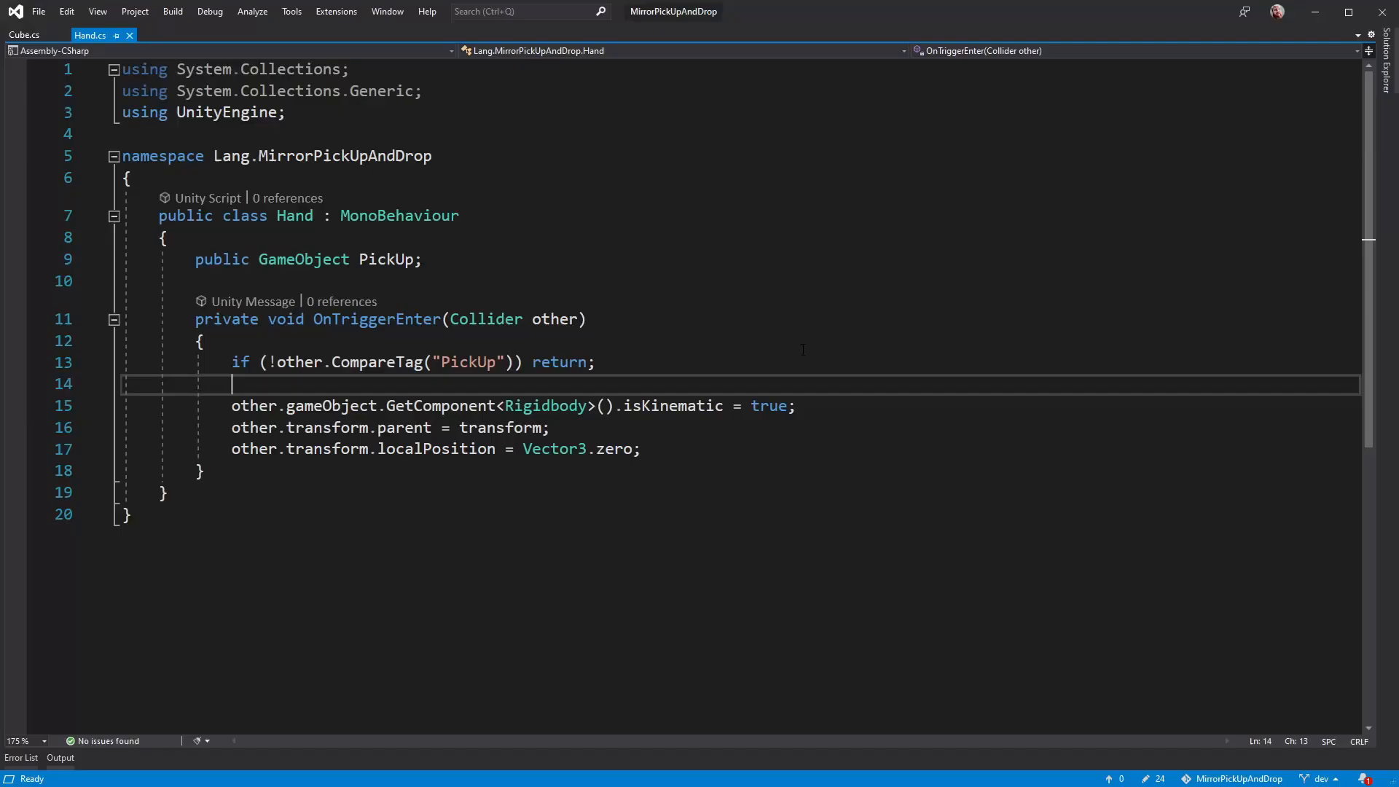
Step: Make Hand derive from NetworkBehaviour and call CmdPickUp(other.gameObject) in OnTriggerEnter
click(377, 215)
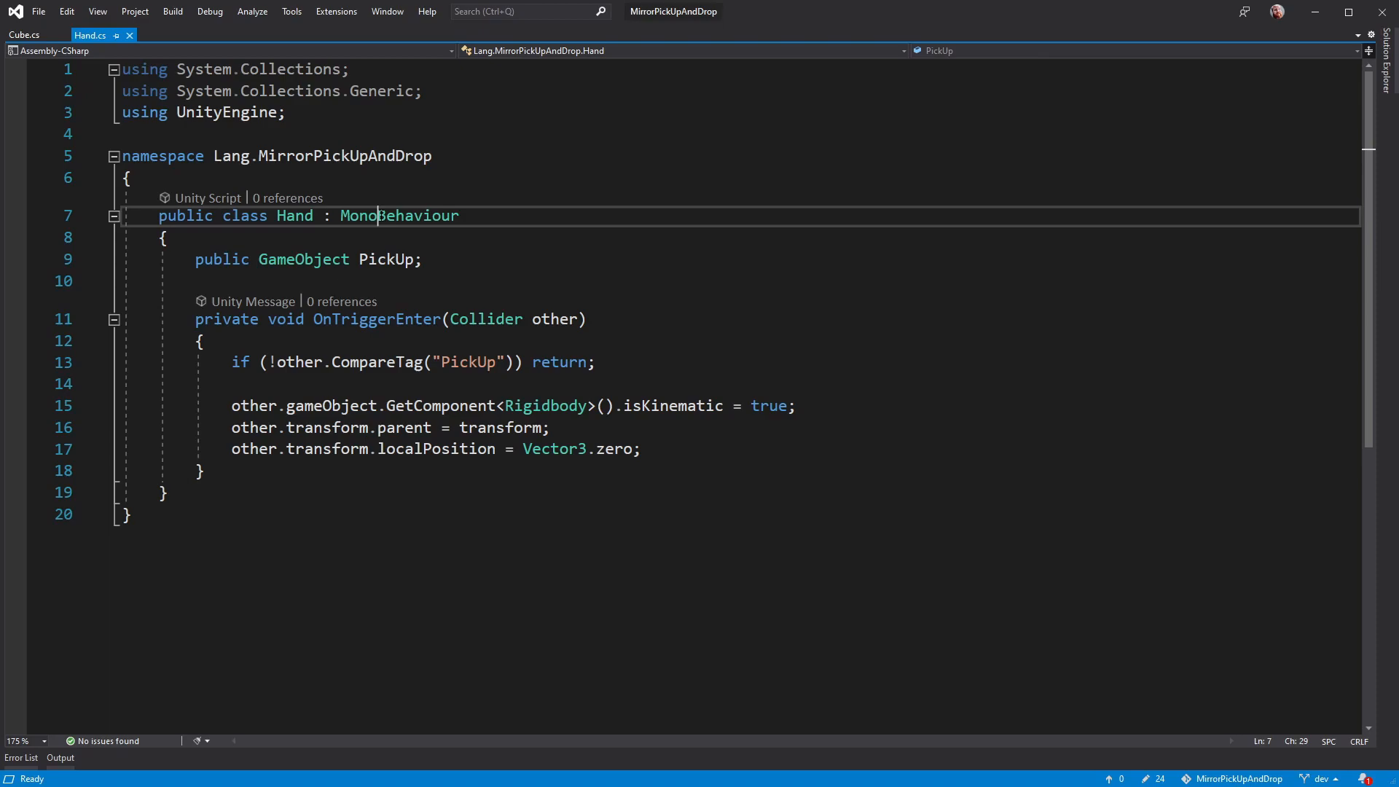
double_click(398, 216)
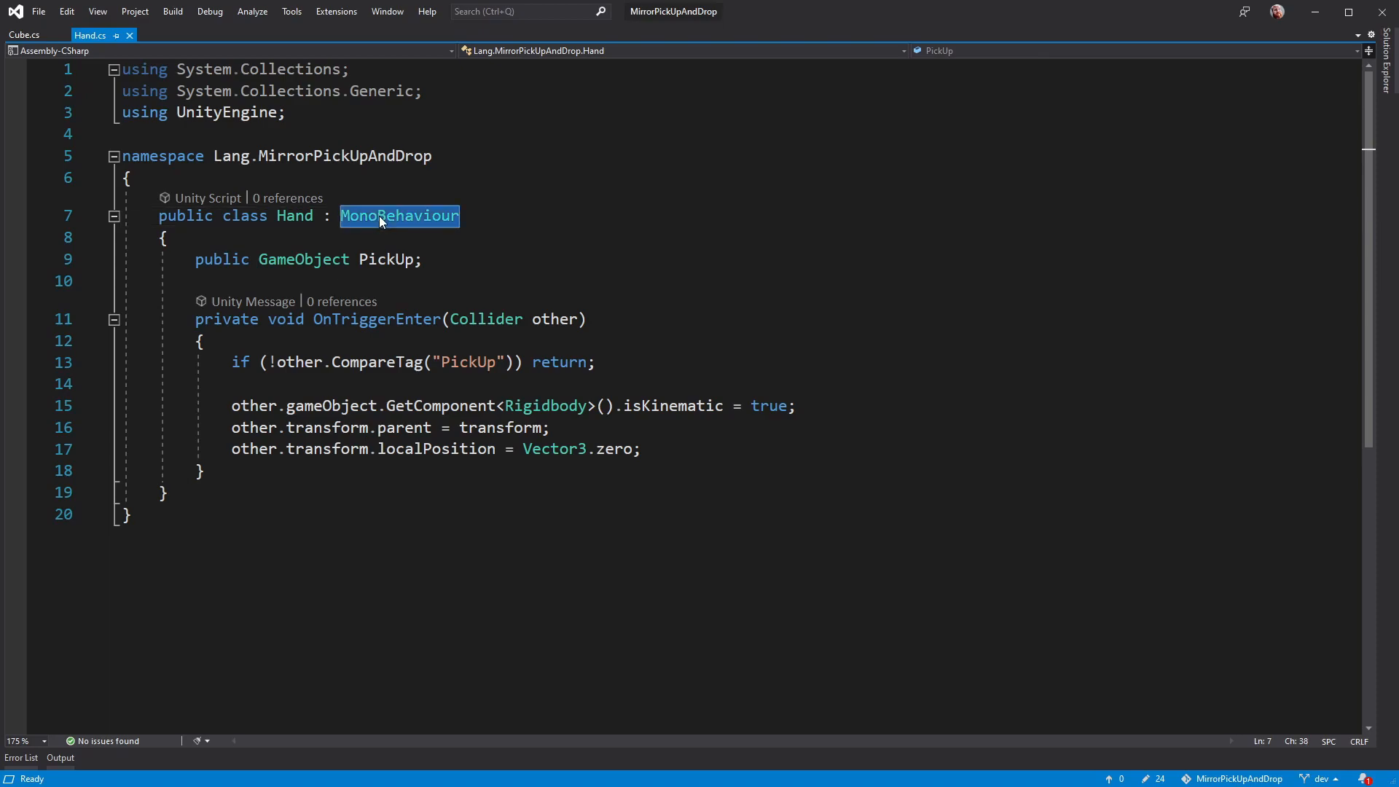
key(Delete)
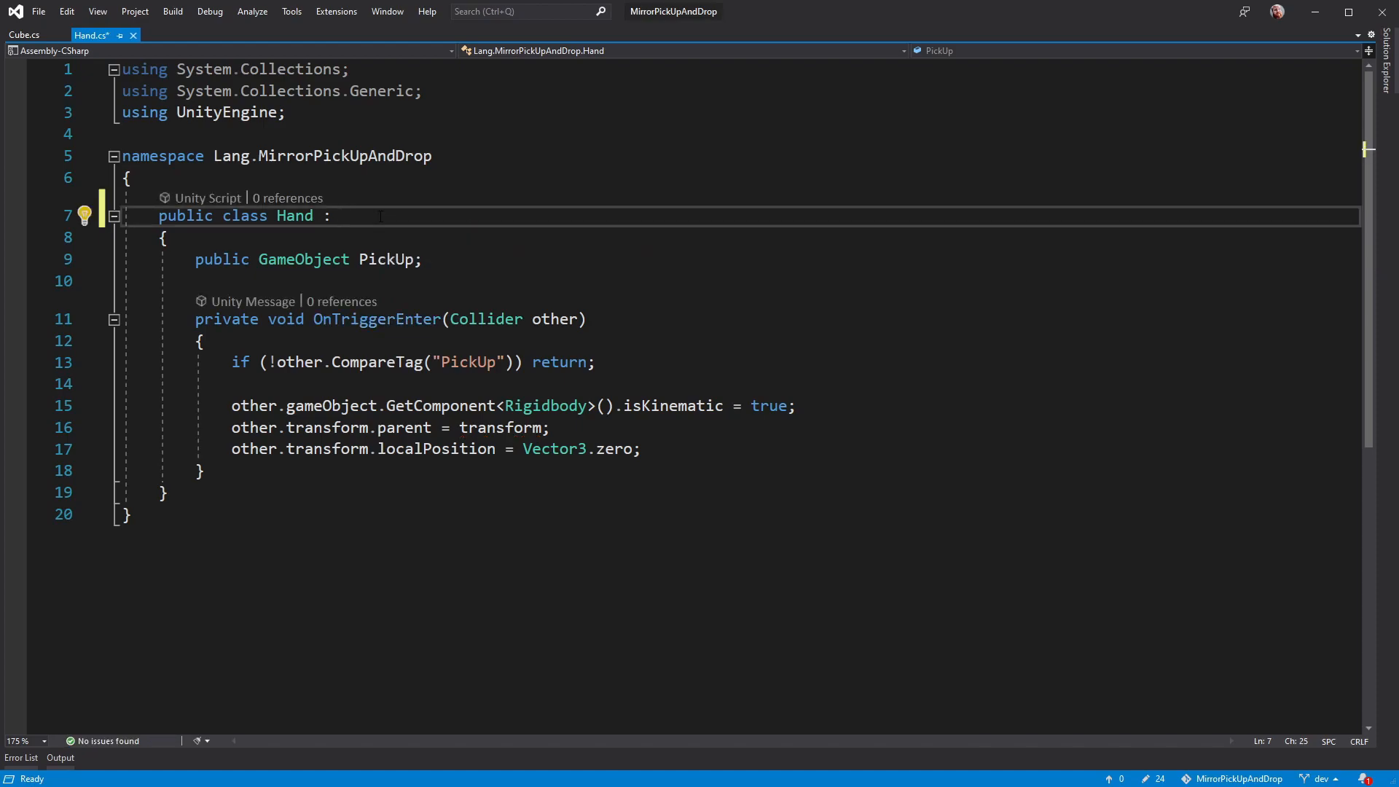
text(NetworkBehaviour)
text(CmdPickUp();)
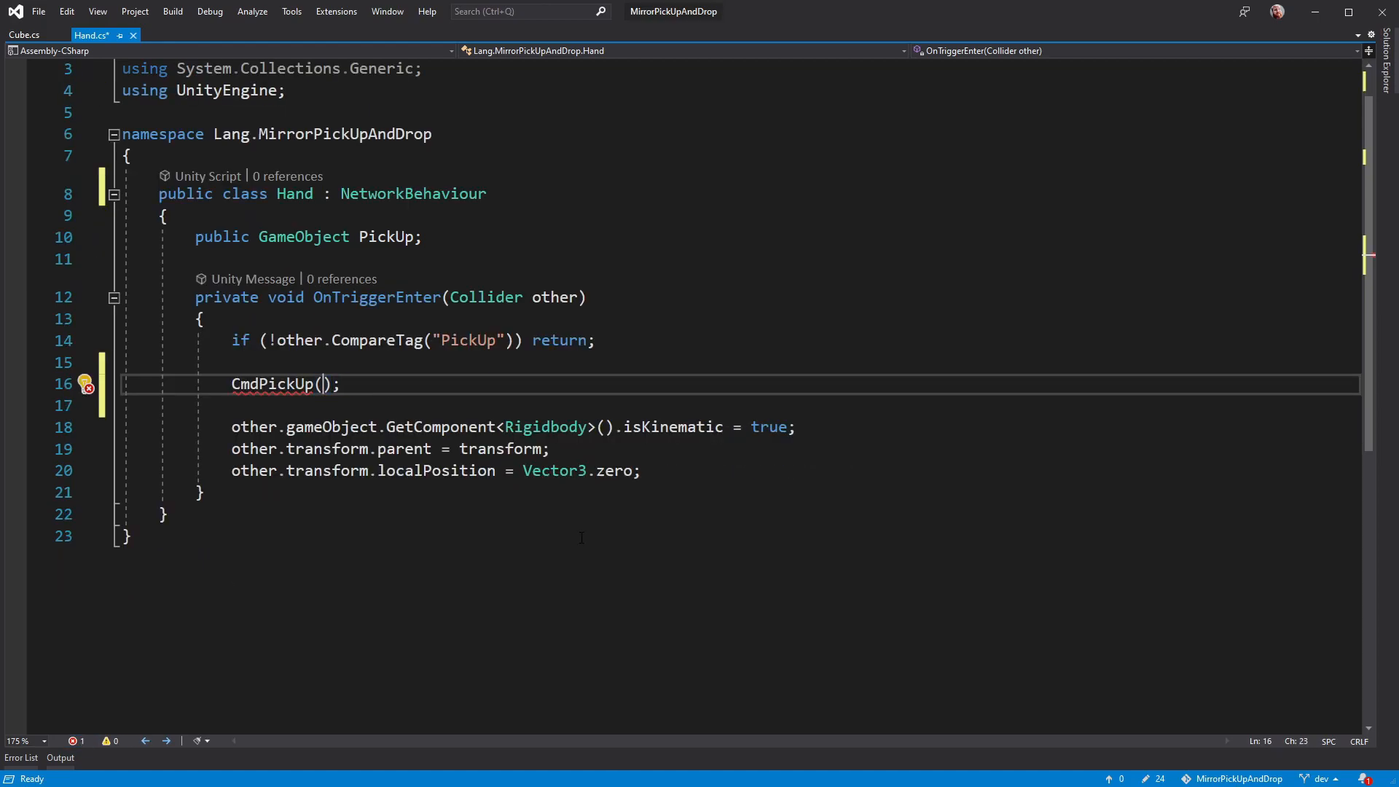
text(other.gameObject)
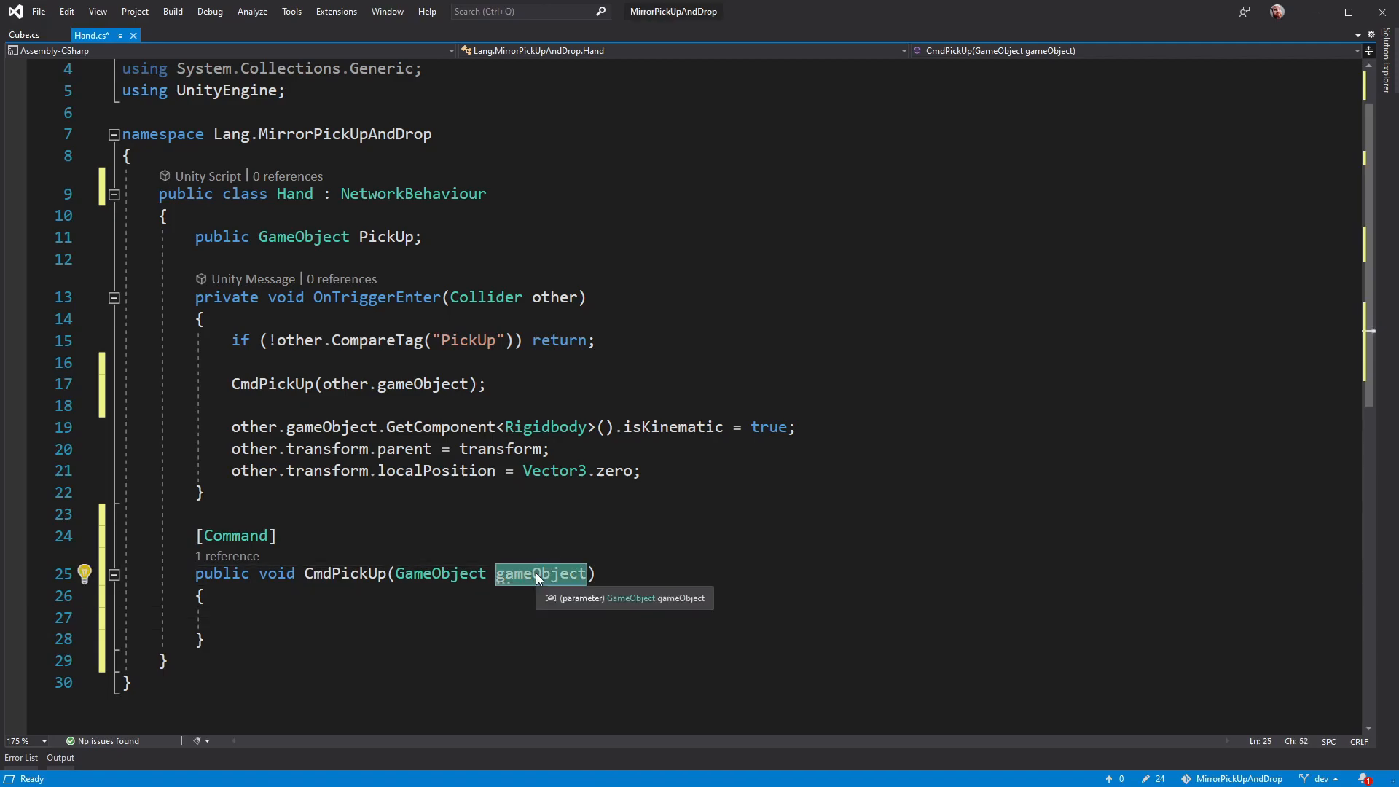
Step: Name the parameter cube, assign client authority via connectionToClient, and set its Cube Parent to gameObject
text(cube)
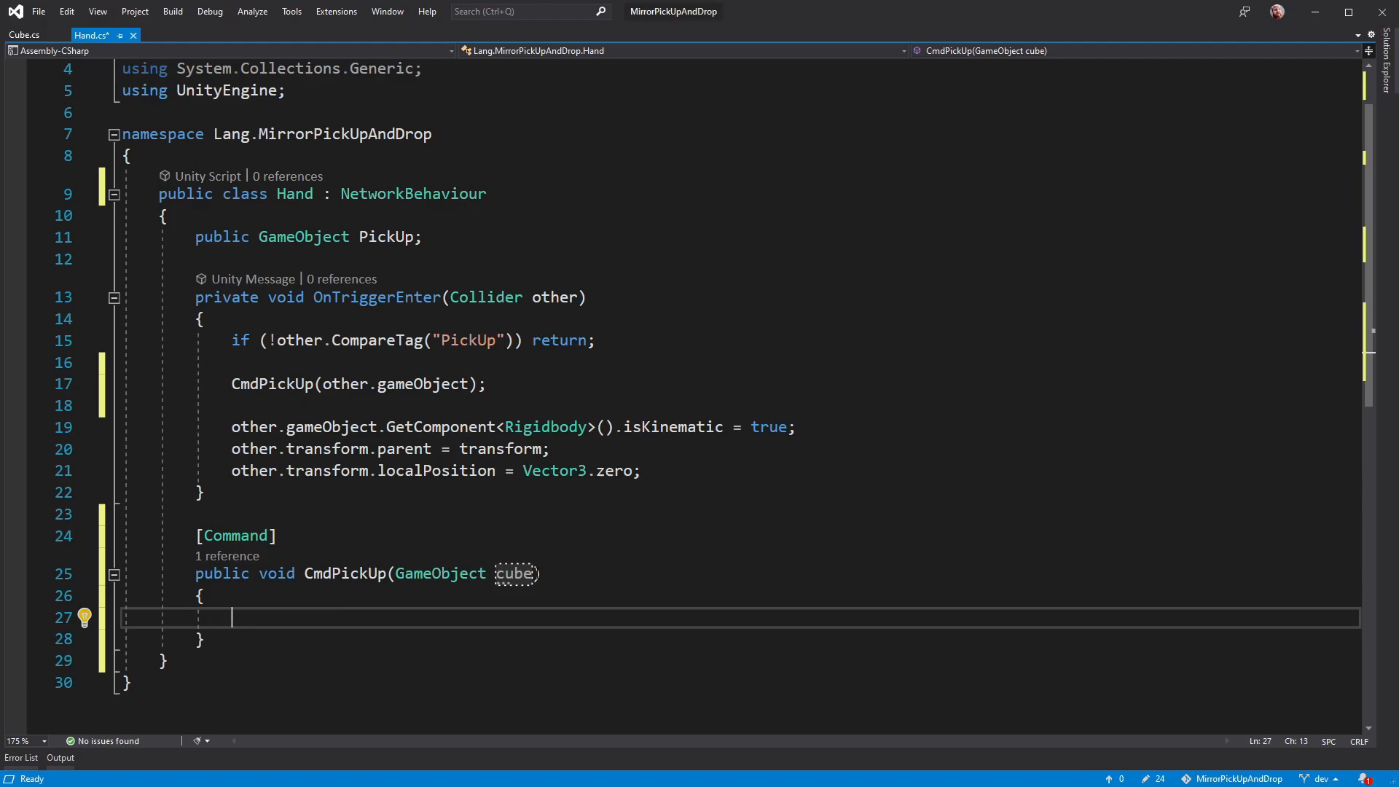
text(cube.GetComponent)
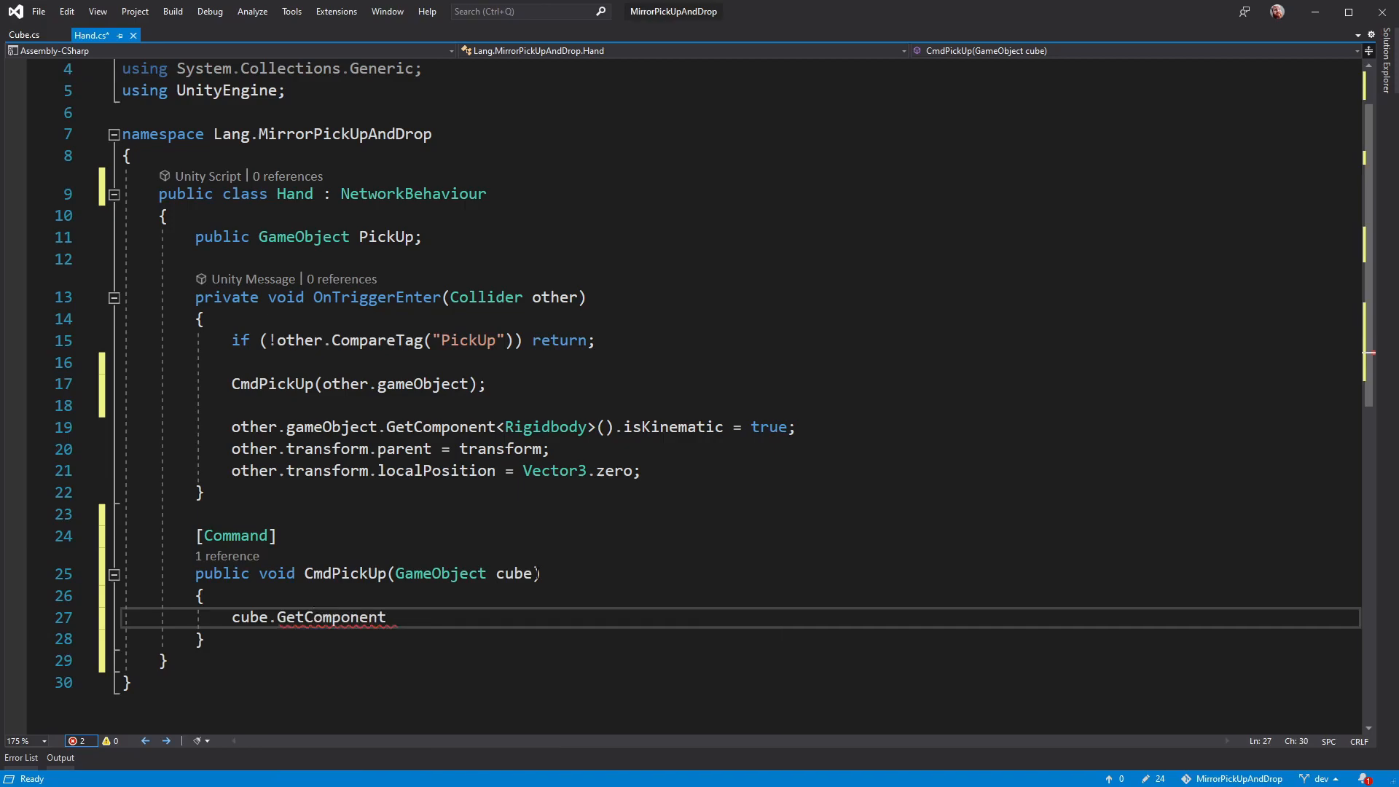
text(<NetworkIdentity>())
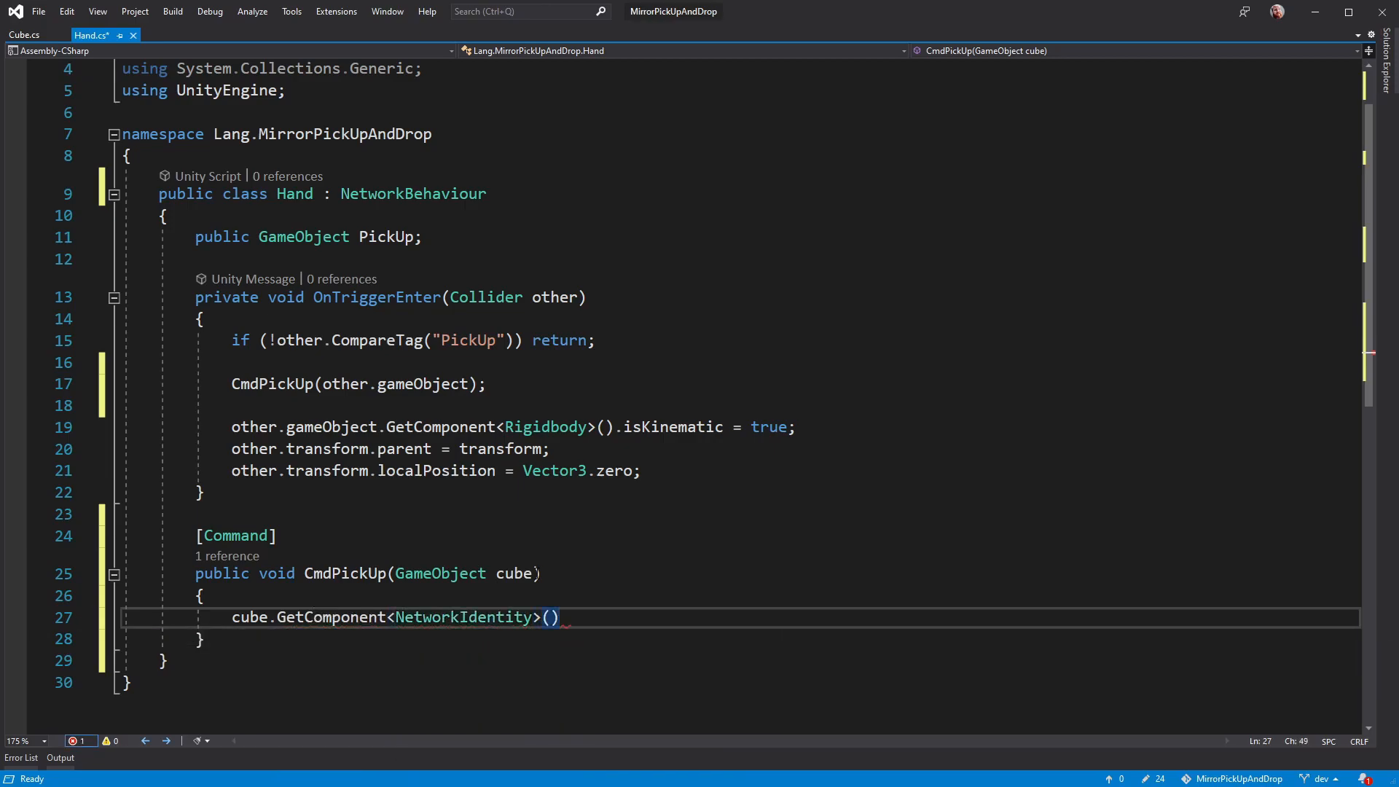
text(;)
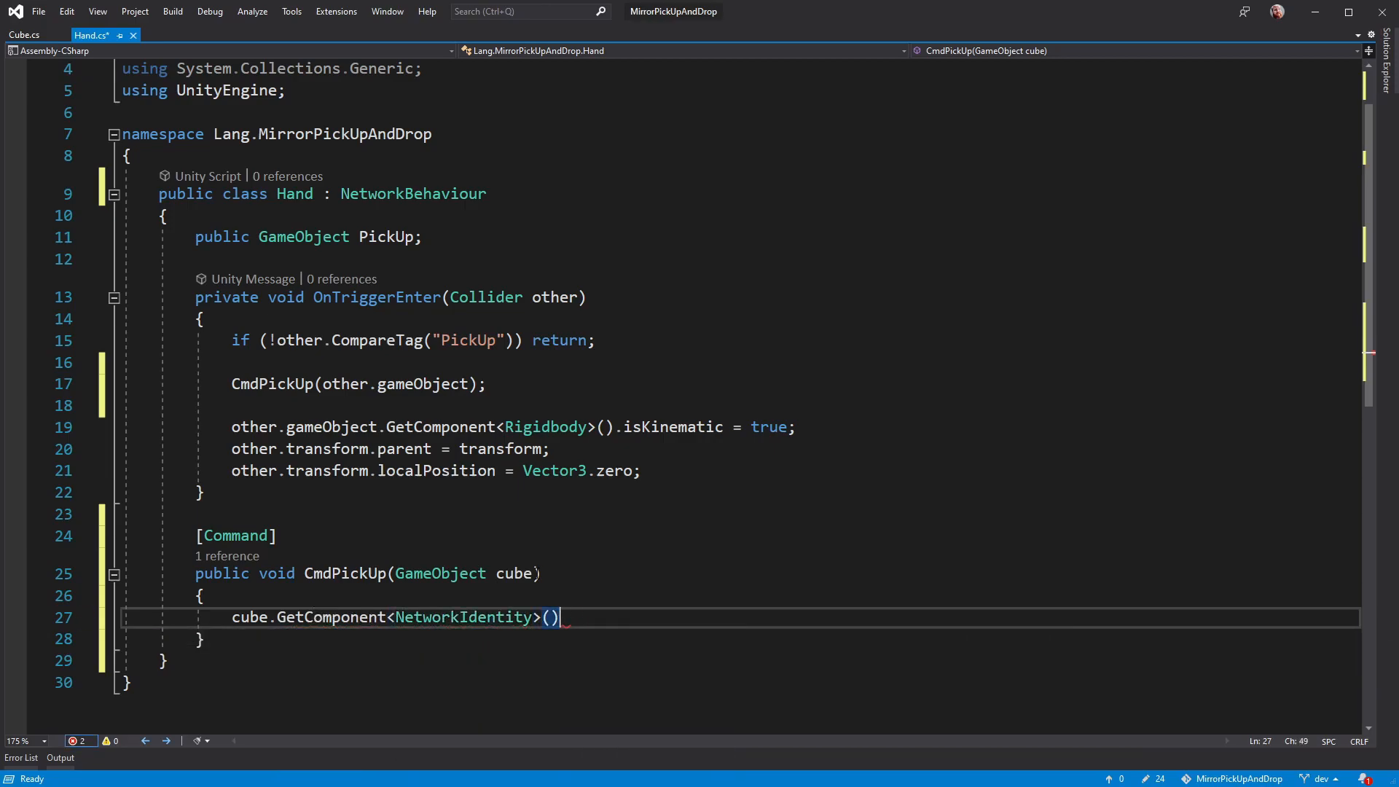
text(.AssignClientAuthority()
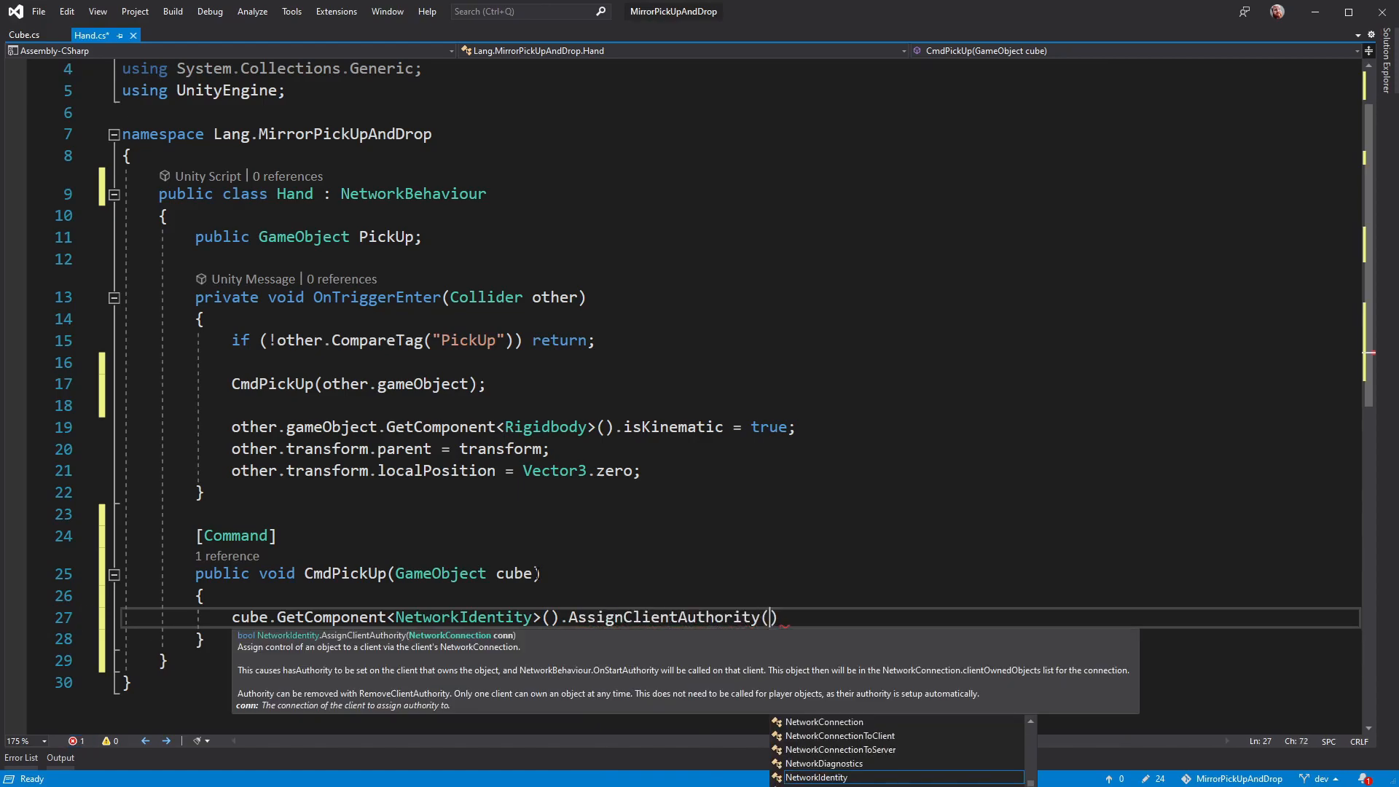
text(connectionToClient)
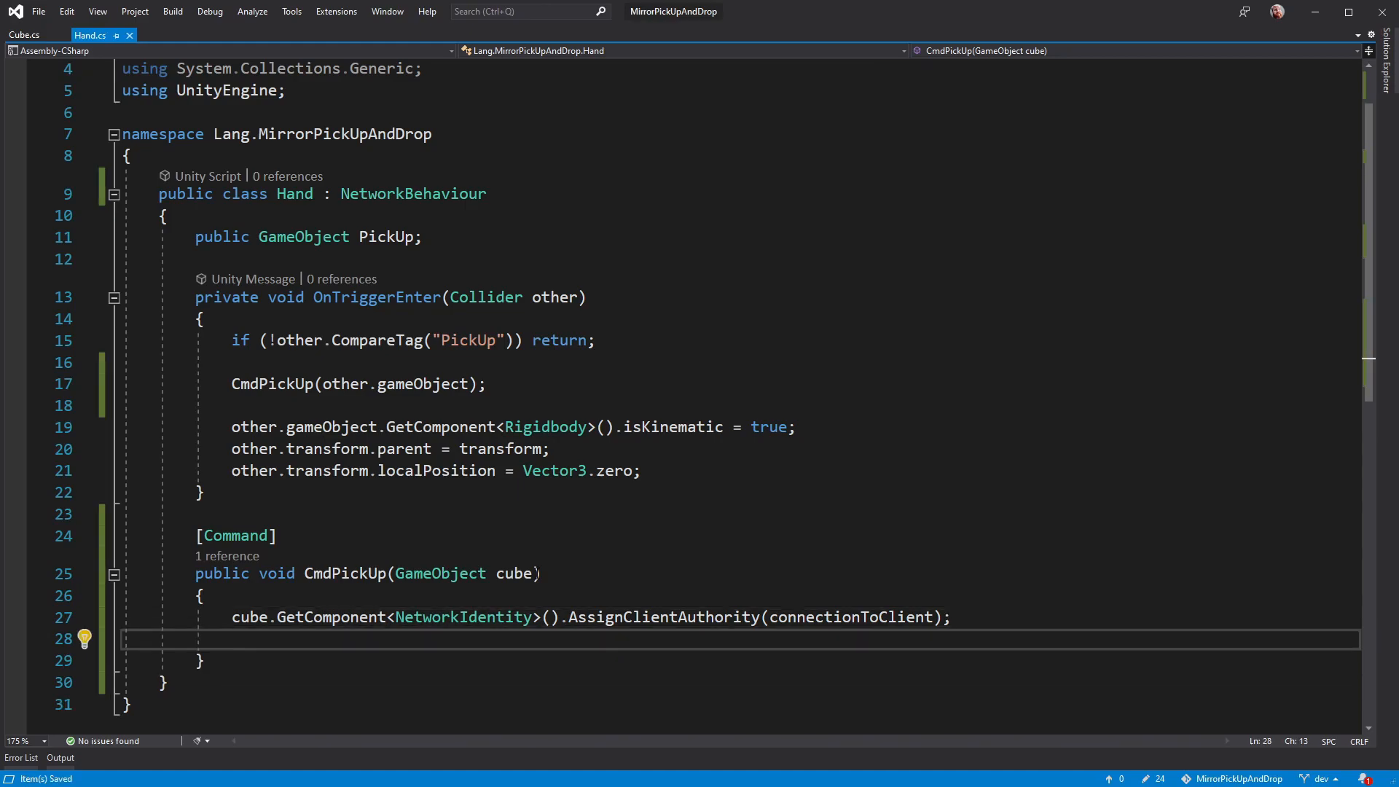
text(cube.GetComponent<>)
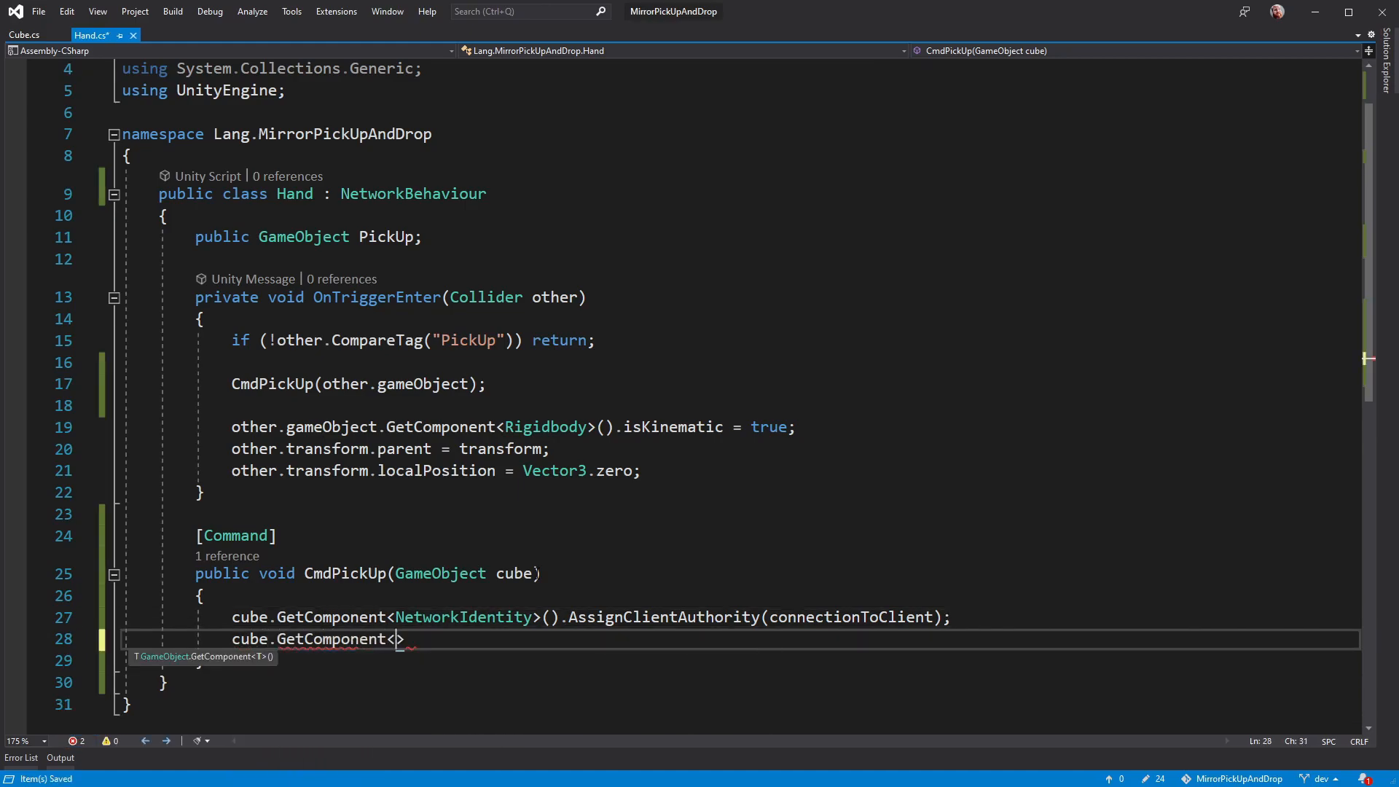
text(Cube>().Parent = gameObject;)
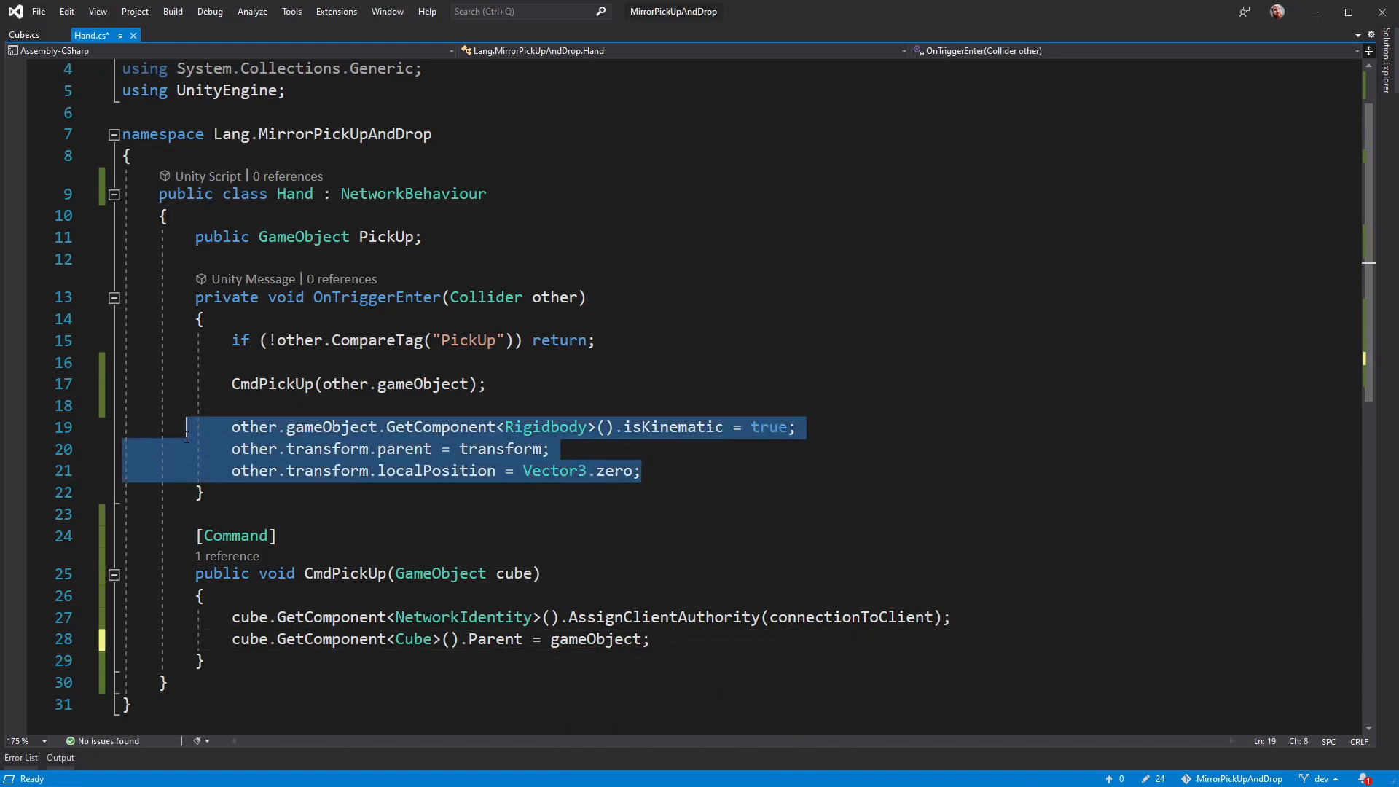
Step: Delete the old local parenting lines and add a [Command] CmdDropOff() method
key(Delete)
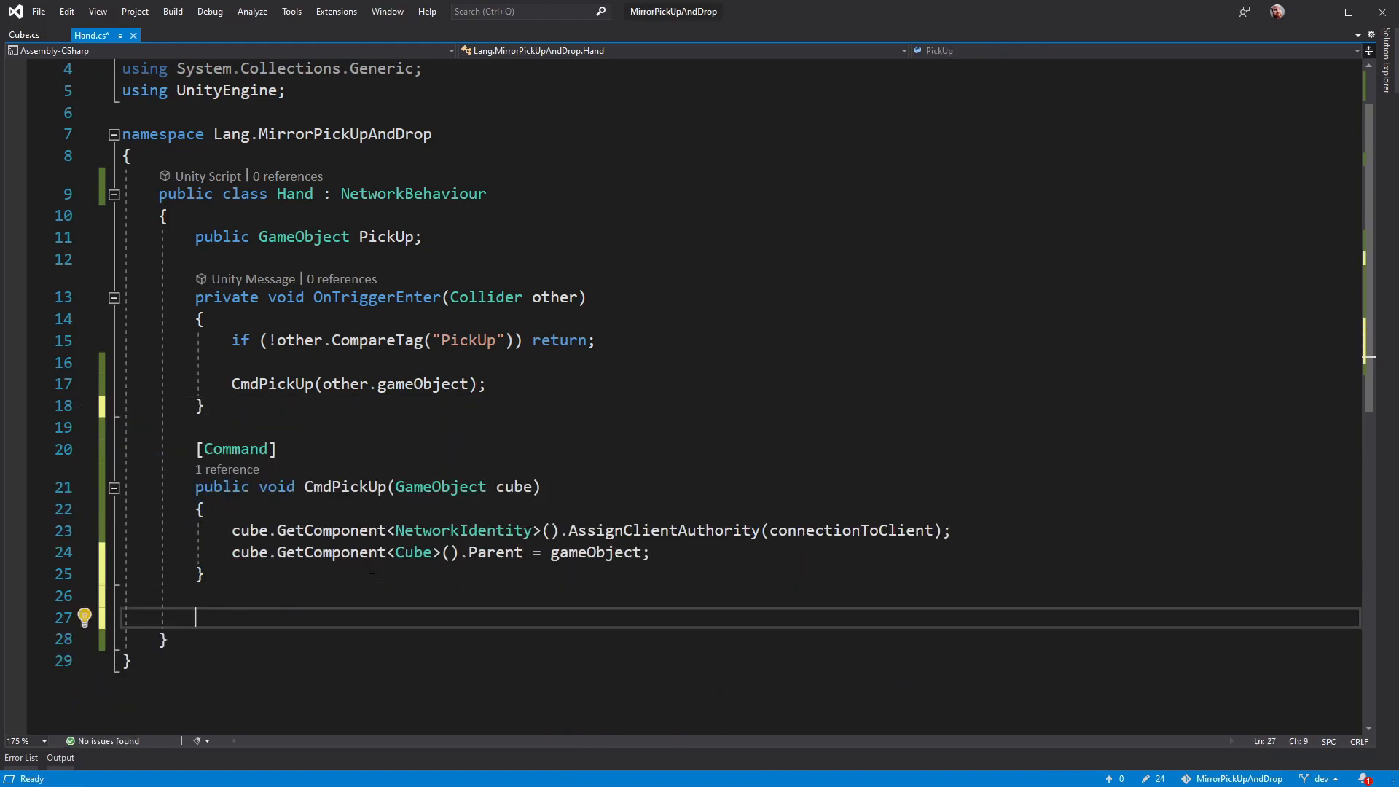
text(public void CmdDropOff())
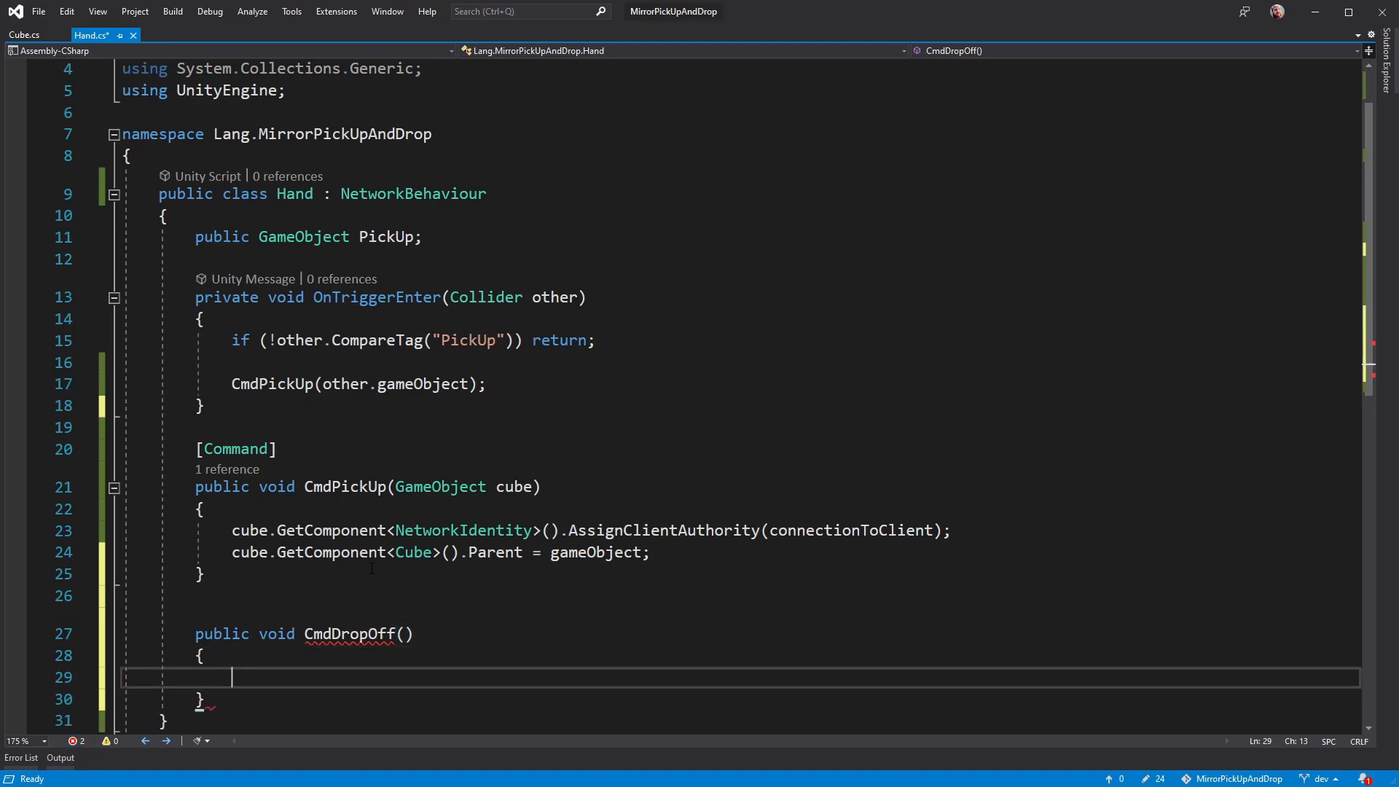
text([Command])
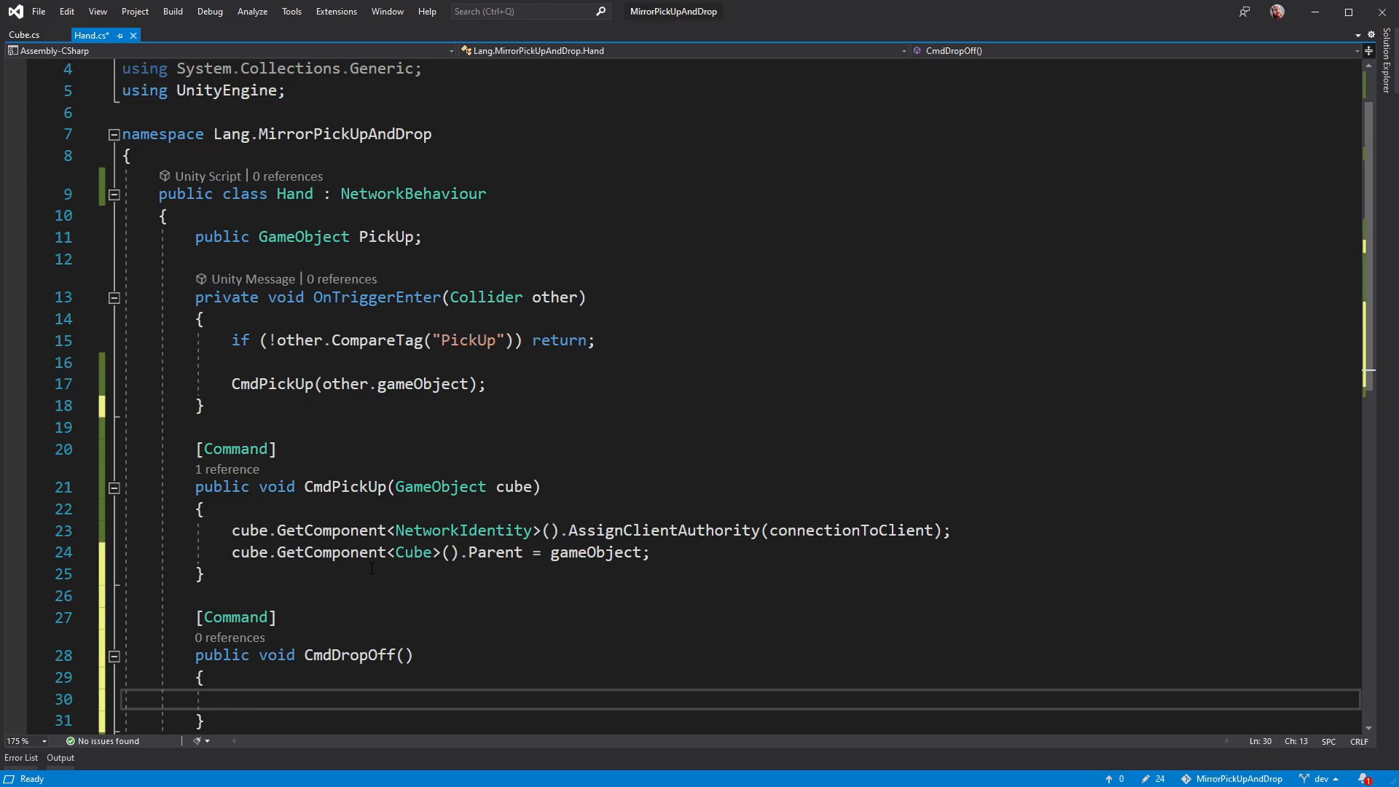
Step: Store the cube in PickUp in CmdPickUp, and have CmdDropOff set PickUp's Cube Parent to null
click(205, 259)
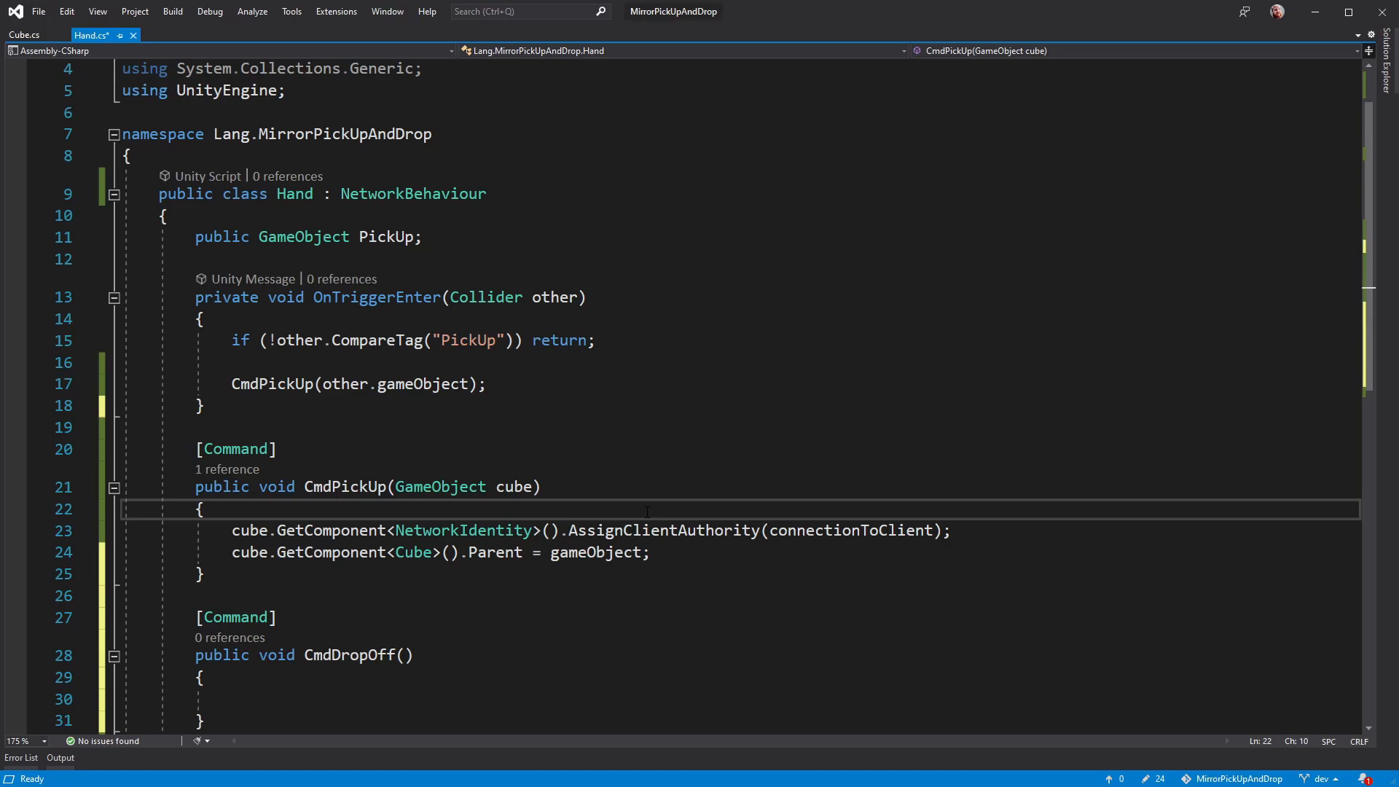
text(PickUp = cube;)
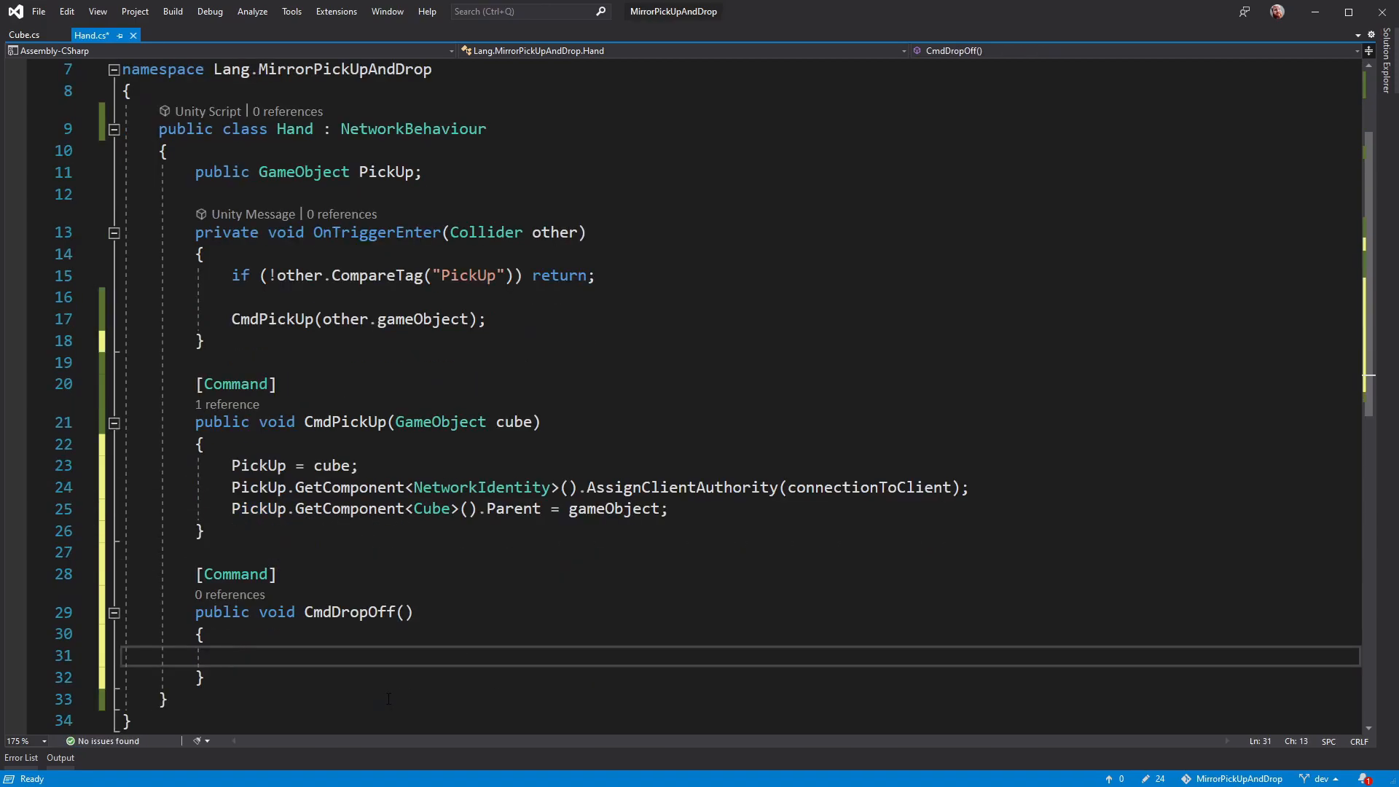
text(PickUp.GetComponent<>)
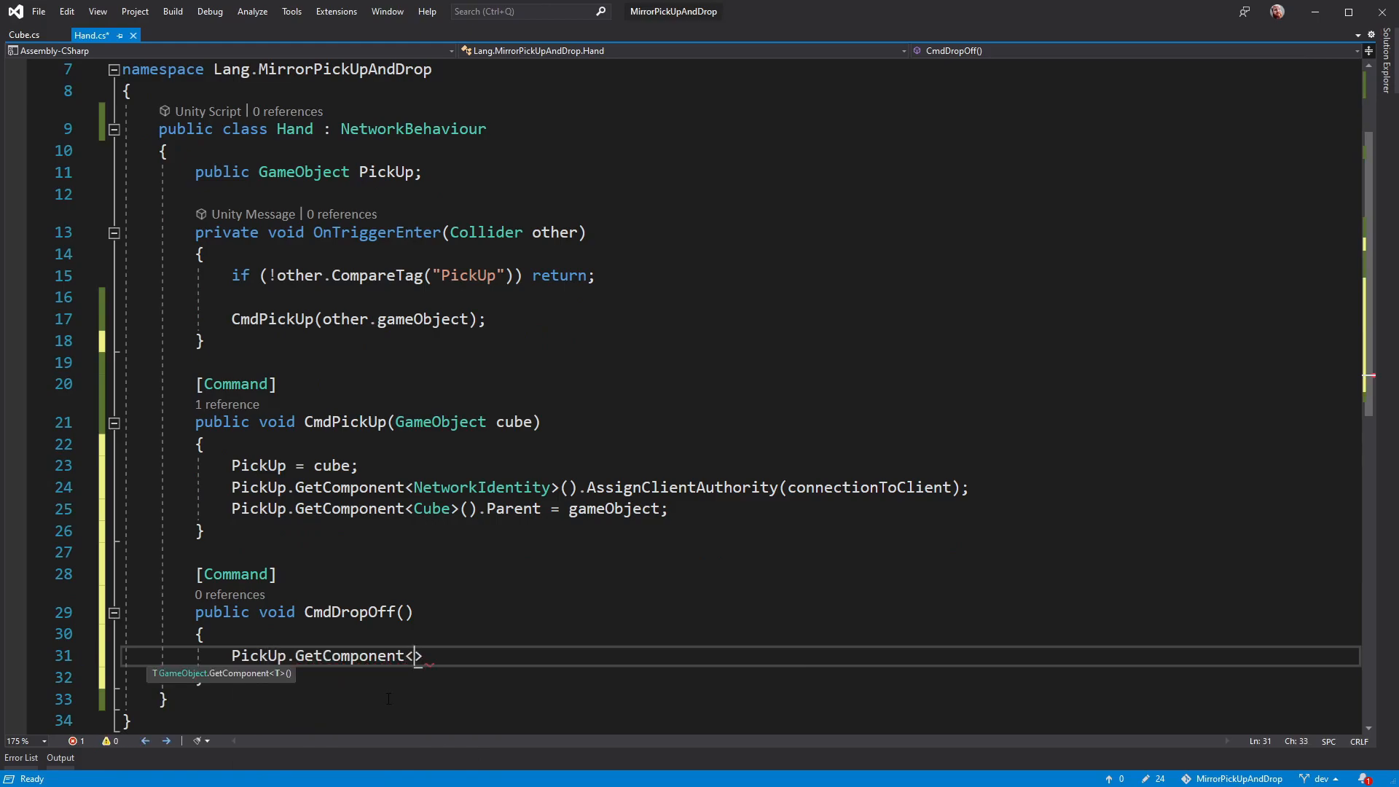
text(Cube>().Parent = n)
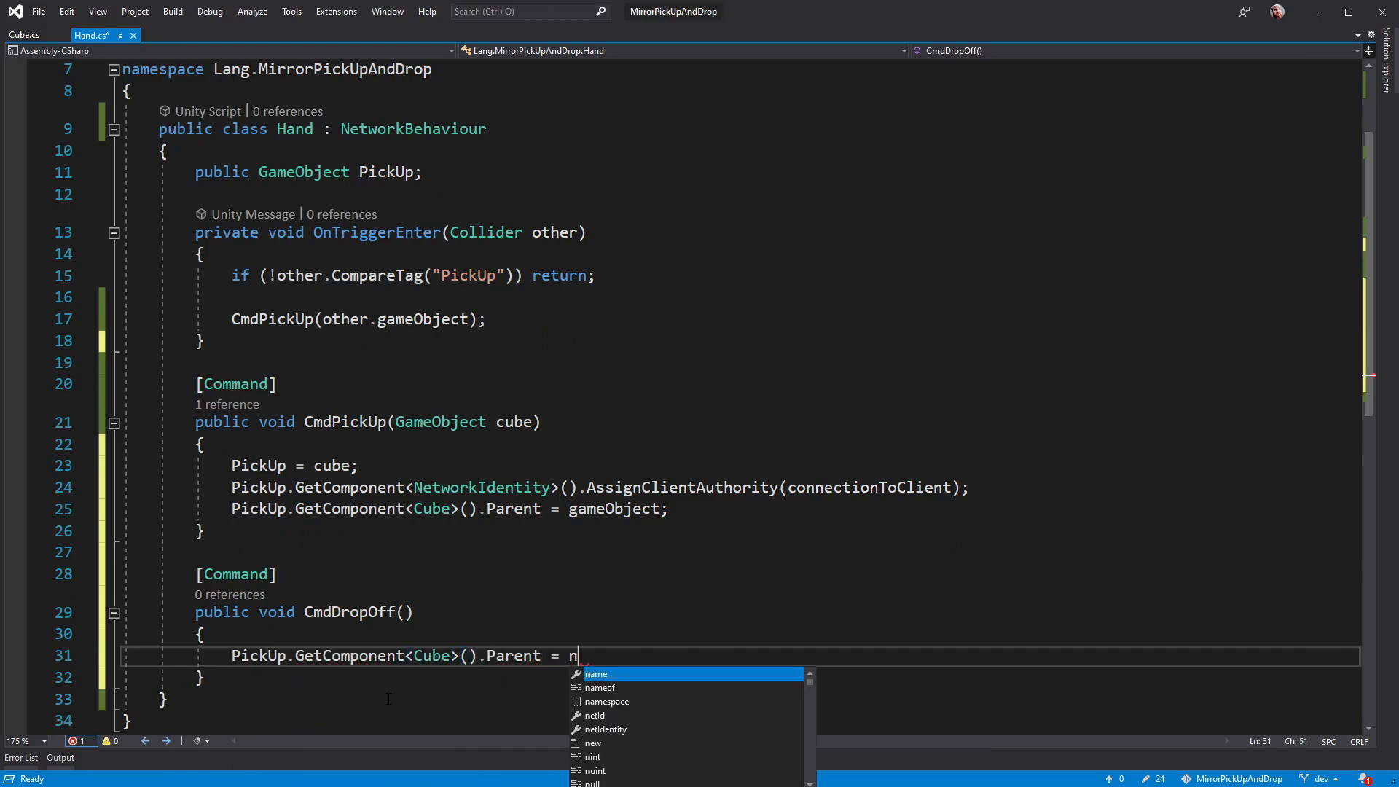